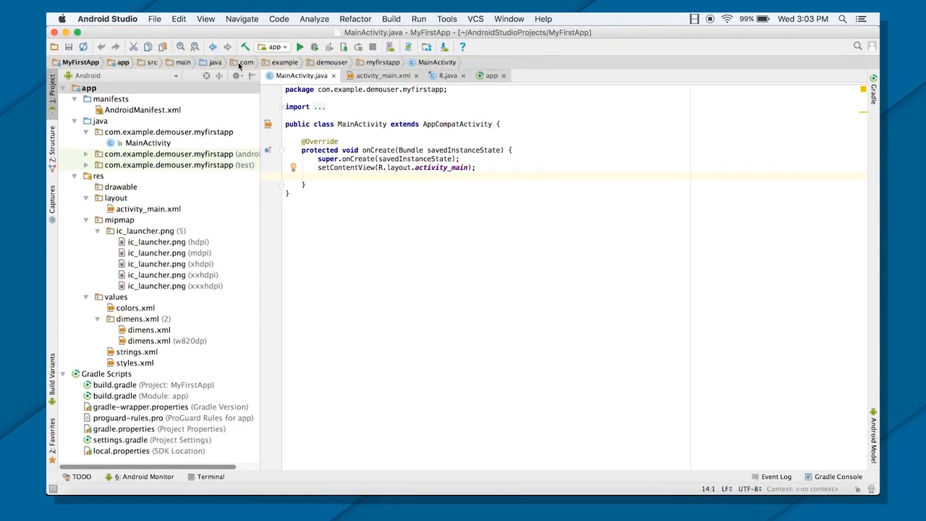
{"action": "mouse_move", "coordinate": [181, 40]}
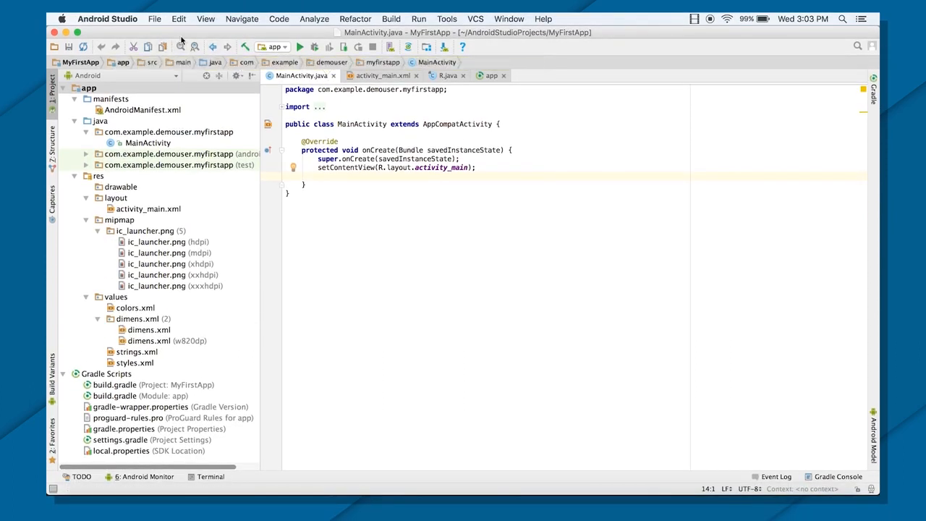
Step: Start a new Android project named ViewsandEvents
{"action": "left_click", "coordinate": [154, 19]}
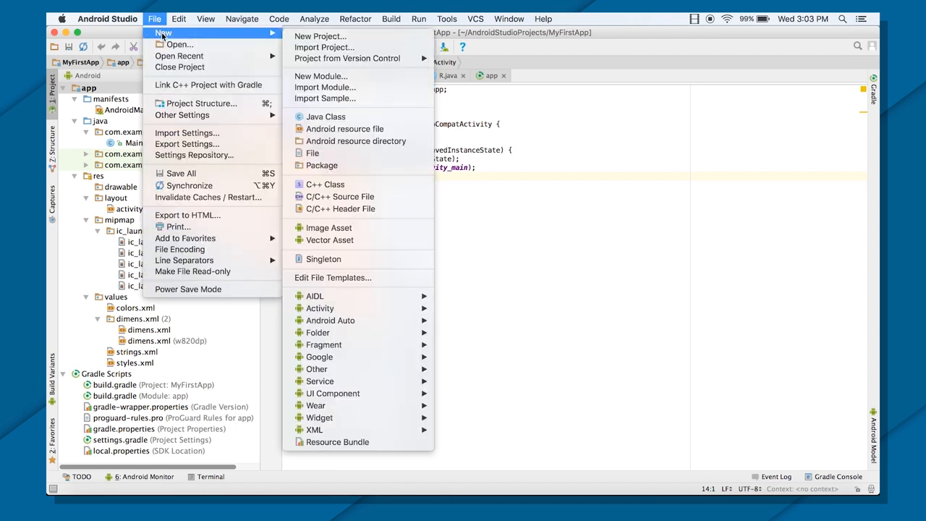
{"action": "left_click", "coordinate": [320, 36]}
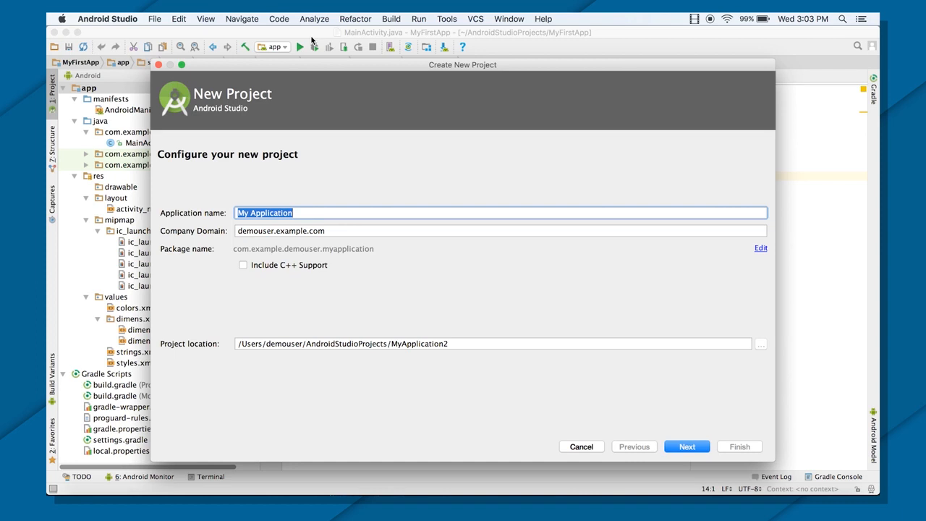
{"action": "type", "text": "View"}
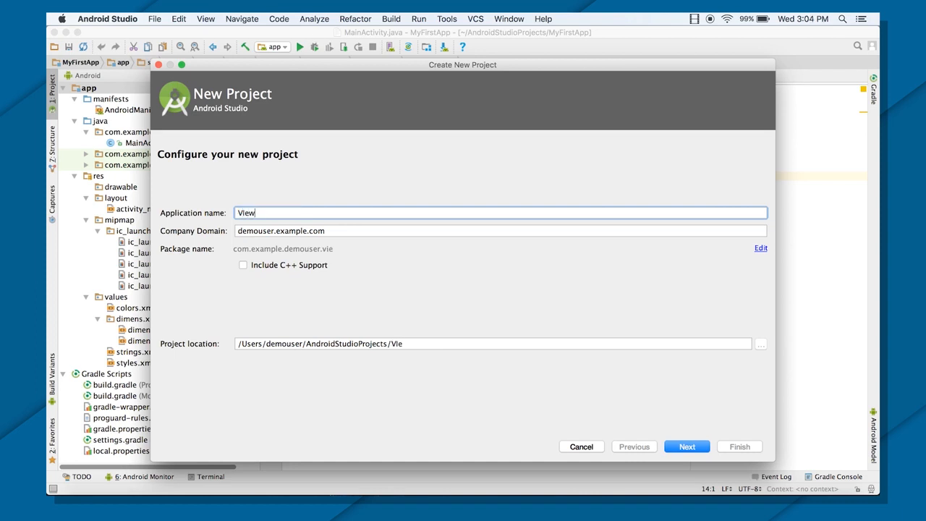
{"action": "type", "text": "ws"}
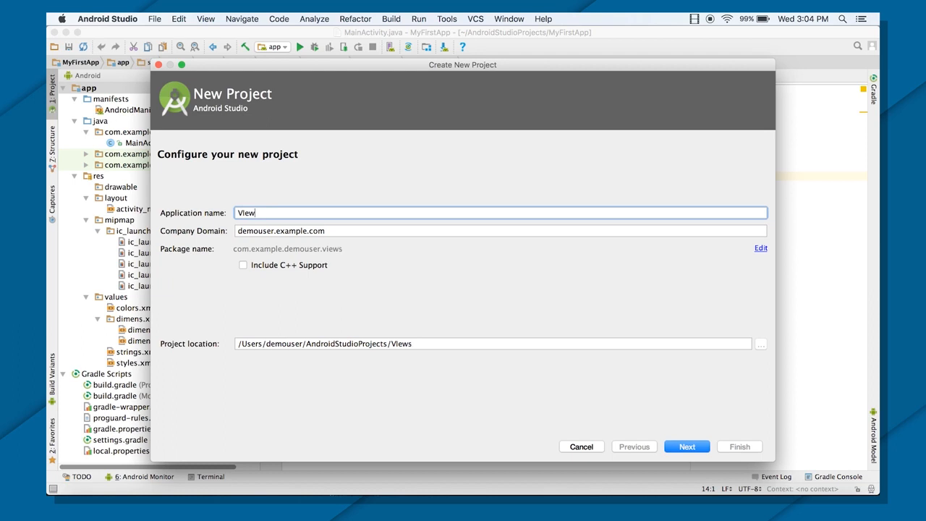
{"action": "key", "text": "backspace"}
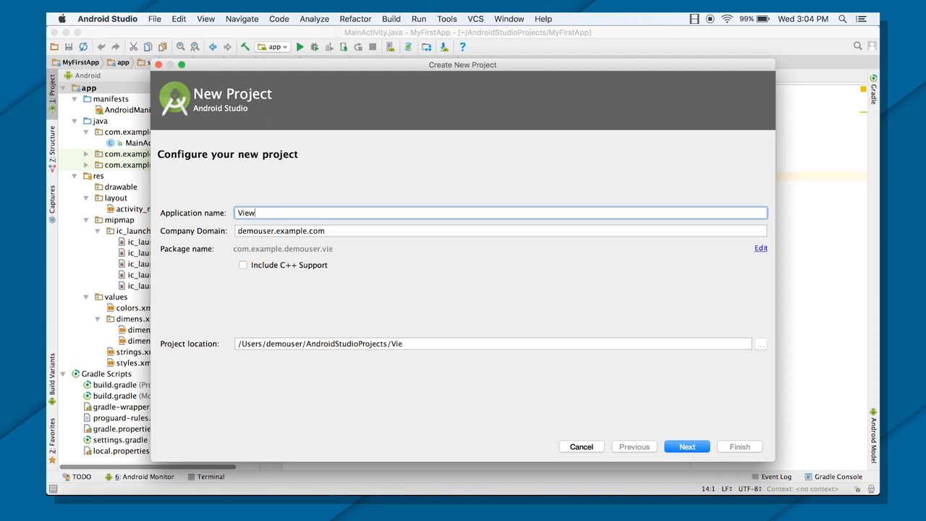
{"action": "type", "text": "sandE"}
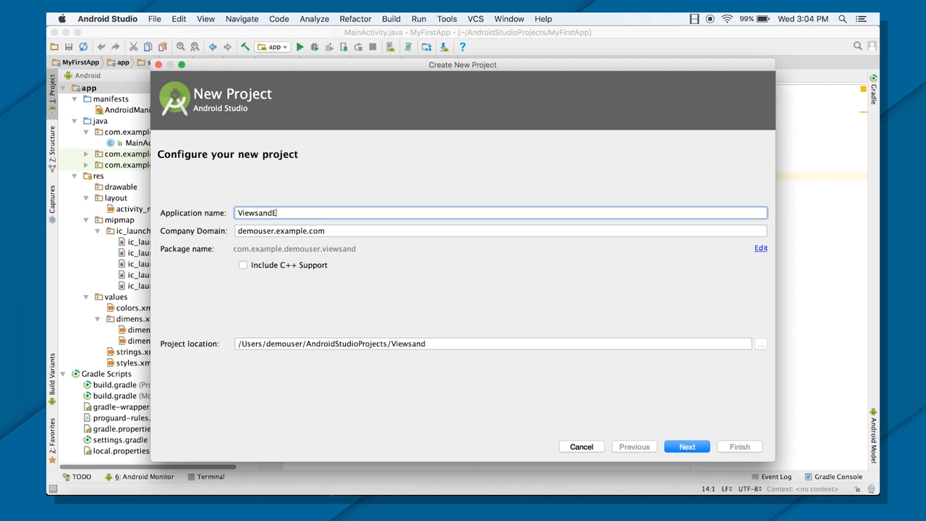
{"action": "type", "text": "vents"}
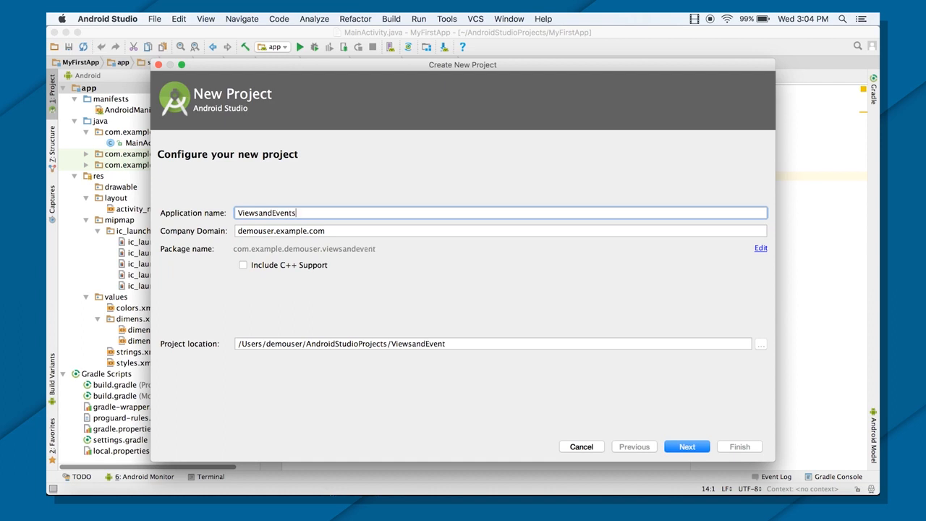
Step: Choose the Empty Activity template and finish with the default MainActivity names
{"action": "left_click", "coordinate": [686, 447]}
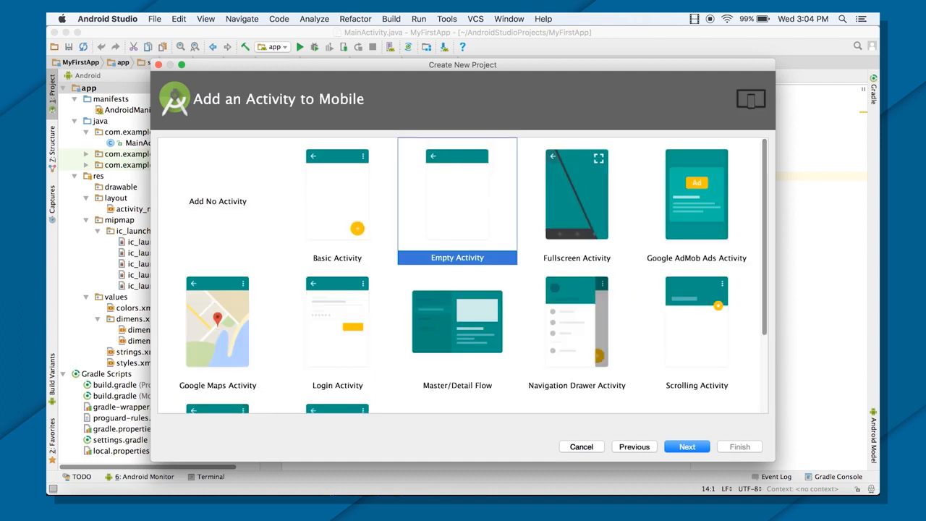
{"action": "left_click", "coordinate": [686, 446]}
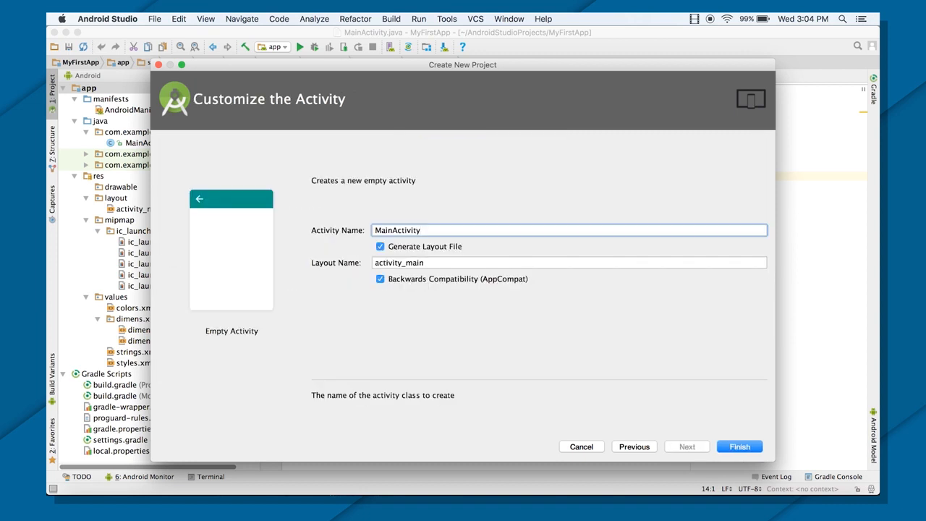
{"action": "left_click", "coordinate": [739, 446]}
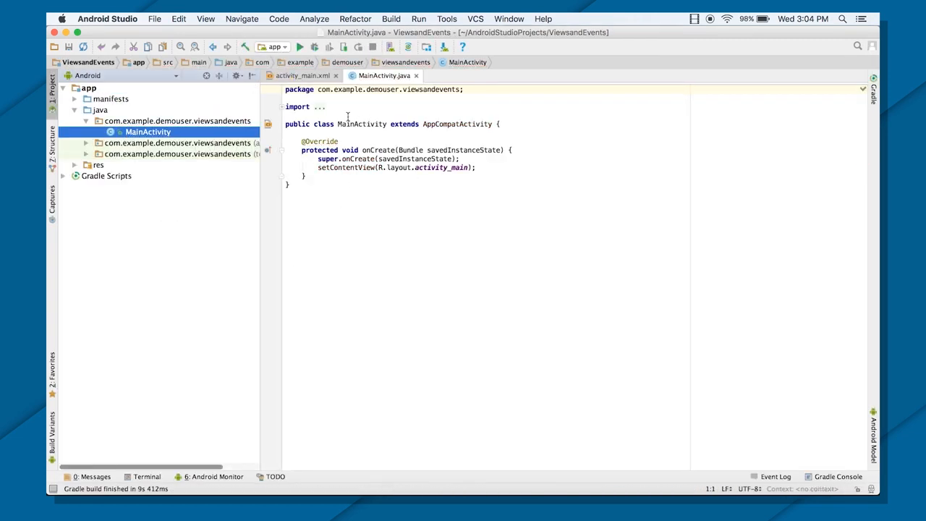
Step: In activity_main, change the Hello World! TextView's text to 'UI and Events'
{"action": "left_click", "coordinate": [300, 75]}
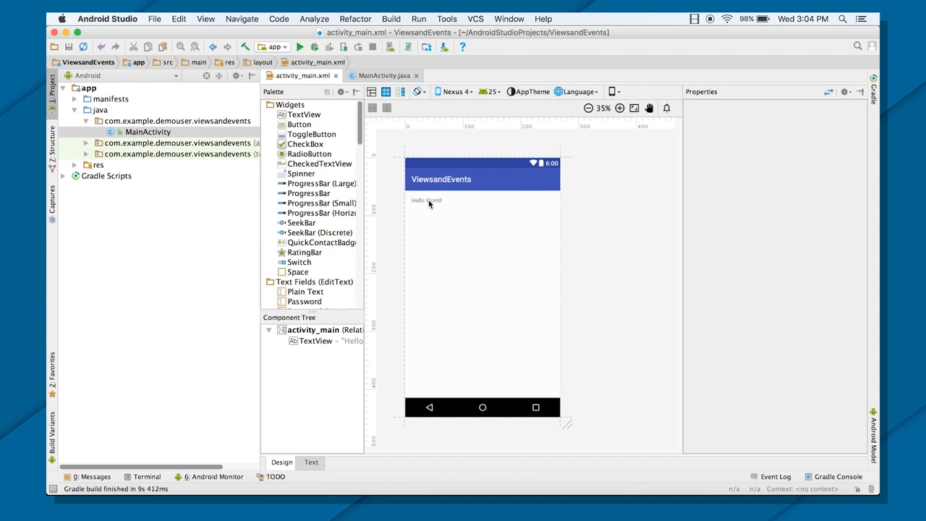
{"action": "mouse_move", "coordinate": [447, 243]}
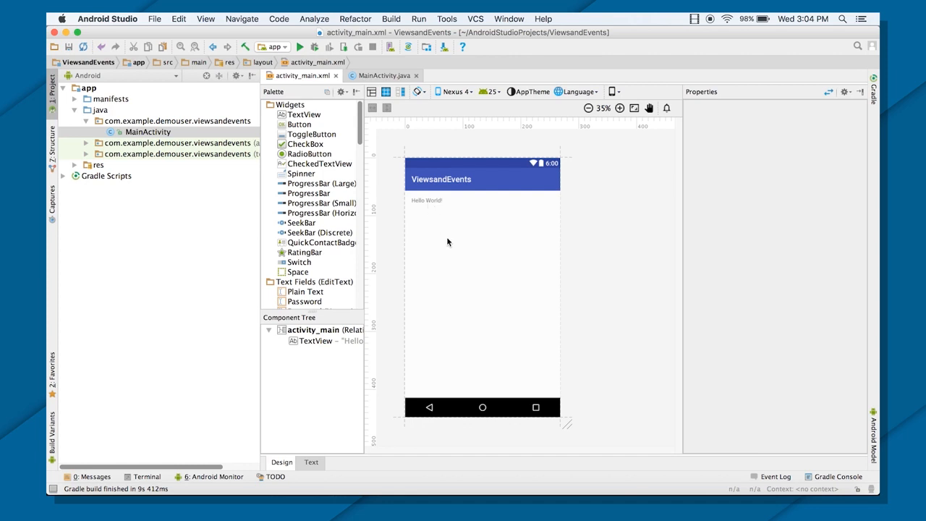
{"action": "mouse_move", "coordinate": [416, 179]}
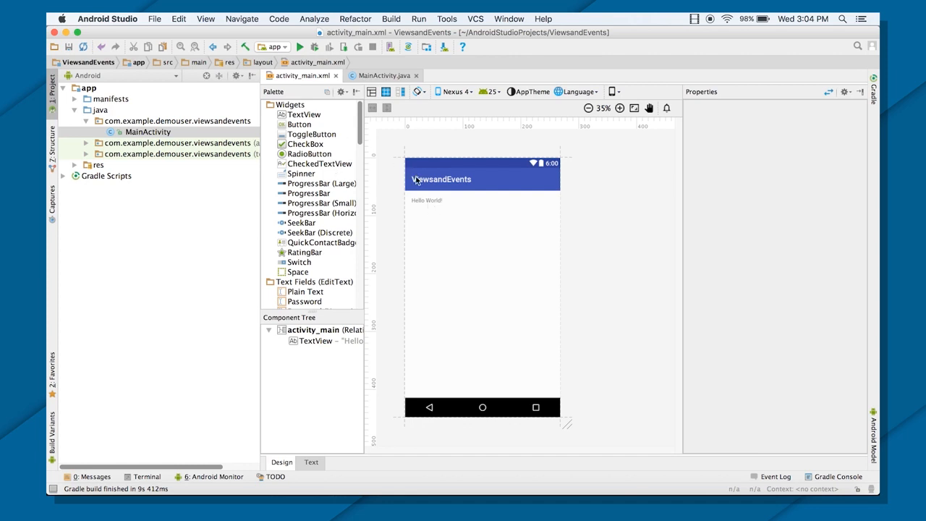
{"action": "left_click", "coordinate": [483, 204]}
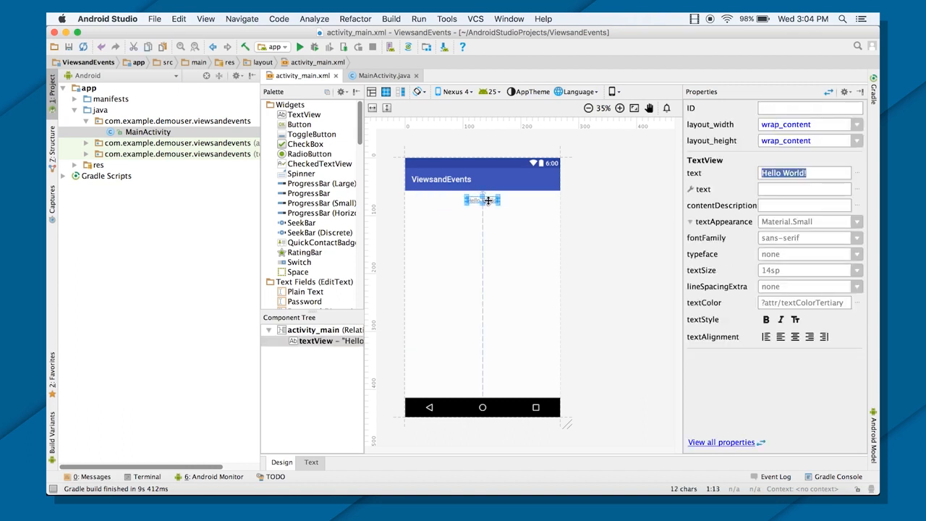
{"action": "type", "text": "UI and"}
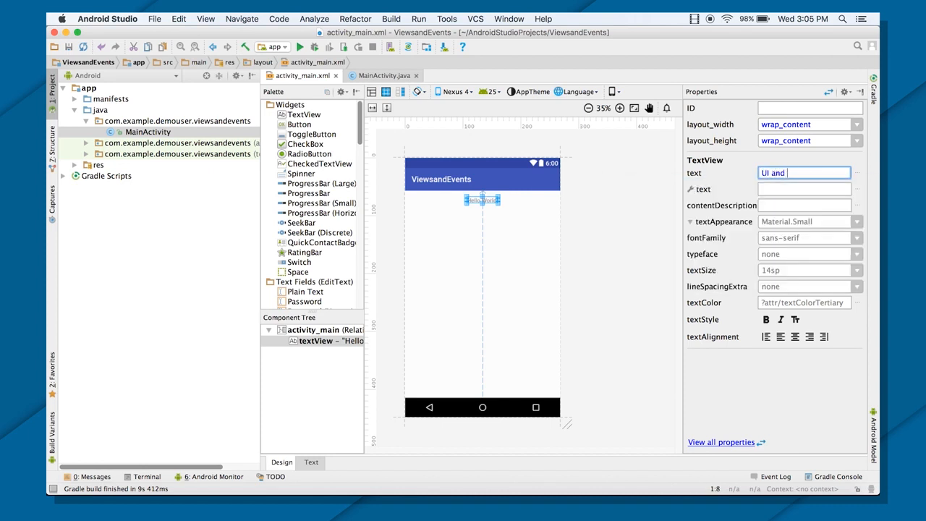
{"action": "type", "text": "Eve"}
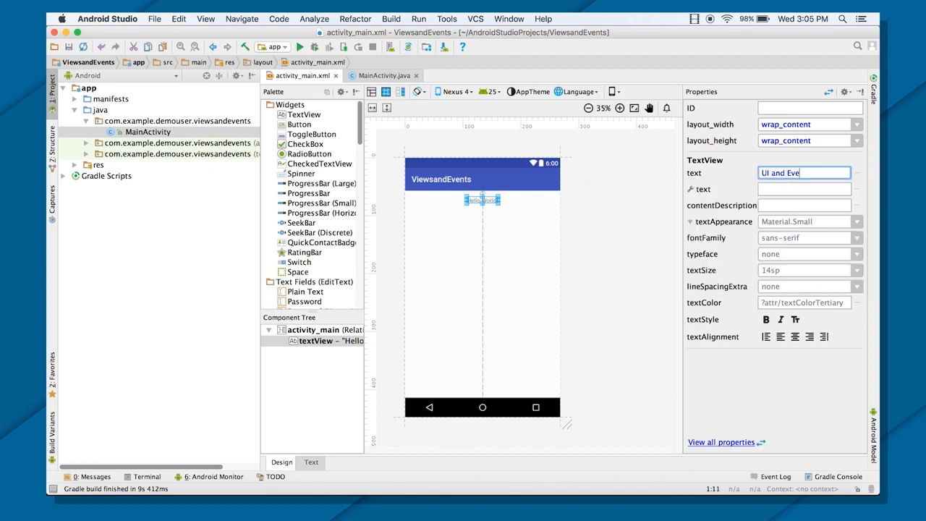
{"action": "type", "text": "nts"}
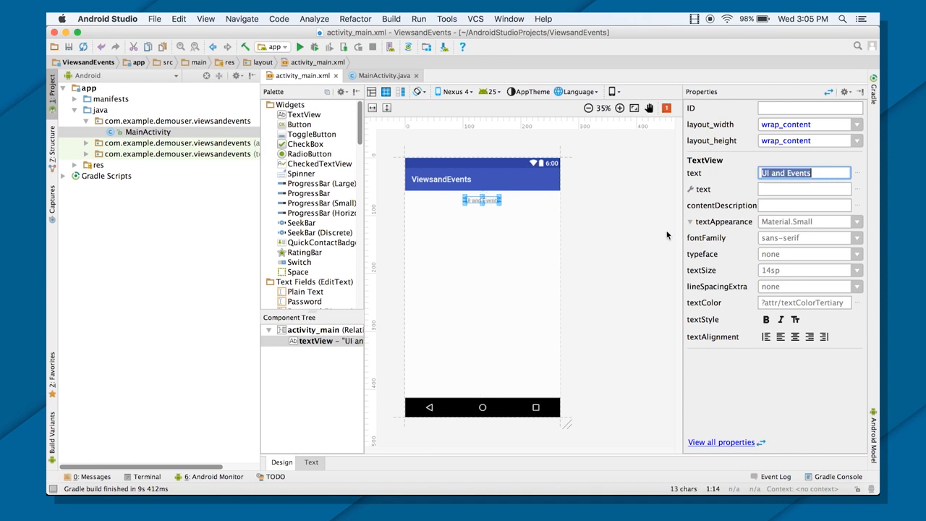
{"action": "mouse_move", "coordinate": [798, 259]}
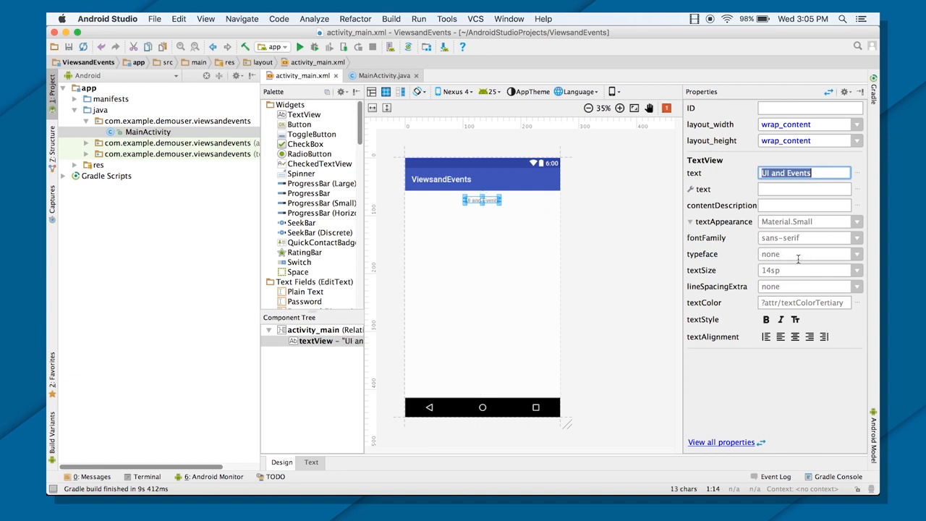
{"action": "left_click", "coordinate": [857, 270]}
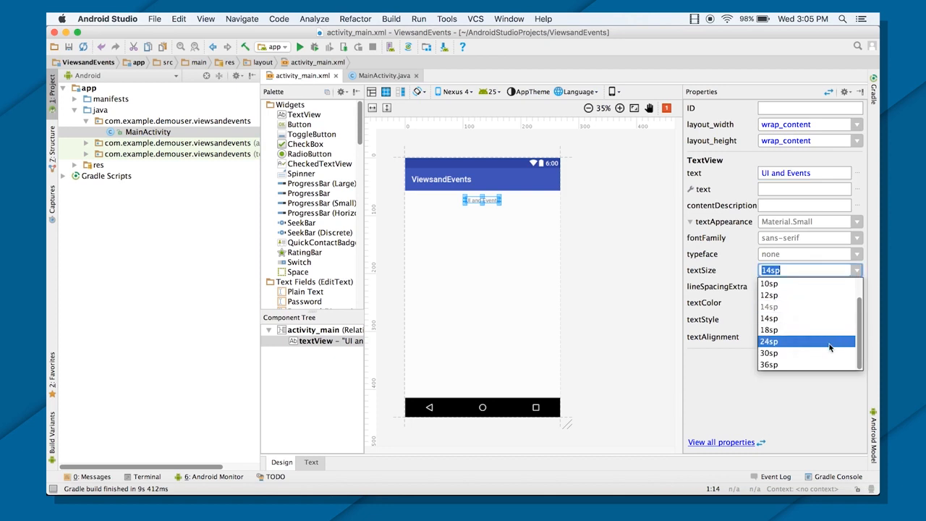
{"action": "mouse_move", "coordinate": [805, 353]}
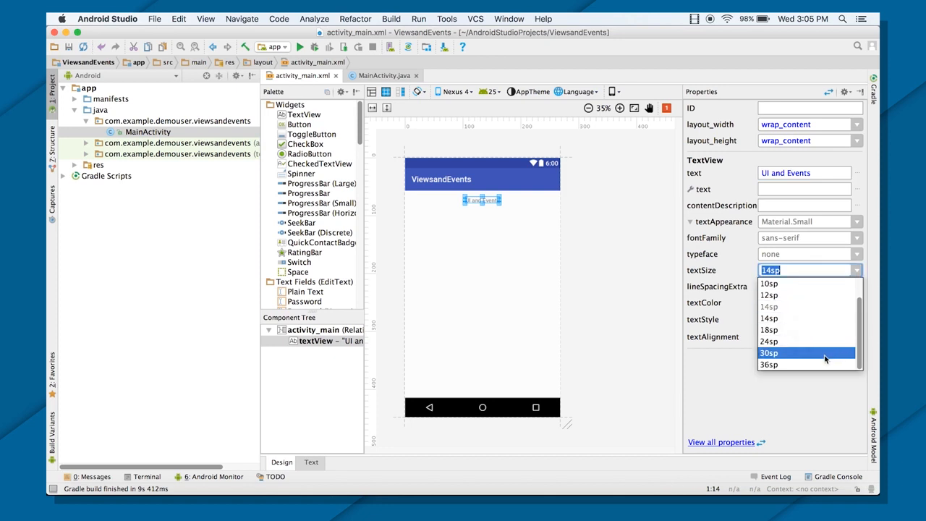
{"action": "mouse_move", "coordinate": [823, 360]}
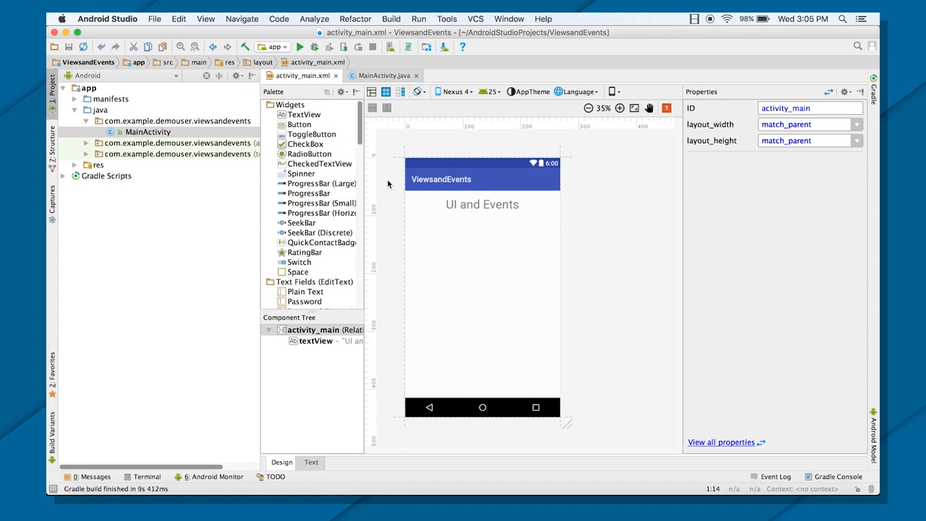
{"action": "mouse_move", "coordinate": [300, 126]}
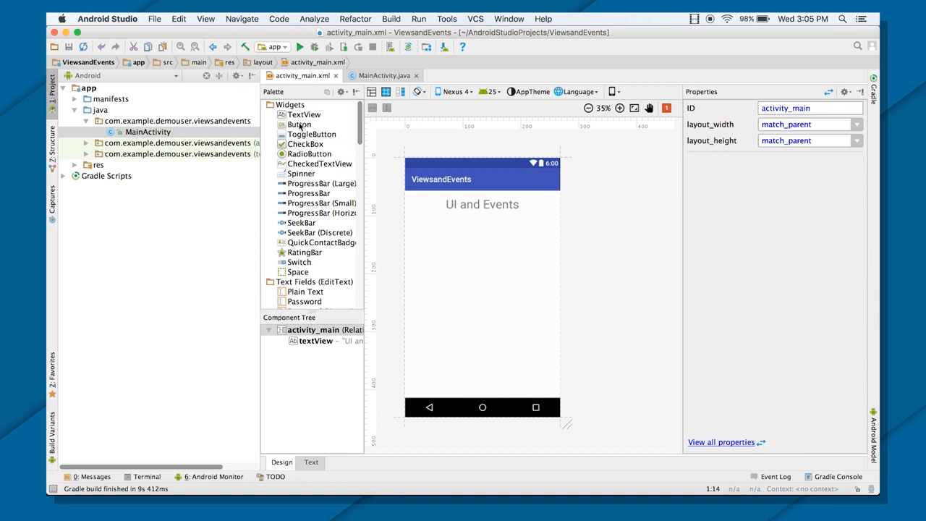
Step: Place a second TextView below the 'UI and Events' heading
{"action": "left_click", "coordinate": [482, 204]}
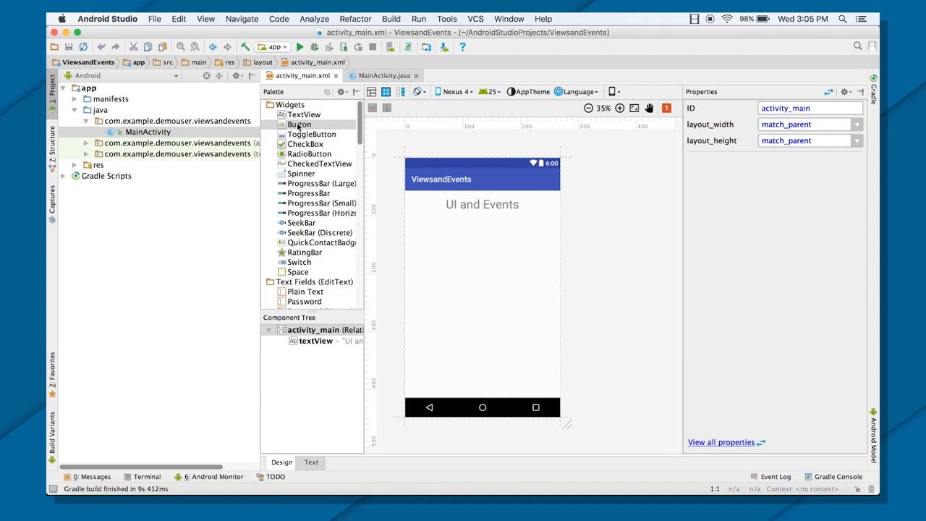
{"action": "left_click_drag", "start_coordinate": [299, 124], "coordinate": [506, 256]}
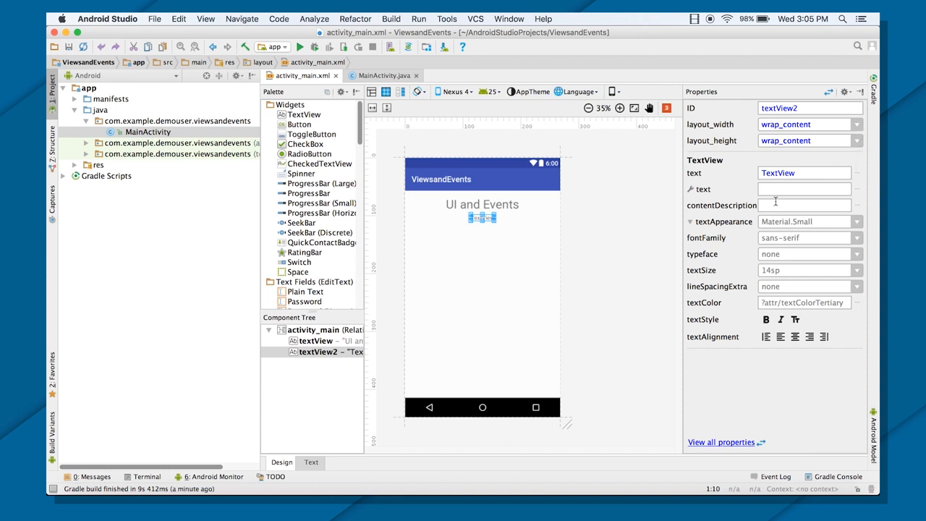
{"action": "left_click", "coordinate": [314, 330]}
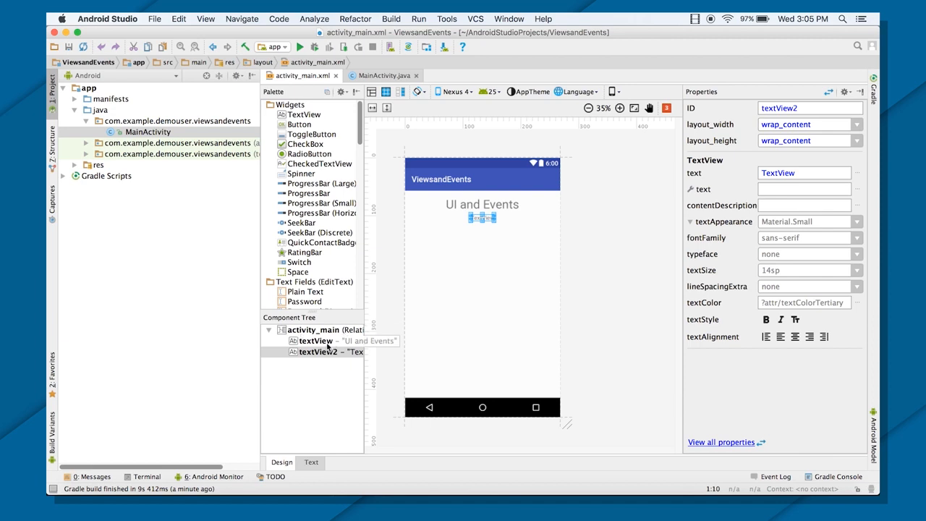
Step: Give the heading the ID mytitle and set the second TextView to 36sp
{"action": "left_click", "coordinate": [482, 204]}
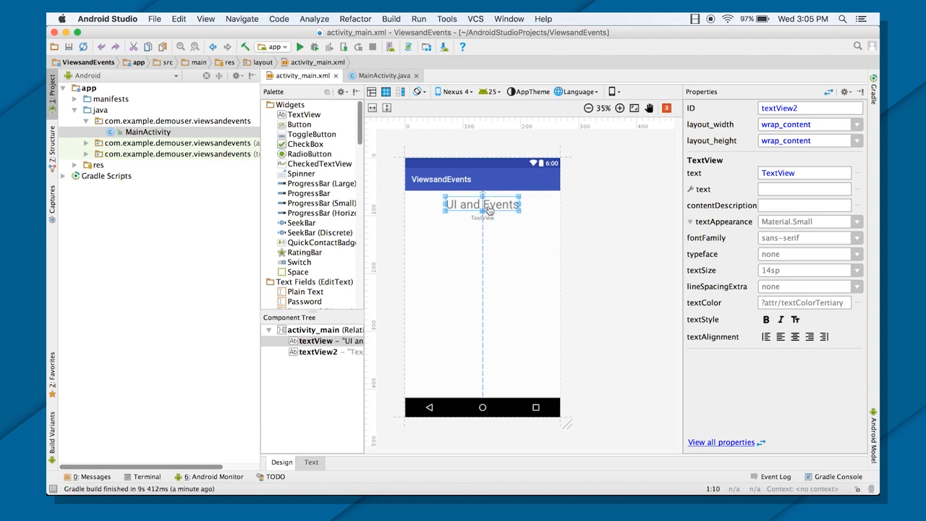
{"action": "left_click", "coordinate": [482, 204]}
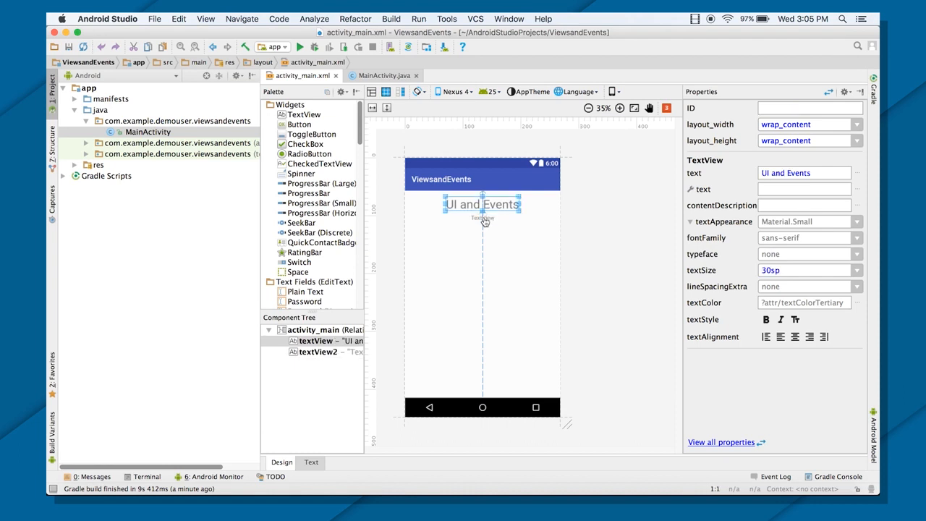
{"action": "left_click", "coordinate": [482, 218]}
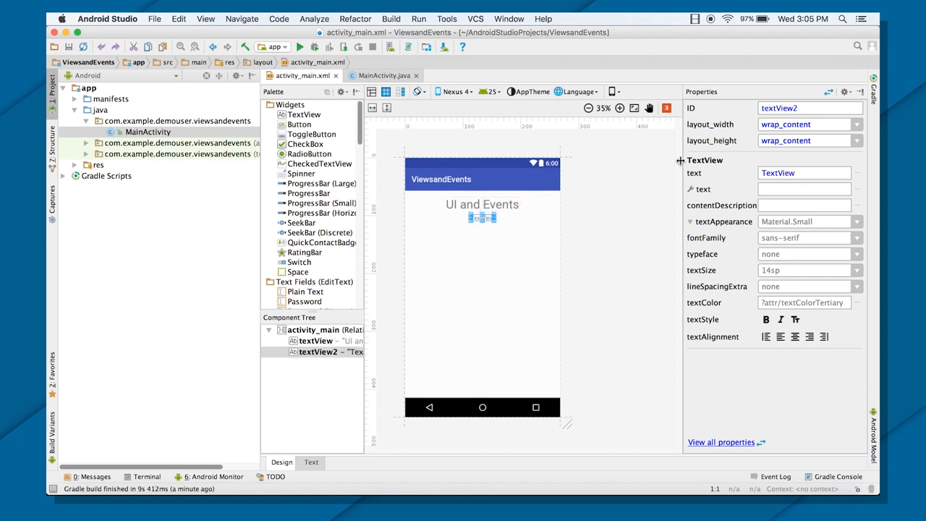
{"action": "left_click", "coordinate": [482, 204]}
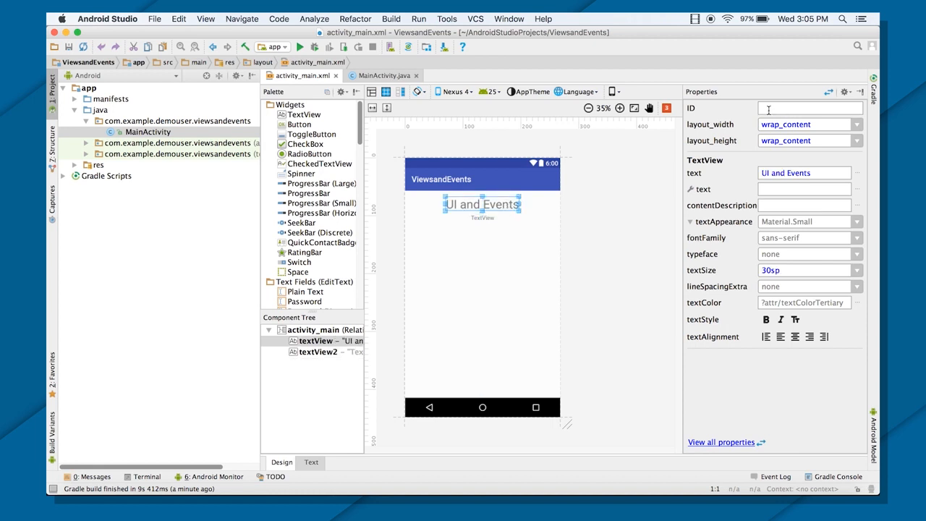
{"action": "type", "text": "m"}
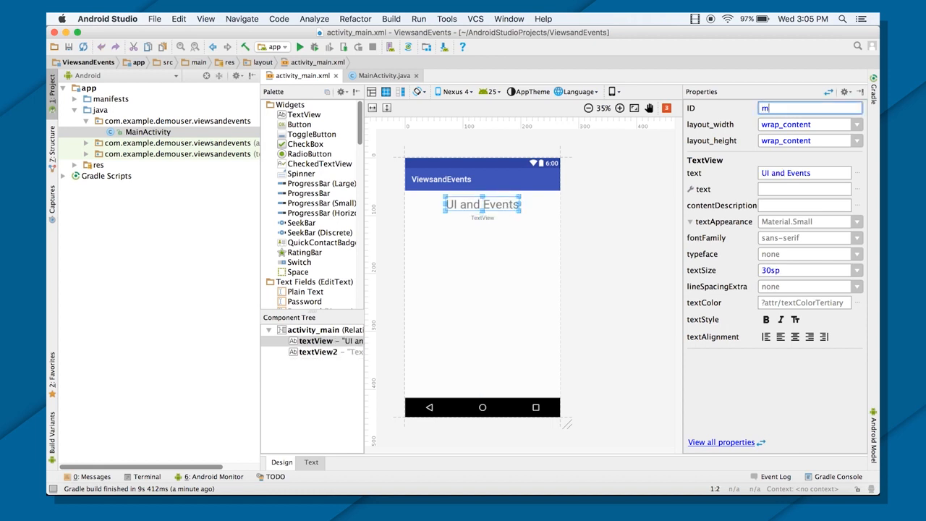
{"action": "type", "text": "ytitle"}
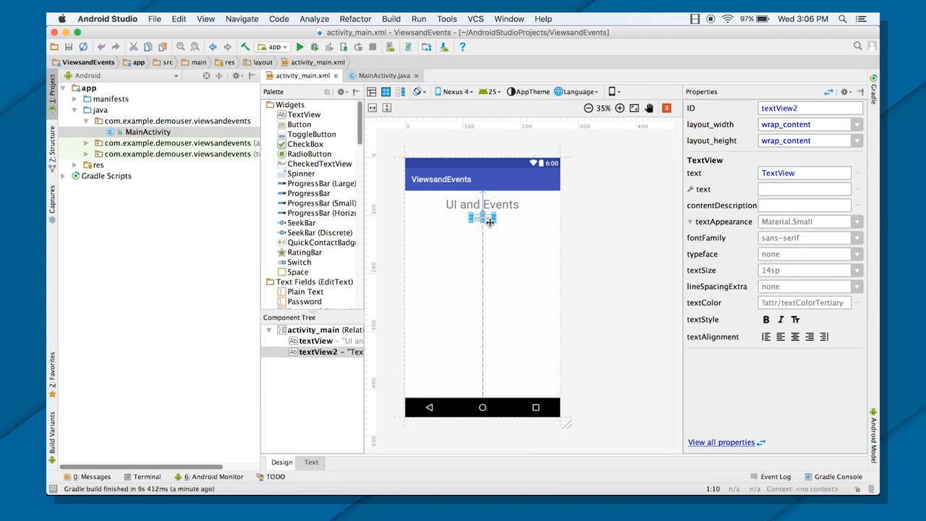
{"action": "mouse_move", "coordinate": [514, 233]}
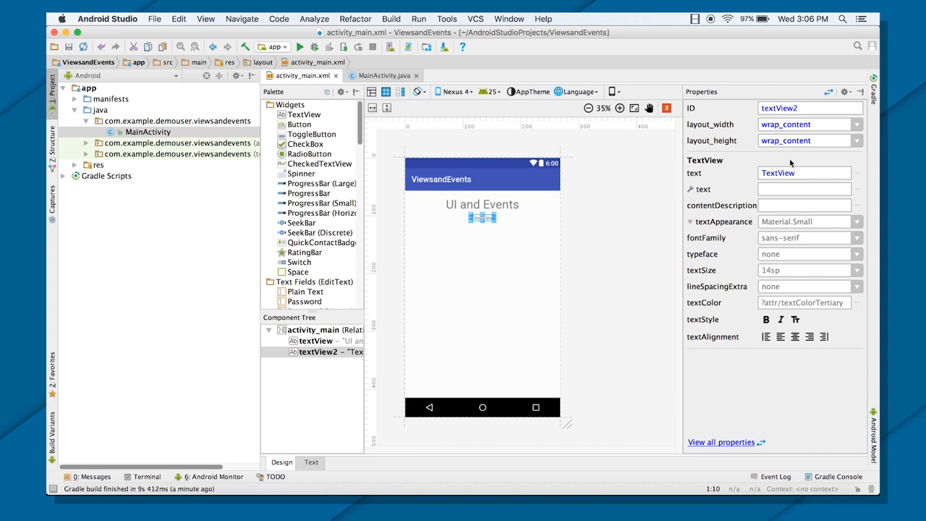
{"action": "mouse_move", "coordinate": [795, 281]}
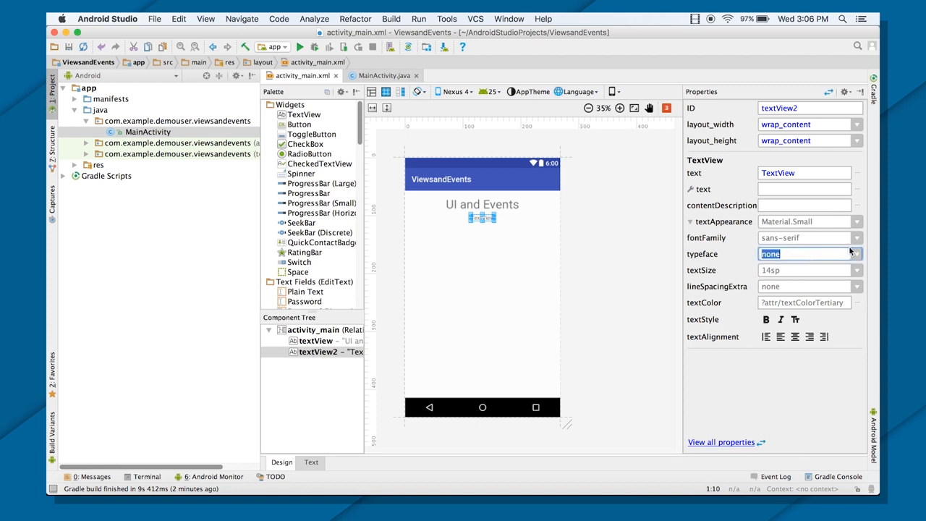
{"action": "mouse_move", "coordinate": [856, 275]}
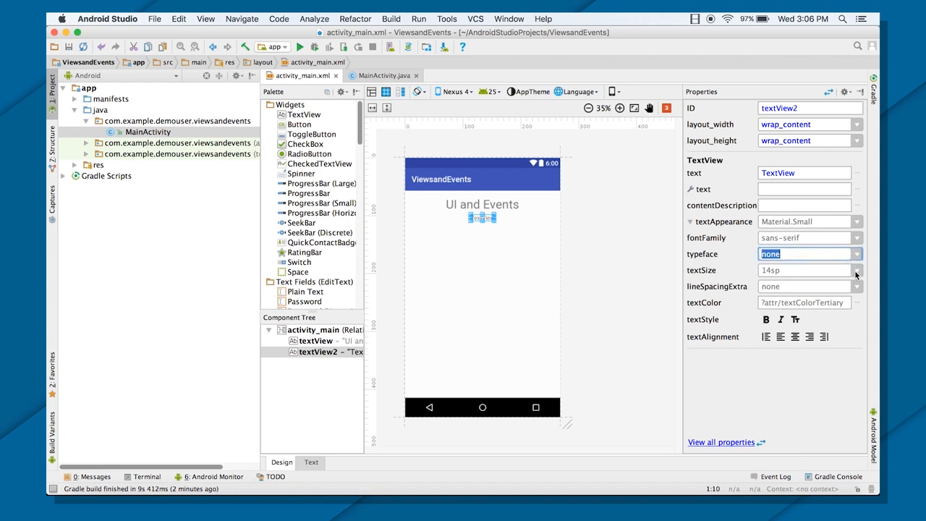
{"action": "left_click", "coordinate": [857, 270]}
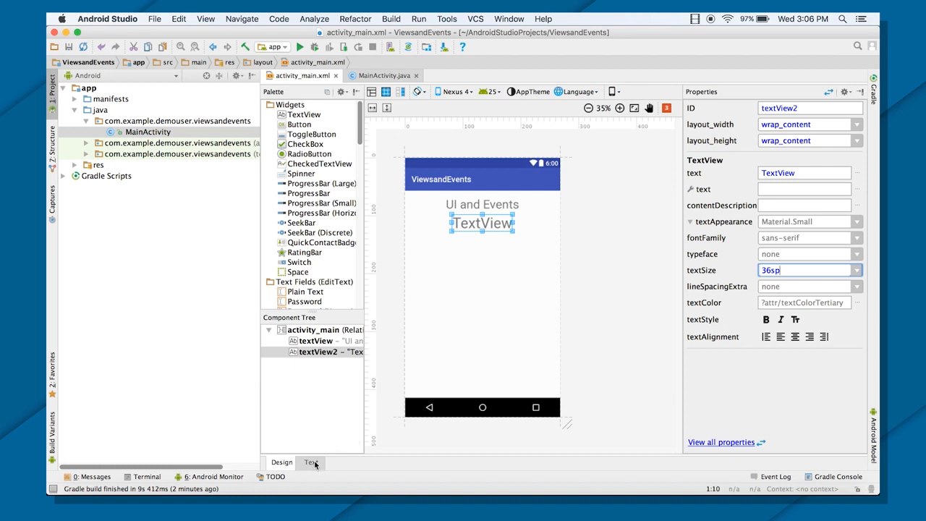
{"action": "left_click", "coordinate": [312, 463]}
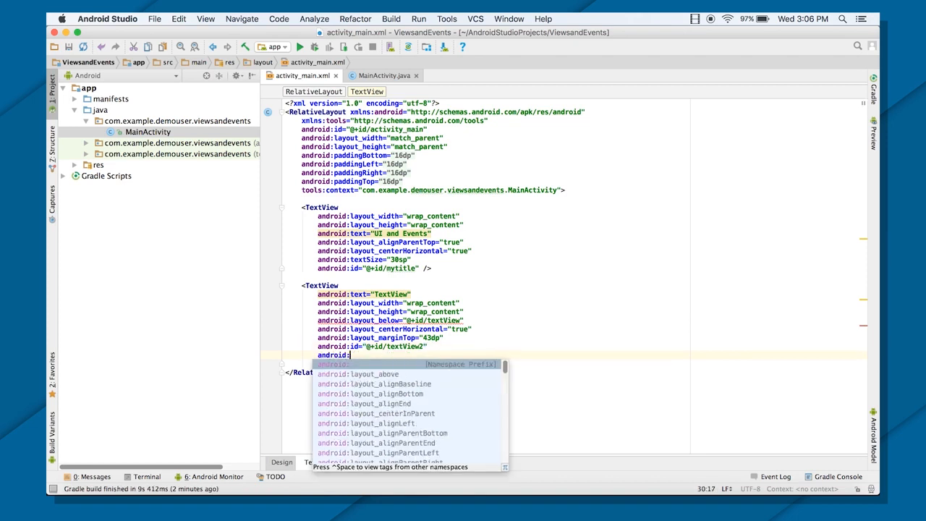
{"action": "type", "text": "textColor=\""}
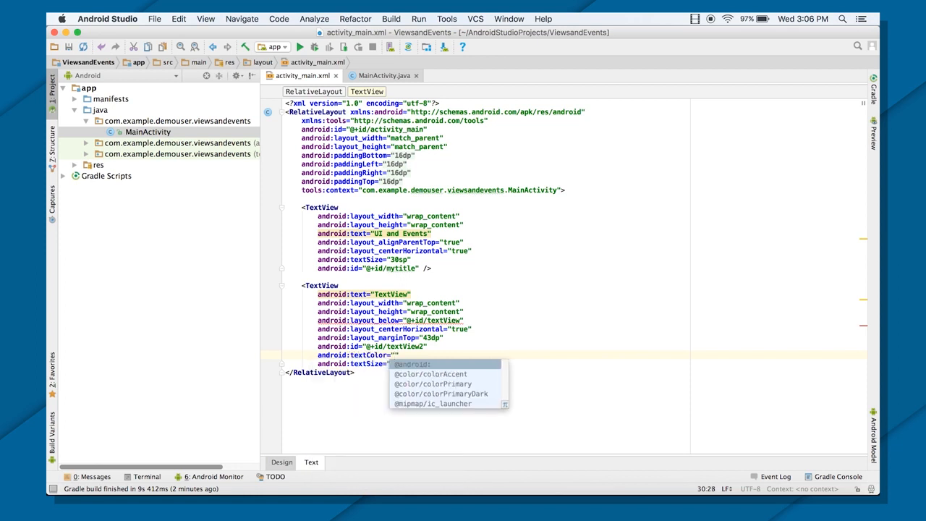
{"action": "type", "text": "@c"}
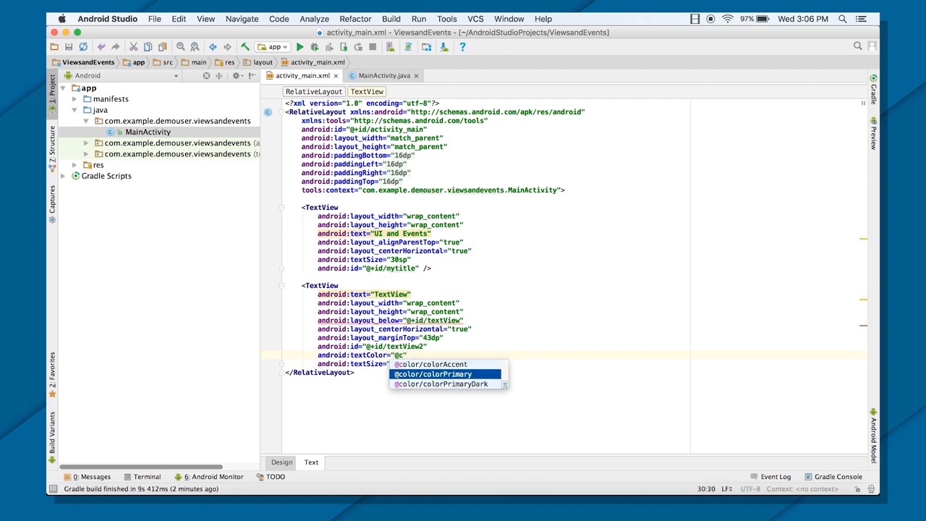
{"action": "left_click", "coordinate": [433, 374]}
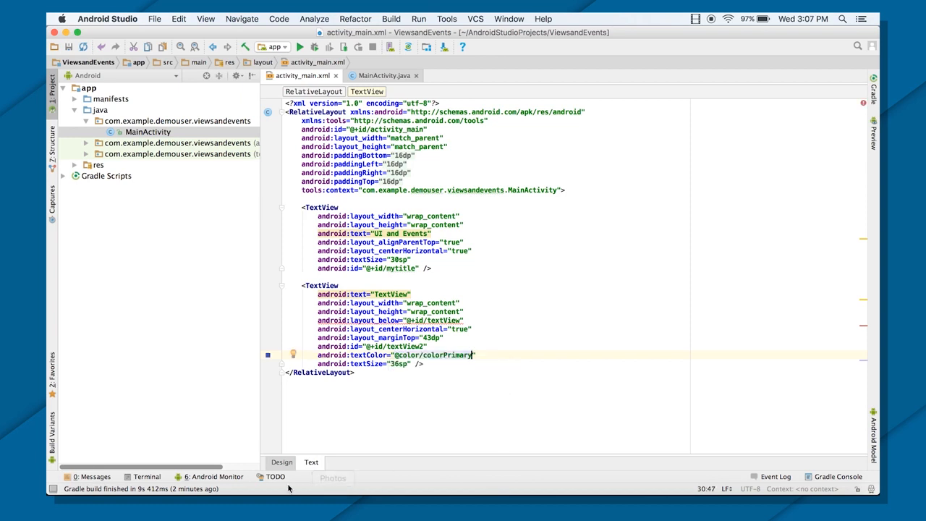
{"action": "left_click", "coordinate": [282, 462]}
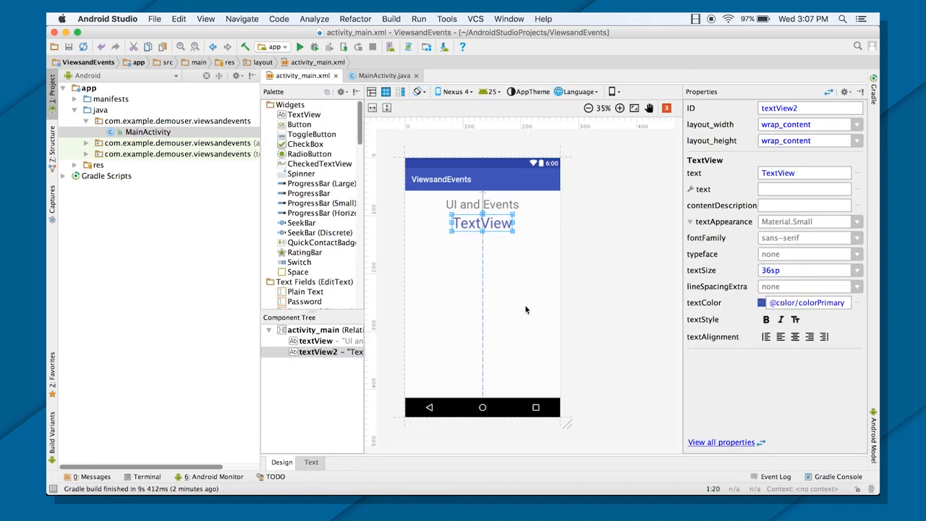
{"action": "mouse_move", "coordinate": [530, 286]}
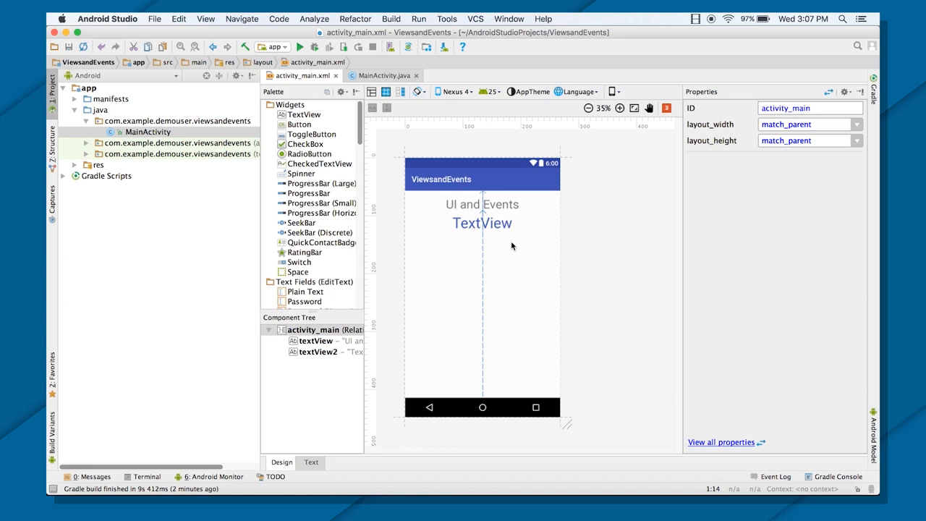
{"action": "mouse_move", "coordinate": [462, 236]}
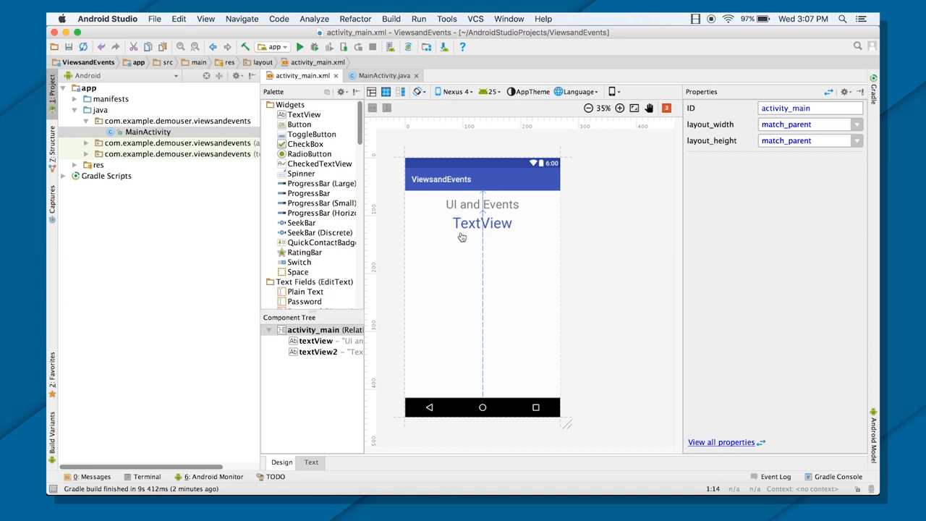
Step: Relabel the second TextView 'Your Text', dismissing the Cannot Undo dialog
{"action": "left_click", "coordinate": [482, 222]}
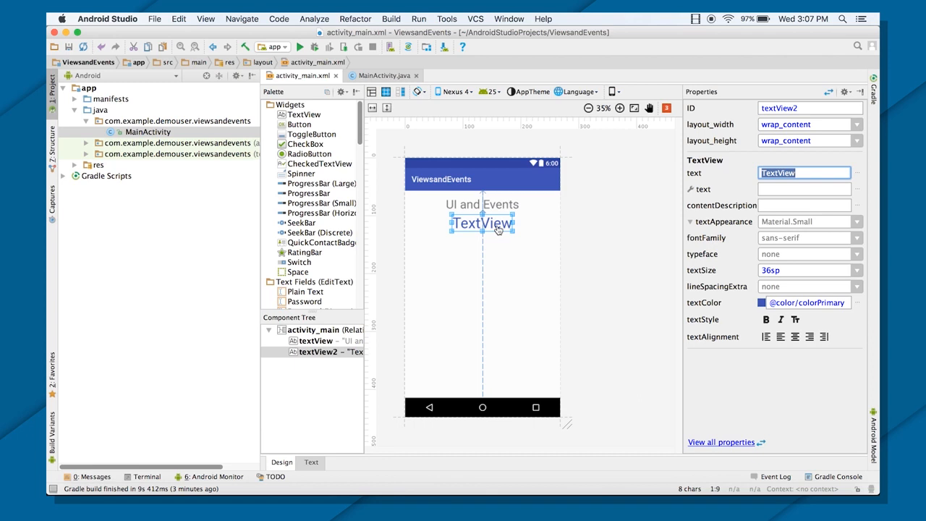
{"action": "type", "text": "Yout"}
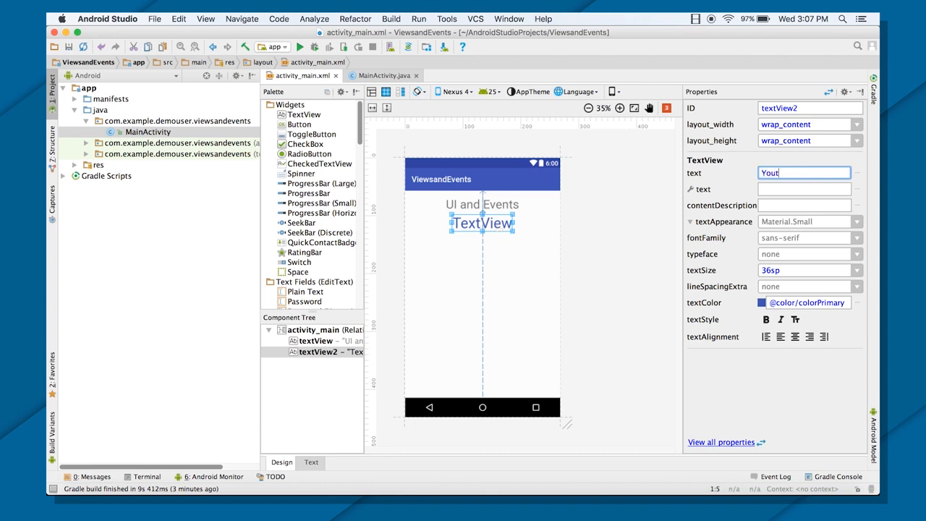
{"action": "type", "text": "l_progressive_playback"}
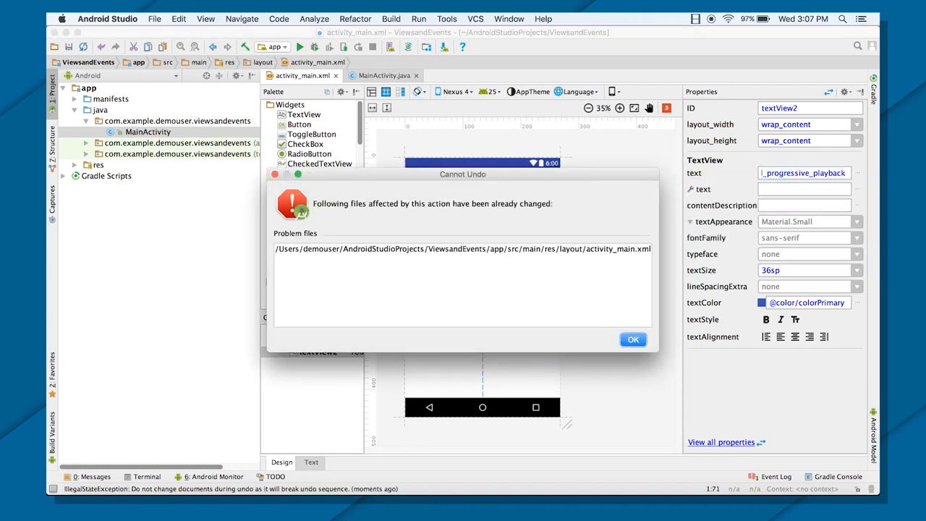
{"action": "left_click", "coordinate": [632, 339]}
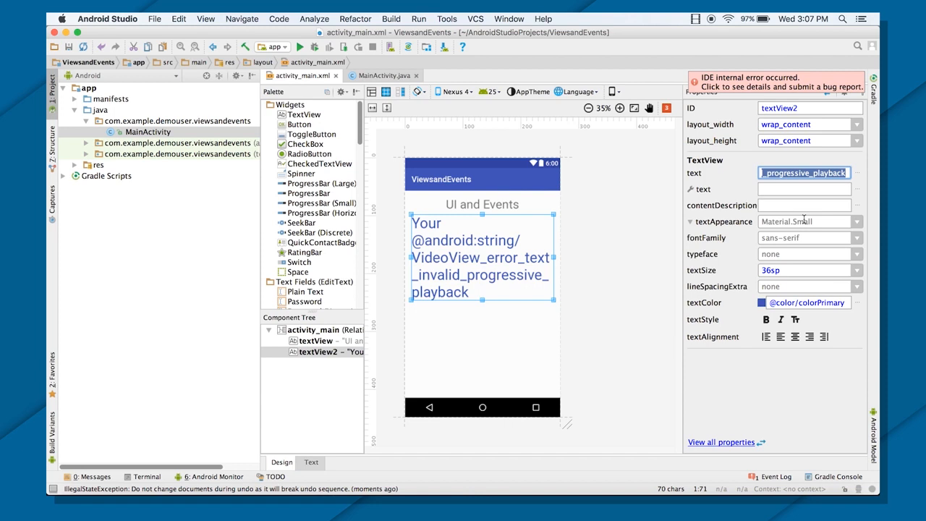
{"action": "type", "text": "Your Te"}
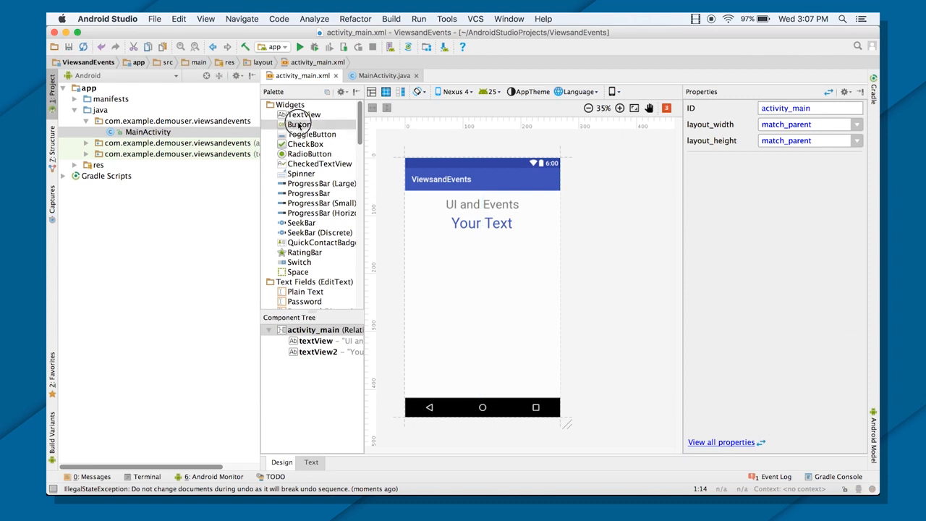
Step: Drag two Buttons below Your Text and label them 'Change 1' and 'Change2'
{"action": "left_click_drag", "start_coordinate": [299, 123], "coordinate": [482, 256]}
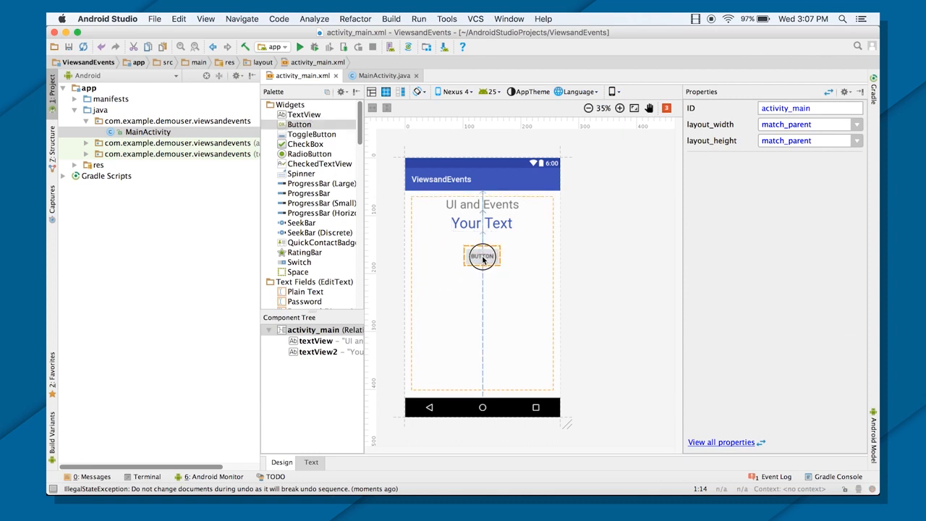
{"action": "left_click", "coordinate": [482, 255]}
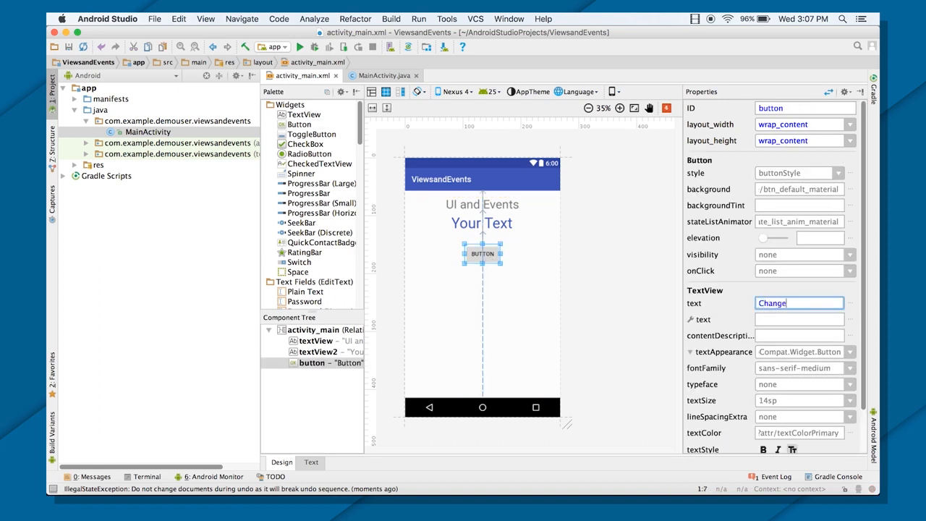
{"action": "type", "text": "1"}
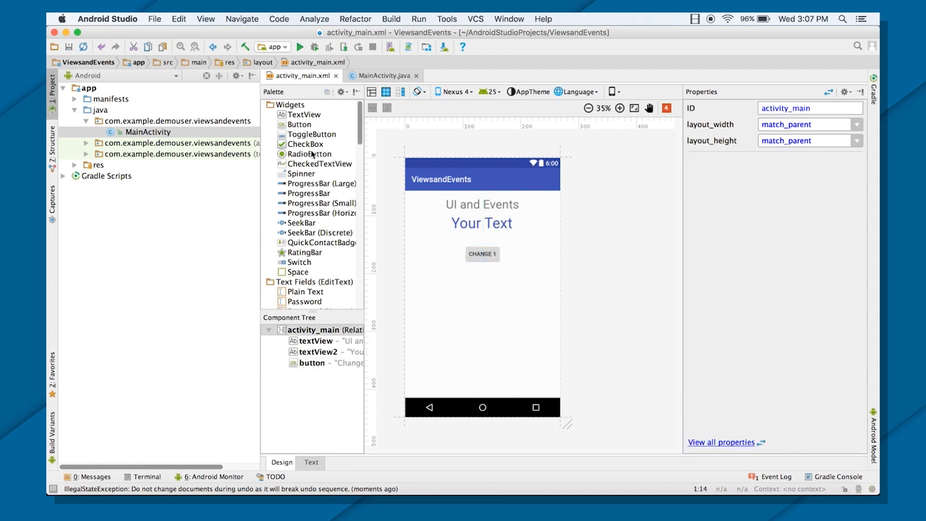
{"action": "left_click_drag", "start_coordinate": [300, 124], "coordinate": [481, 281]}
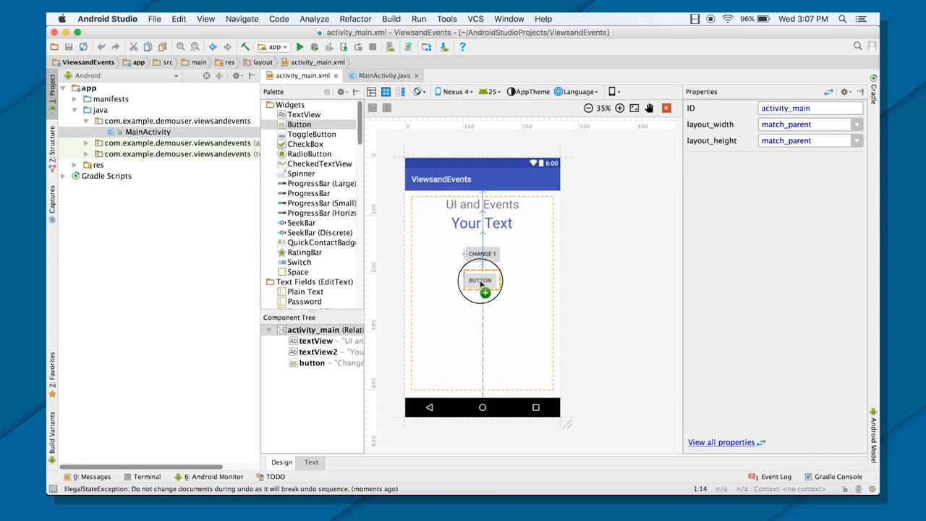
{"action": "left_click", "coordinate": [481, 280]}
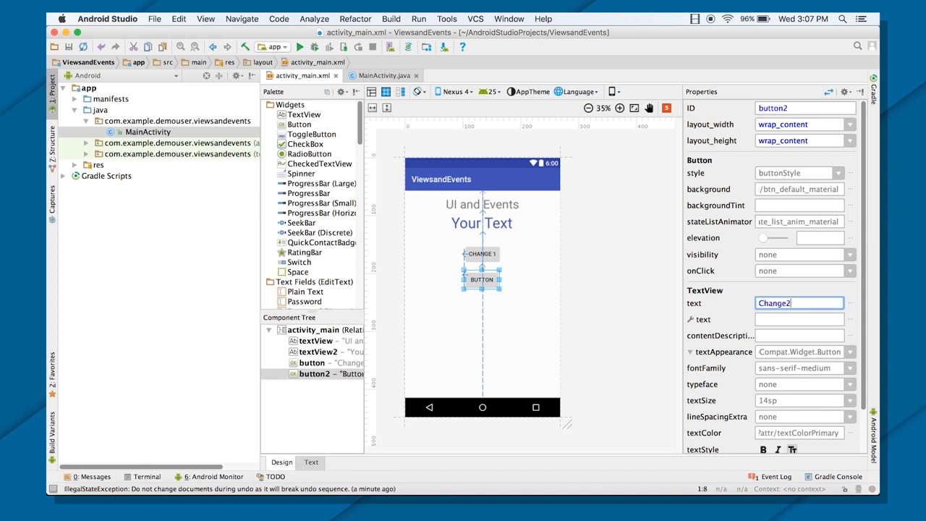
{"action": "left_click", "coordinate": [524, 243]}
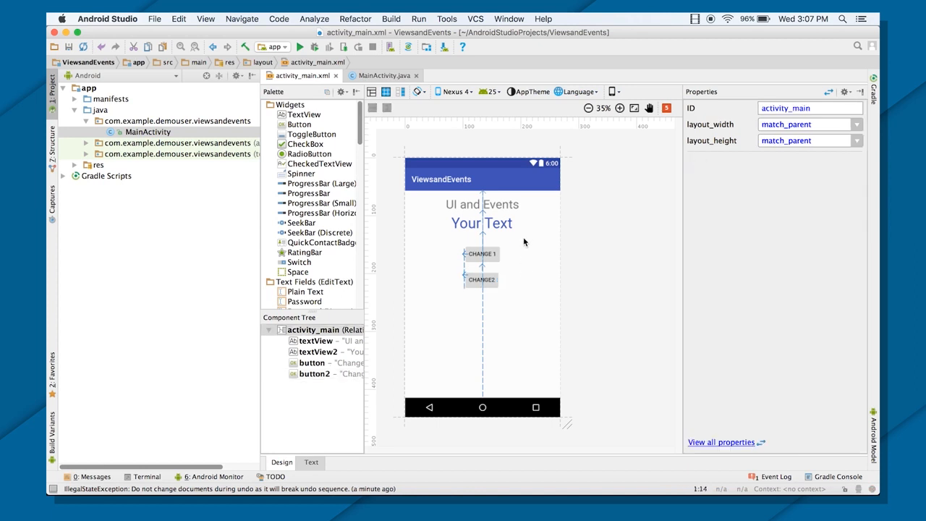
{"action": "mouse_move", "coordinate": [504, 230]}
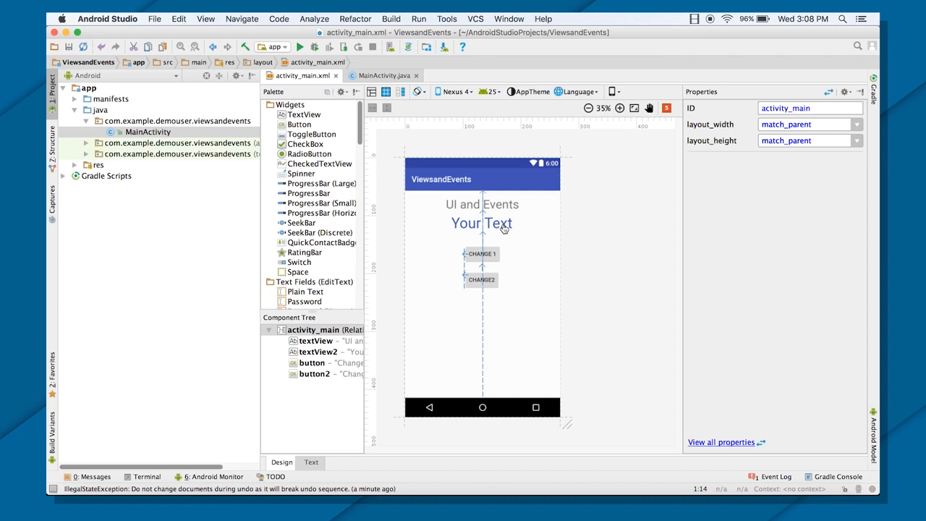
Step: Set IDs t1, b1 and b2 on Your Text and the buttons, then open MainActivity.java
{"action": "left_click", "coordinate": [481, 223]}
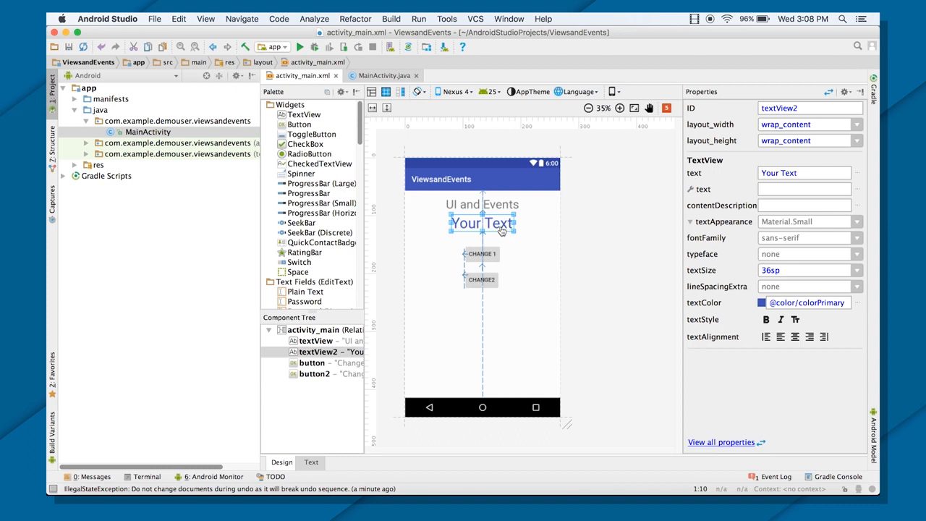
{"action": "mouse_move", "coordinate": [541, 224]}
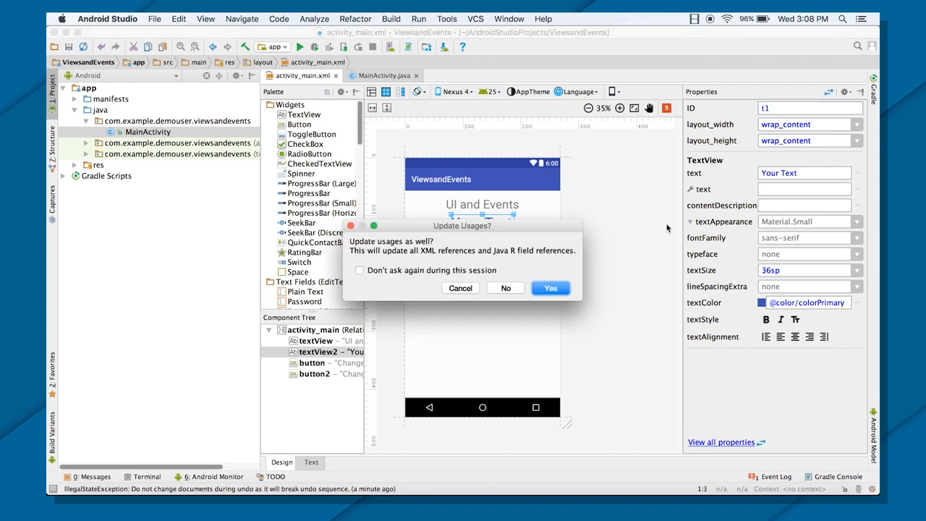
{"action": "left_click", "coordinate": [550, 288]}
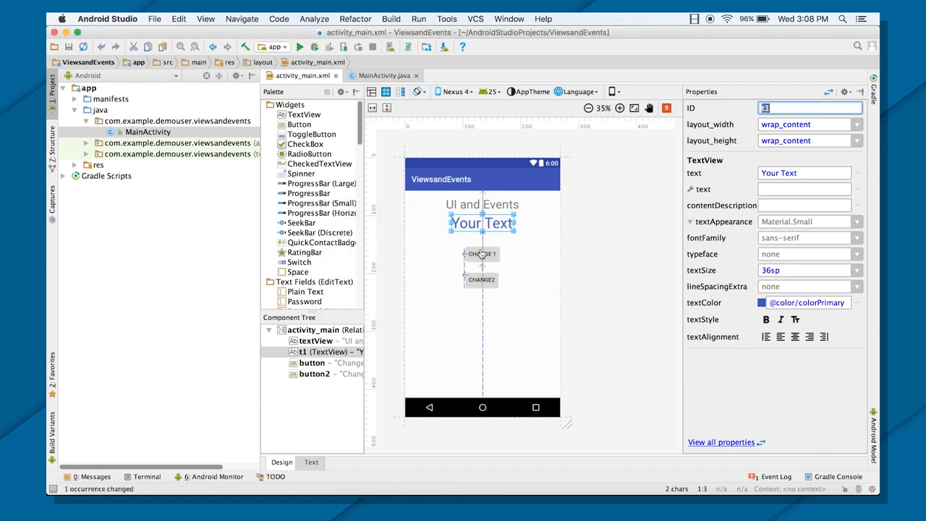
{"action": "left_click", "coordinate": [481, 253]}
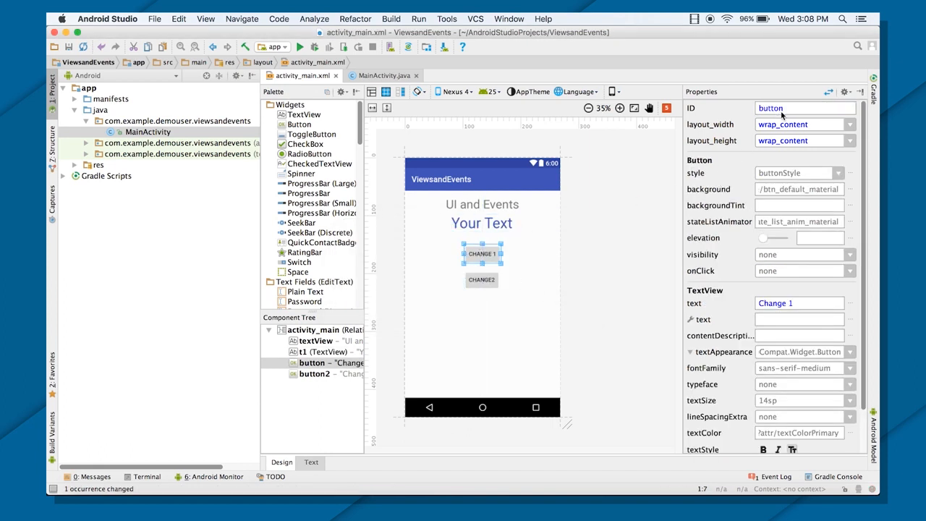
{"action": "type", "text": "b1"}
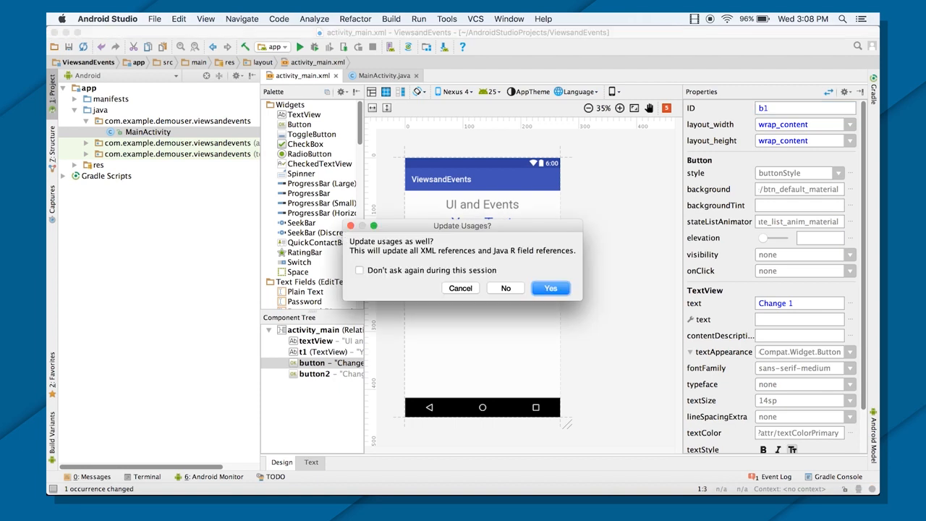
{"action": "left_click", "coordinate": [550, 288]}
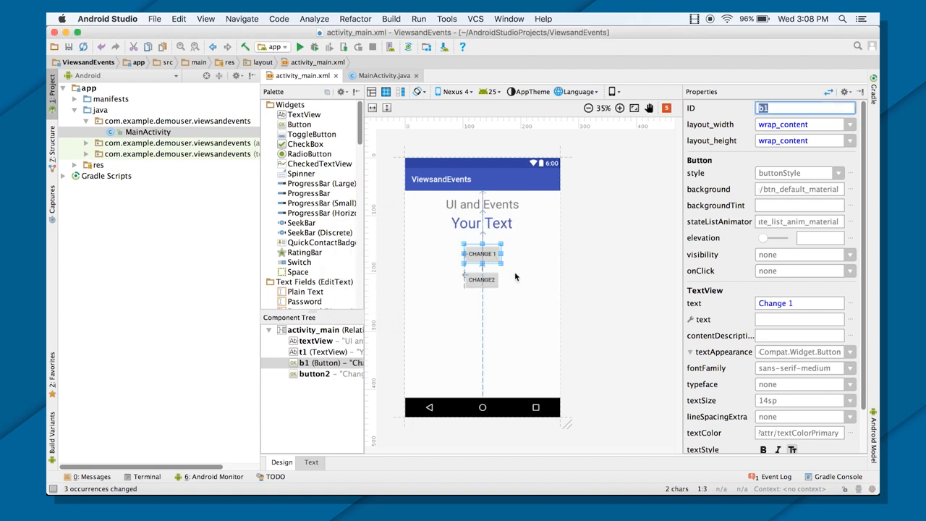
{"action": "left_click", "coordinate": [481, 279]}
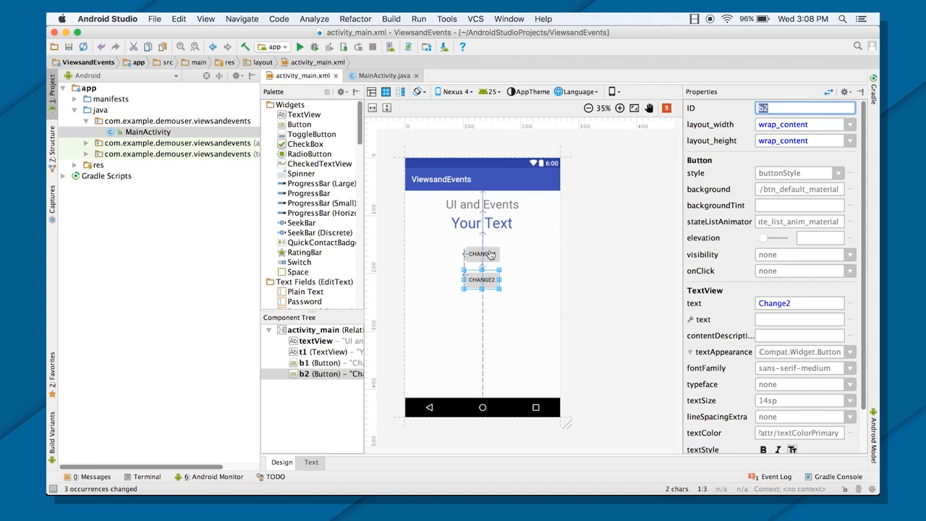
{"action": "left_click", "coordinate": [481, 254]}
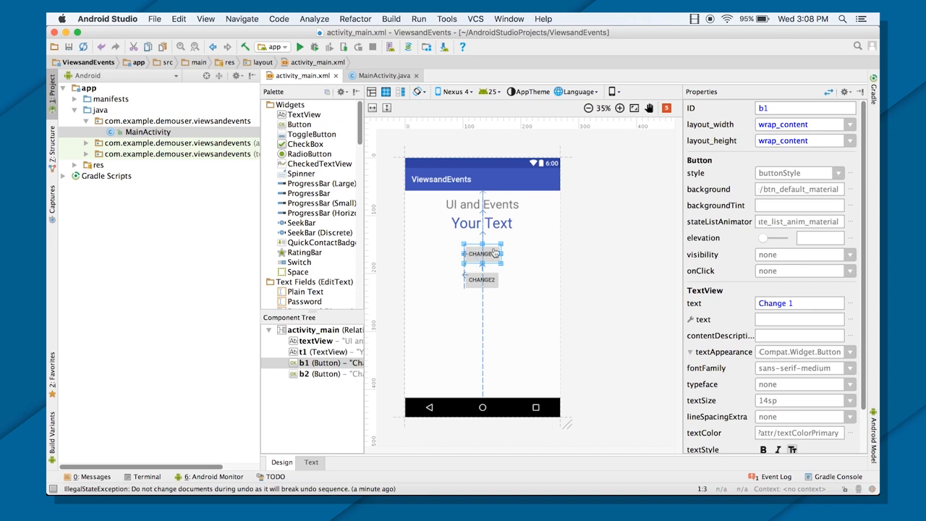
{"action": "left_click", "coordinate": [384, 75]}
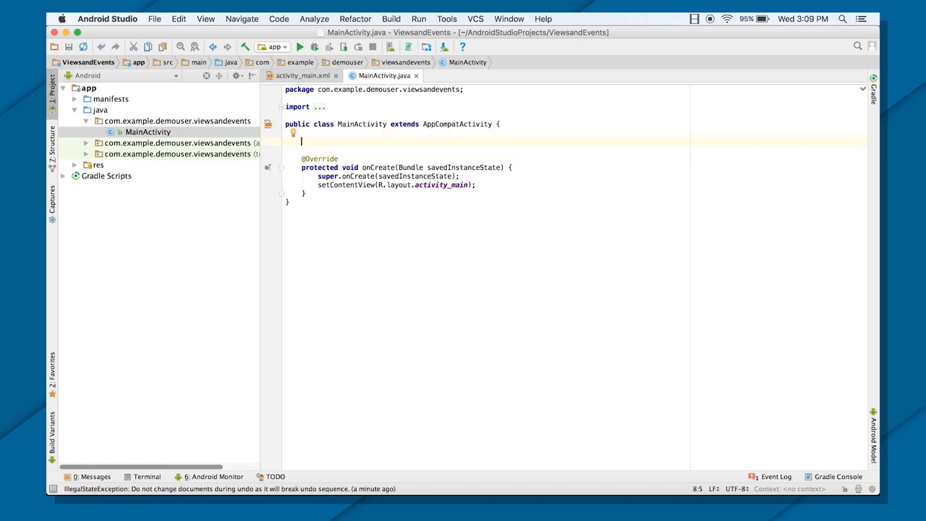
Step: Declare 'TextView t1;' and 'Button b1;' fields in MainActivity
{"action": "type", "text": "TextView t1;"}
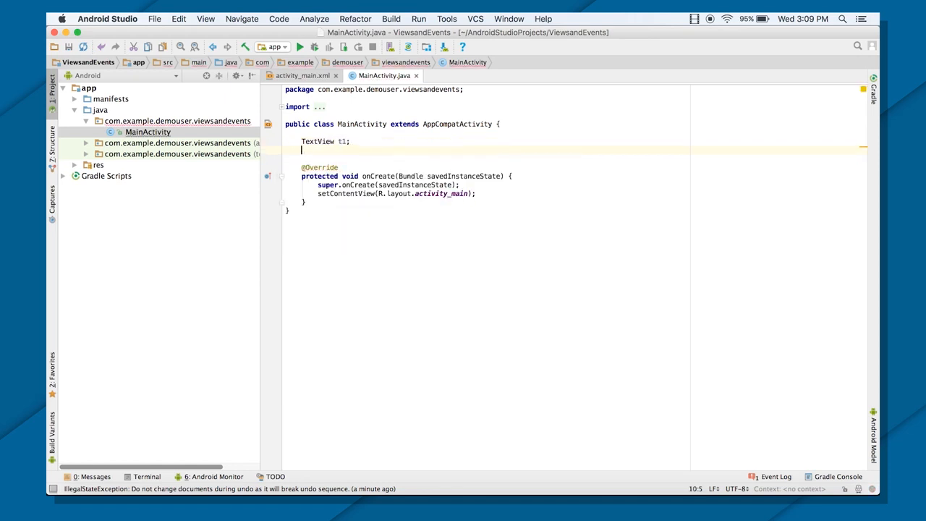
{"action": "type", "text": "Butt"}
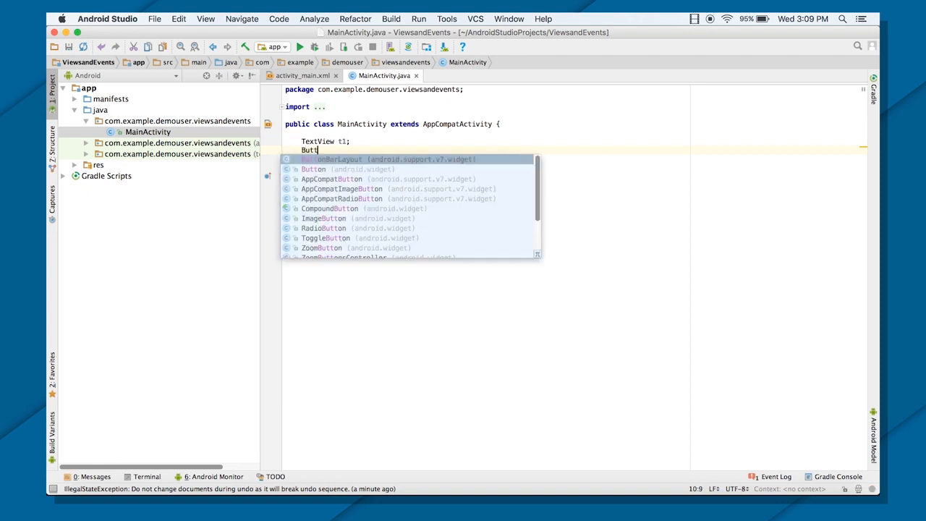
{"action": "key", "text": "Escape"}
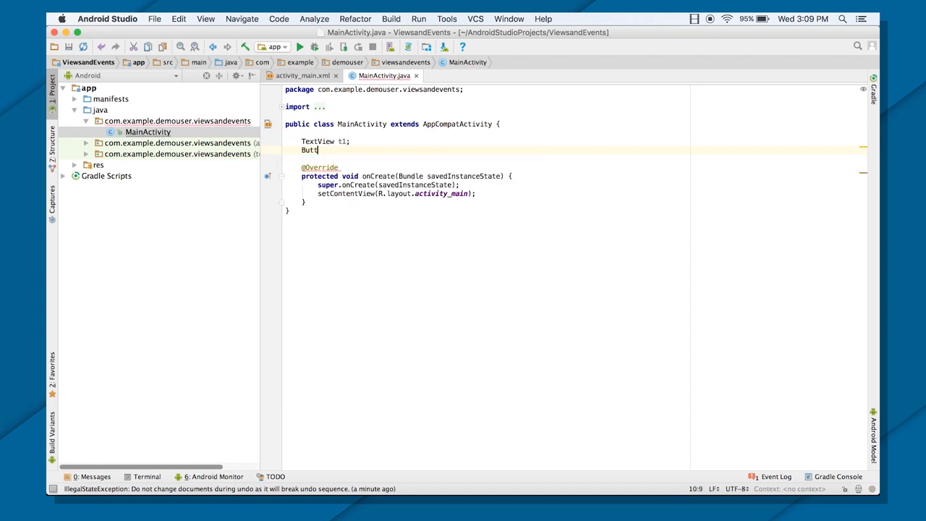
{"action": "type", "text": "on b1;"}
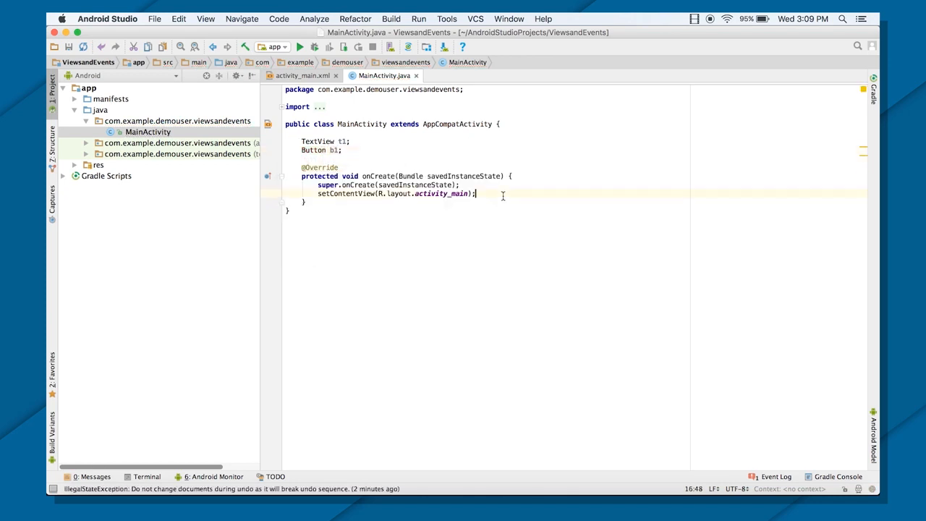
Step: In onCreate, assign t1 = (TextView)findViewById(R.id.t1)
{"action": "type", "text": "t1 ="}
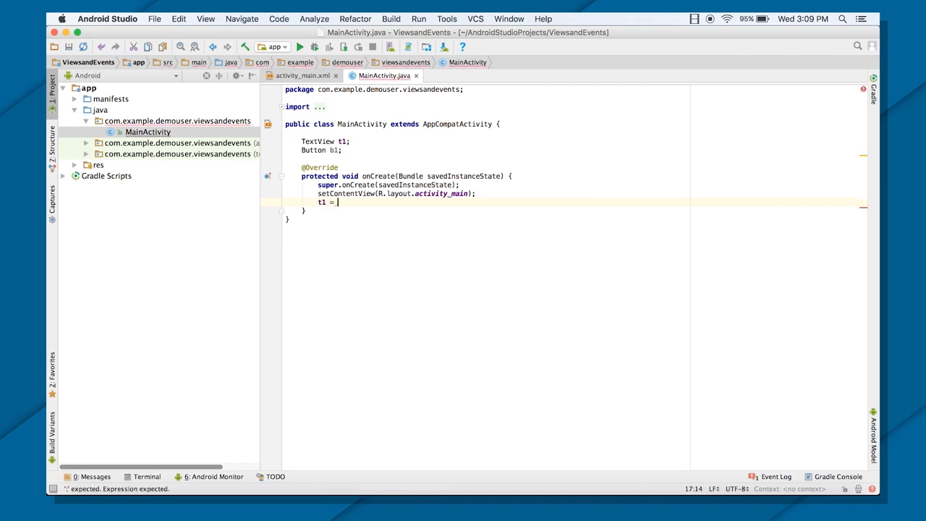
{"action": "type", "text": "("}
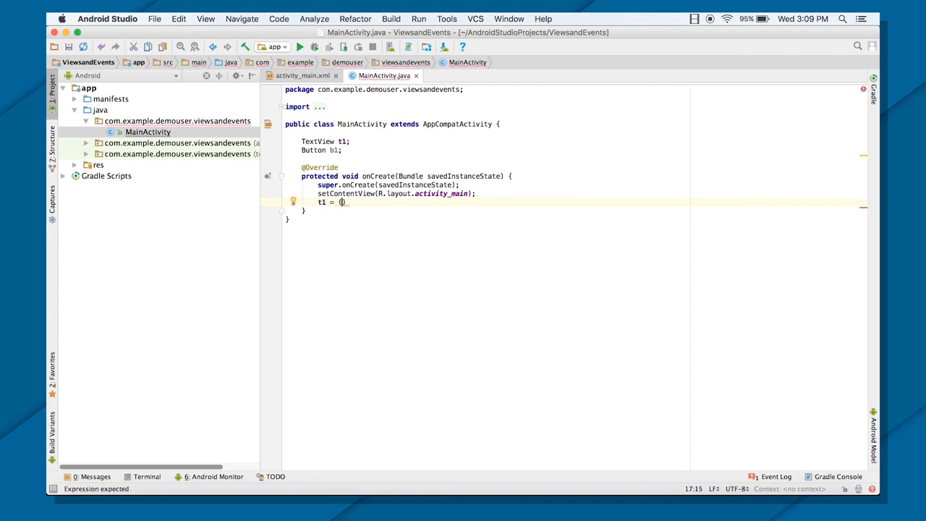
{"action": "type", "text": "Text"}
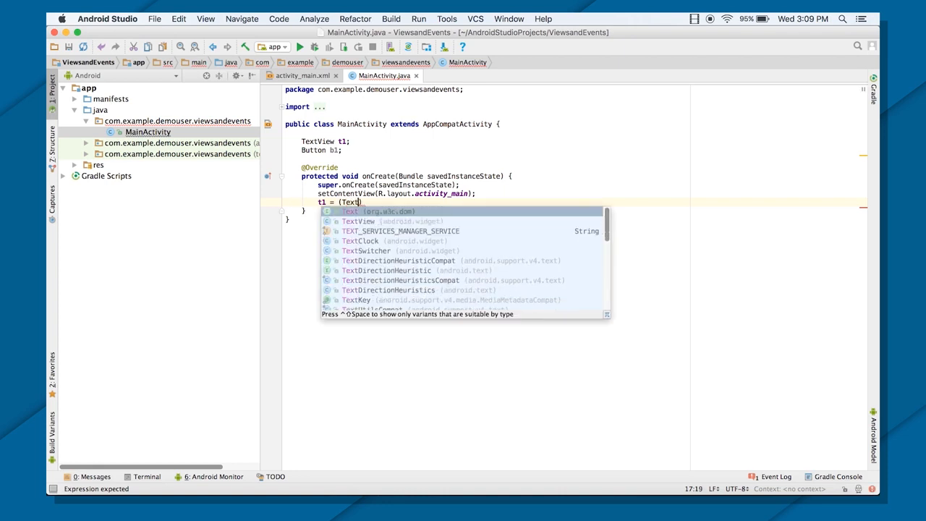
{"action": "left_click", "coordinate": [357, 221]}
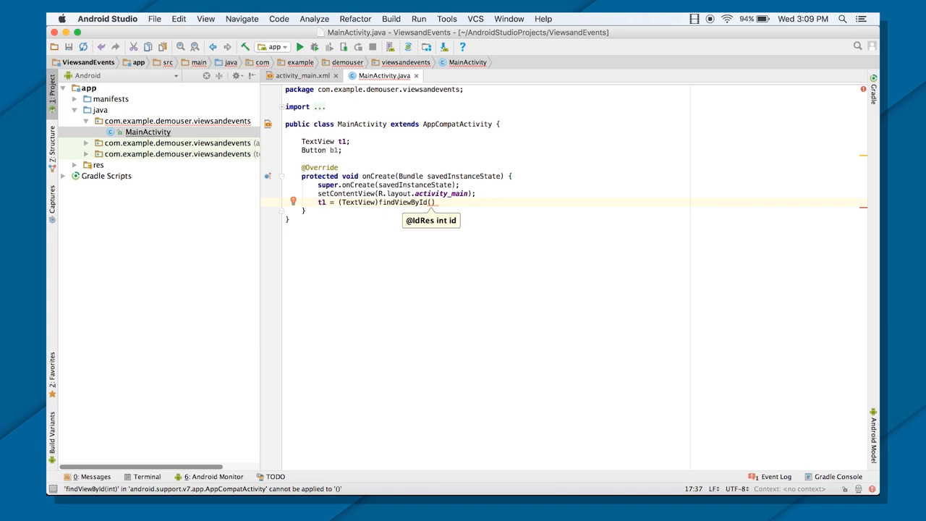
{"action": "type", "text": "R"}
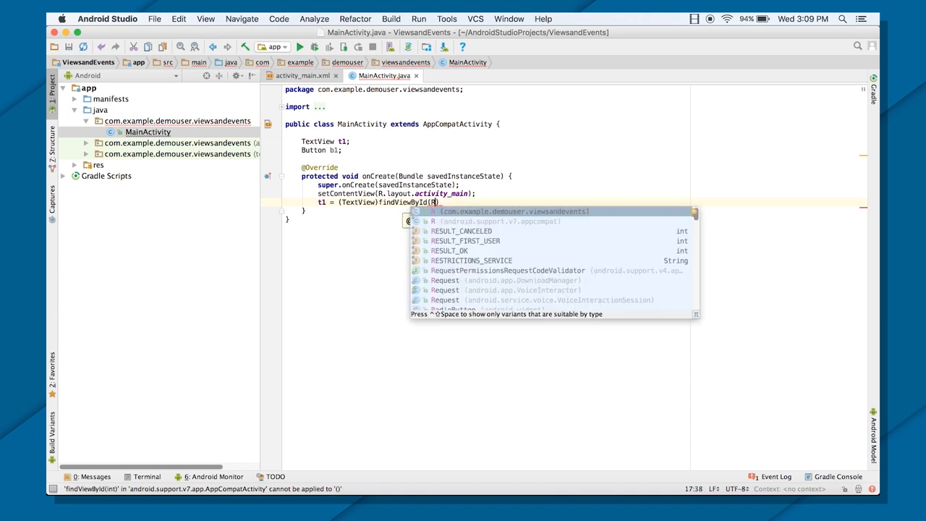
{"action": "type", "text": "."}
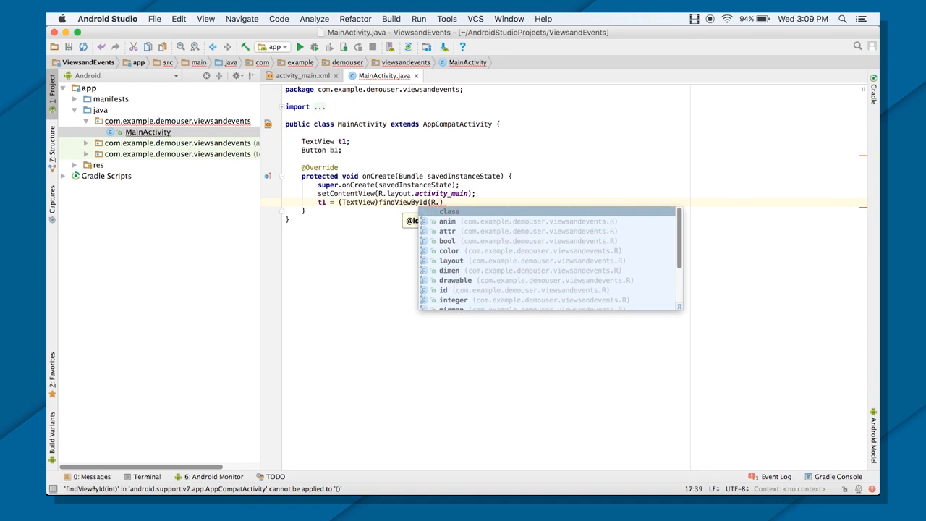
{"action": "type", "text": "id."}
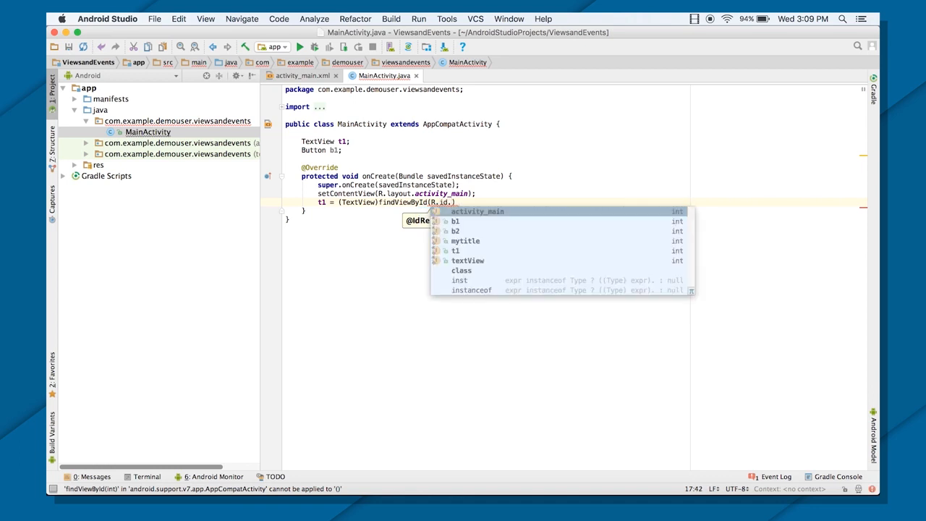
{"action": "type", "text": "t1"}
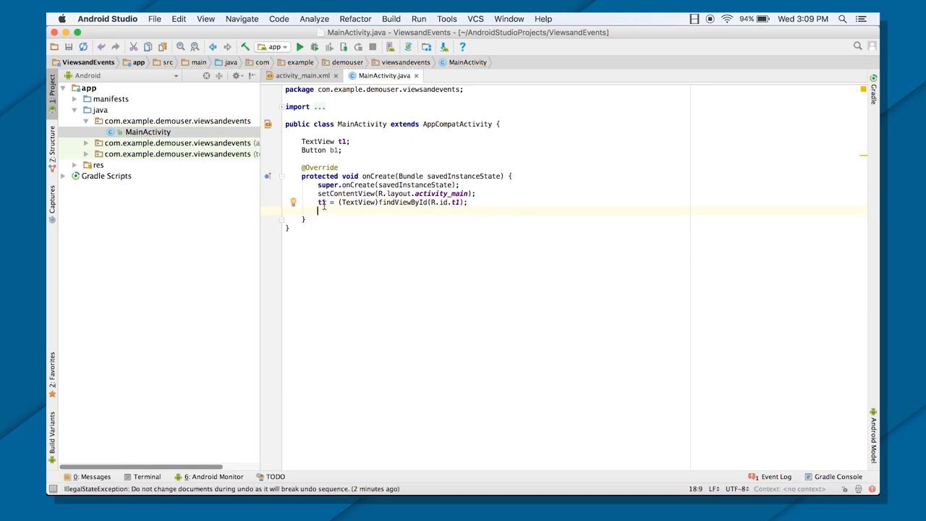
{"action": "double_click", "coordinate": [321, 202]}
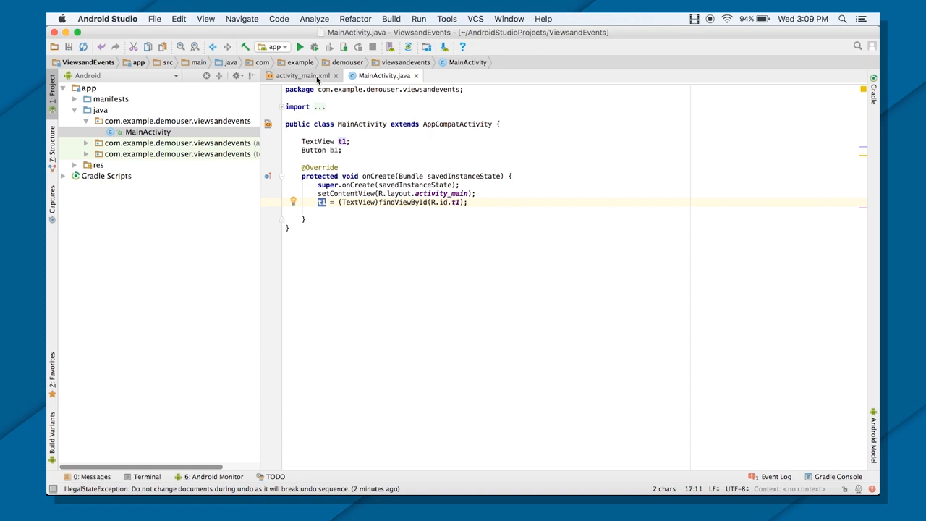
{"action": "left_click", "coordinate": [297, 75]}
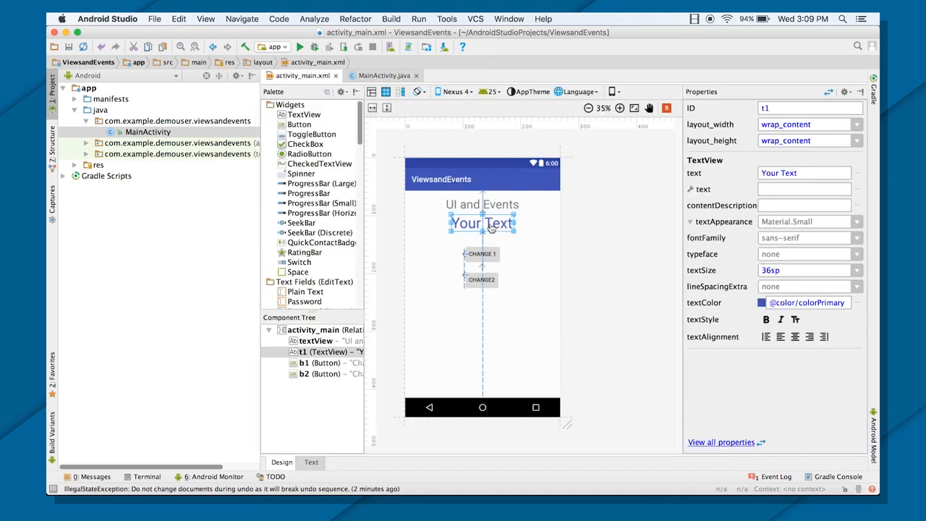
{"action": "left_click", "coordinate": [384, 75]}
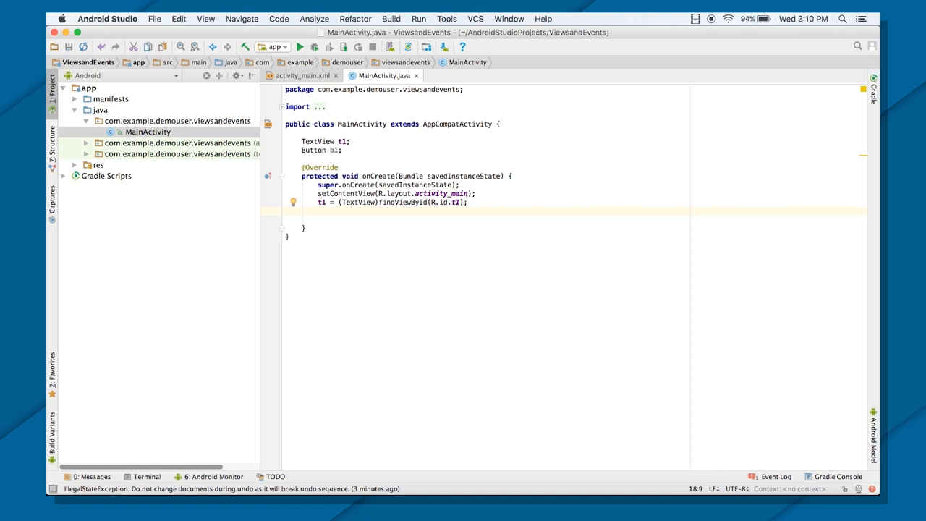
Step: Add 'b1 = (Button)findViewById(R.id.b1);' below the t1 line in onCreate
{"action": "type", "text": "b1 ="}
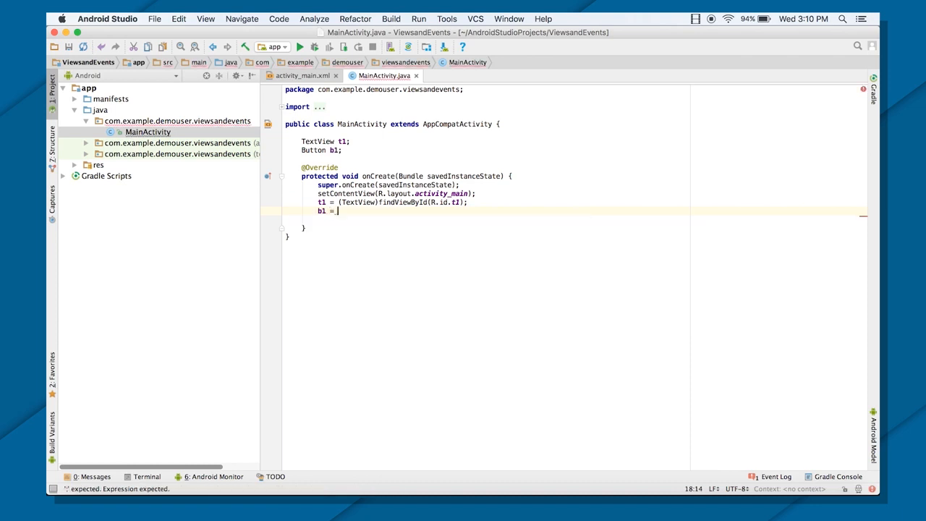
{"action": "type", "text": "(Button)findViewById(R.id.b1);"}
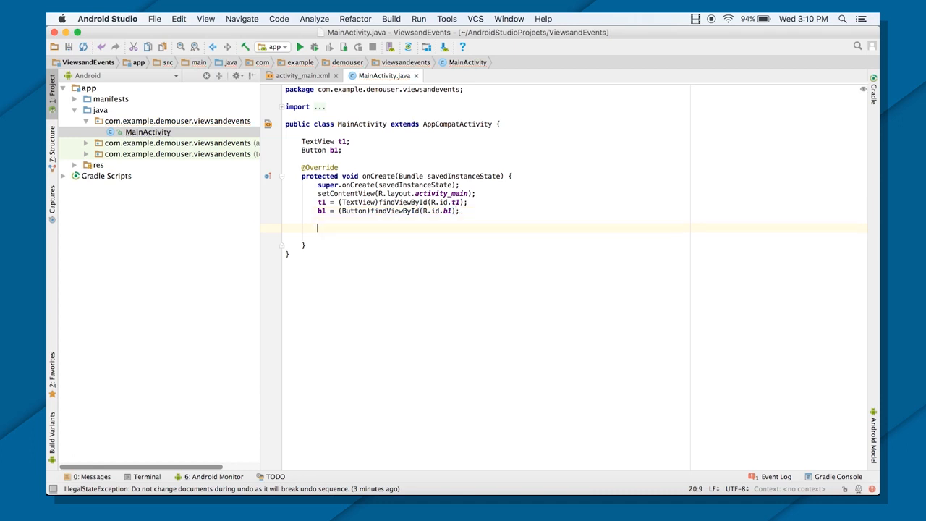
{"action": "mouse_move", "coordinate": [564, 169]}
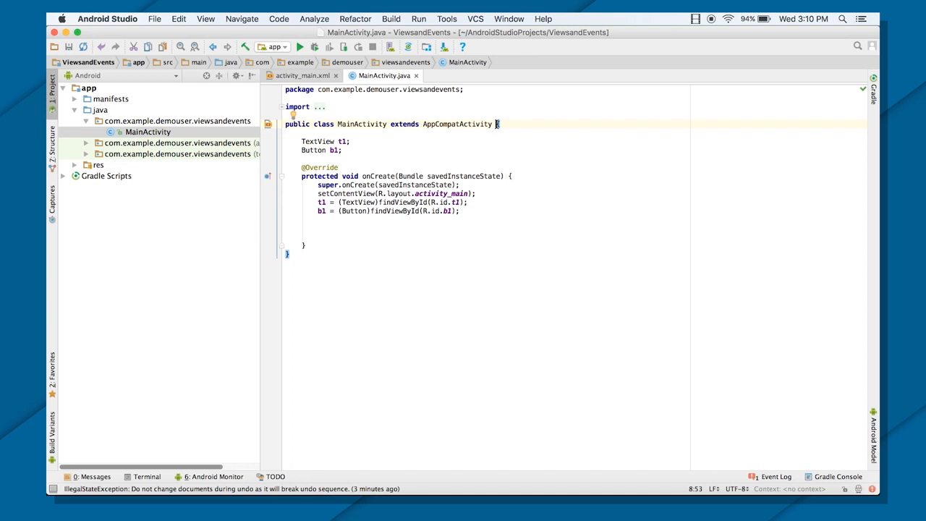
Step: Make MainActivity implement View.OnClickListener and generate its empty onClick(View view) method
{"action": "type", "text": "implements OnClick"}
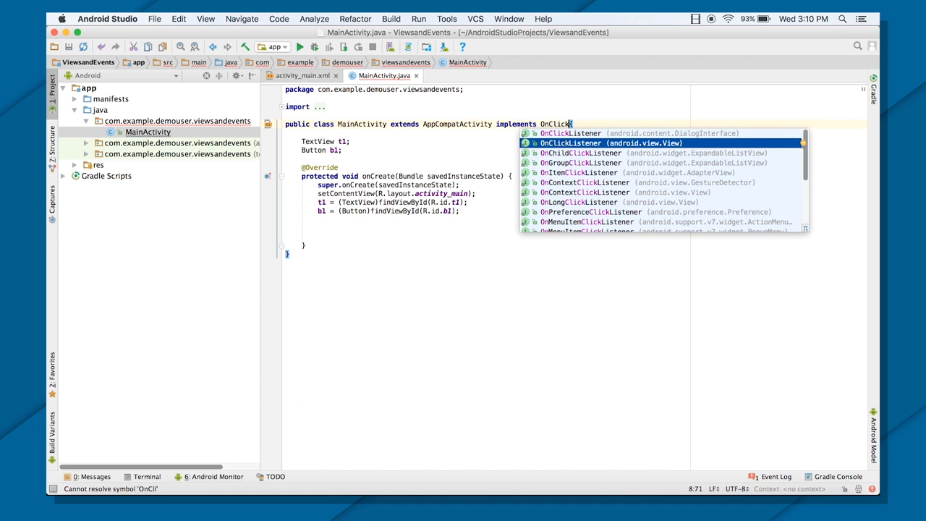
{"action": "left_click", "coordinate": [610, 142]}
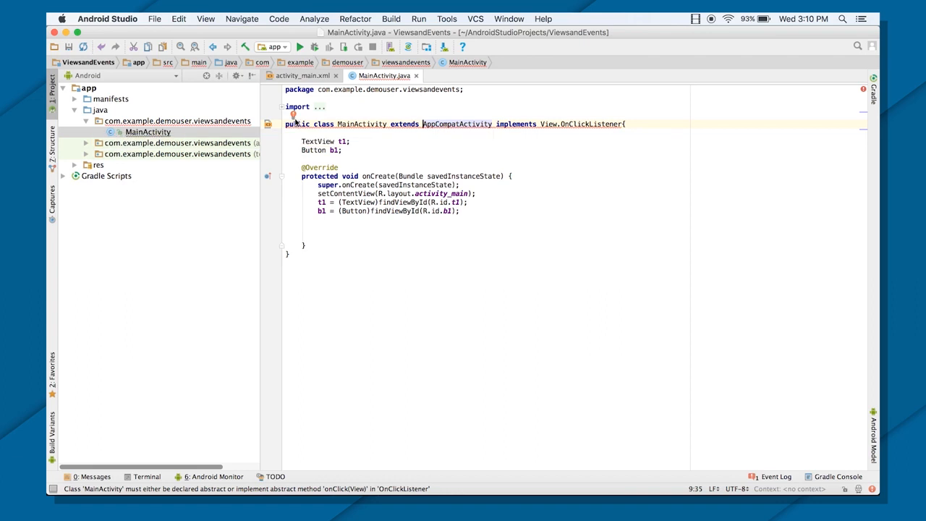
{"action": "mouse_move", "coordinate": [296, 115]}
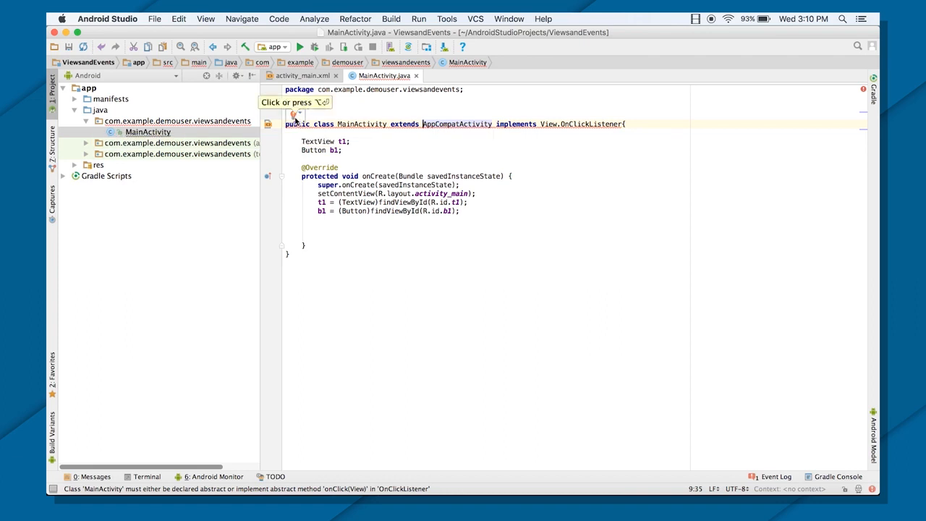
{"action": "left_click", "coordinate": [296, 115]}
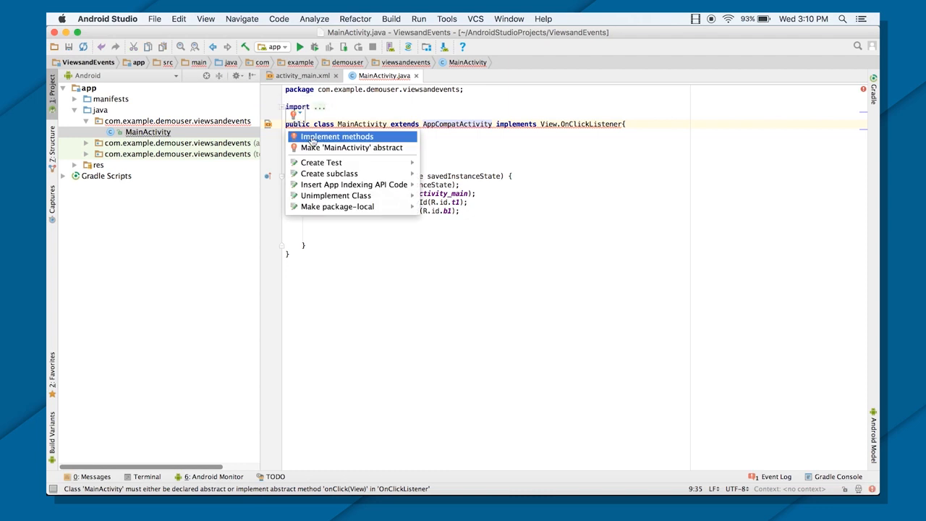
{"action": "left_click", "coordinate": [335, 136]}
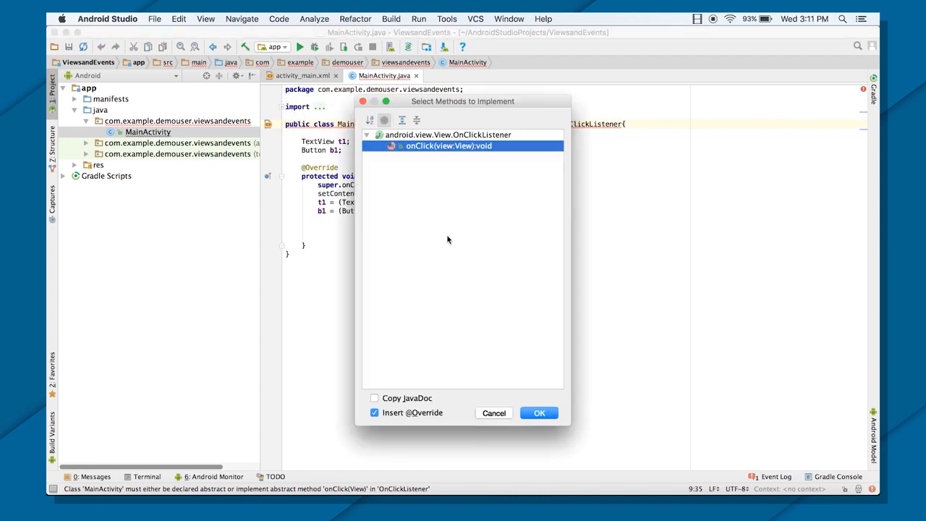
{"action": "left_click", "coordinate": [539, 413]}
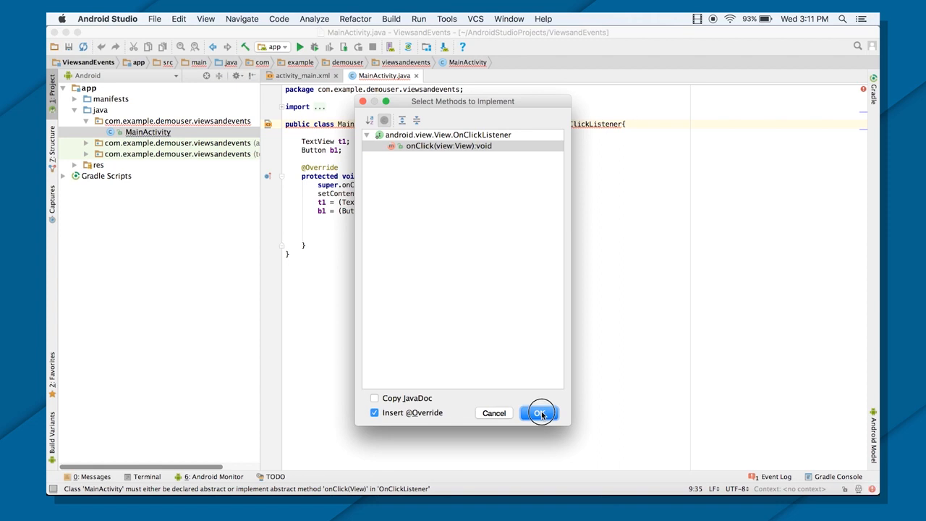
{"action": "left_click", "coordinate": [540, 412]}
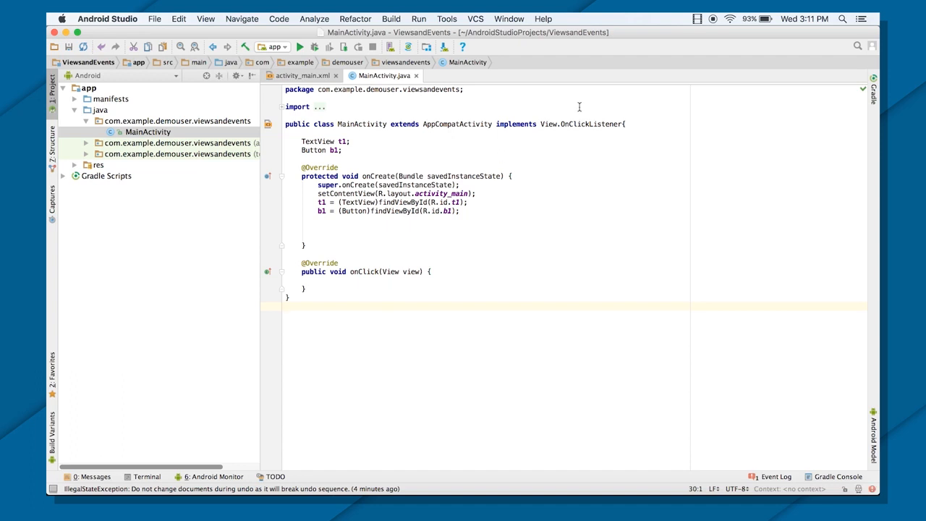
{"action": "mouse_move", "coordinate": [416, 221]}
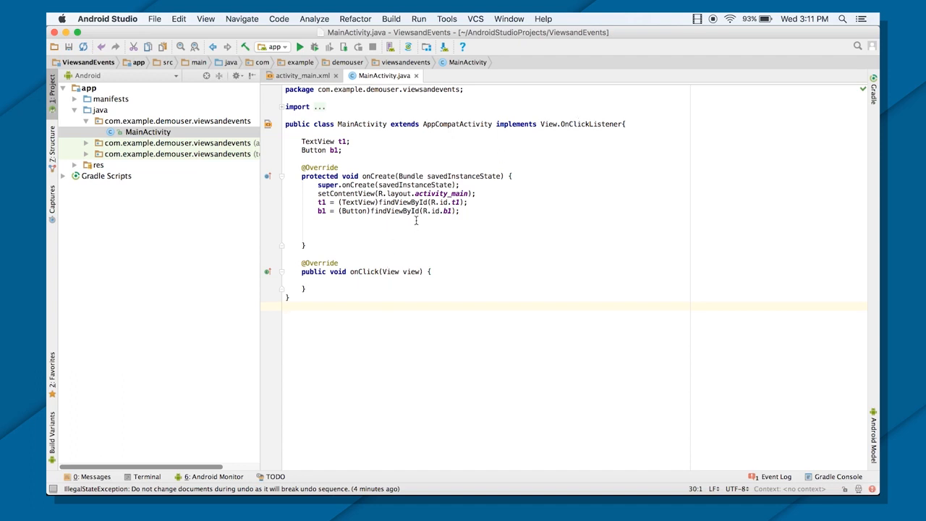
Step: Add b1.setOnClickListener(this) in onCreate so MainActivity handles b1's clicks
{"action": "type", "text": "bl"}
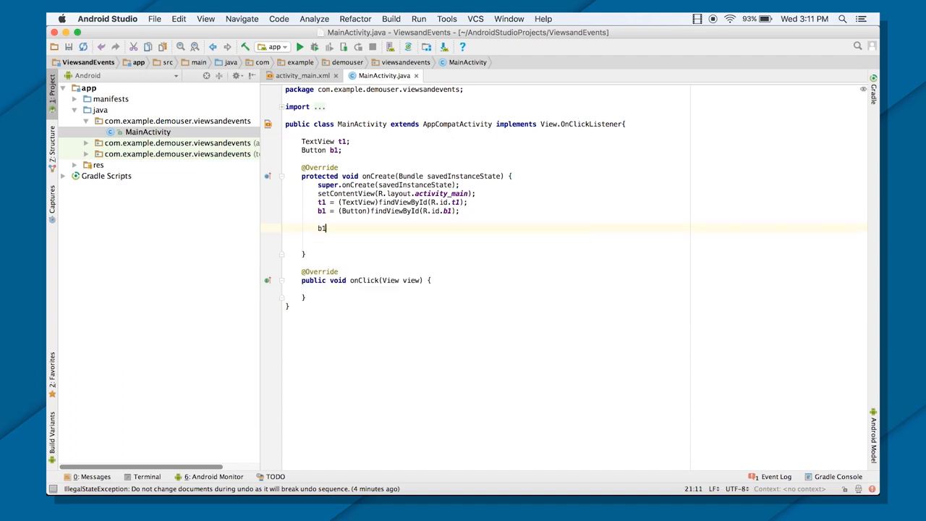
{"action": "type", "text": "."}
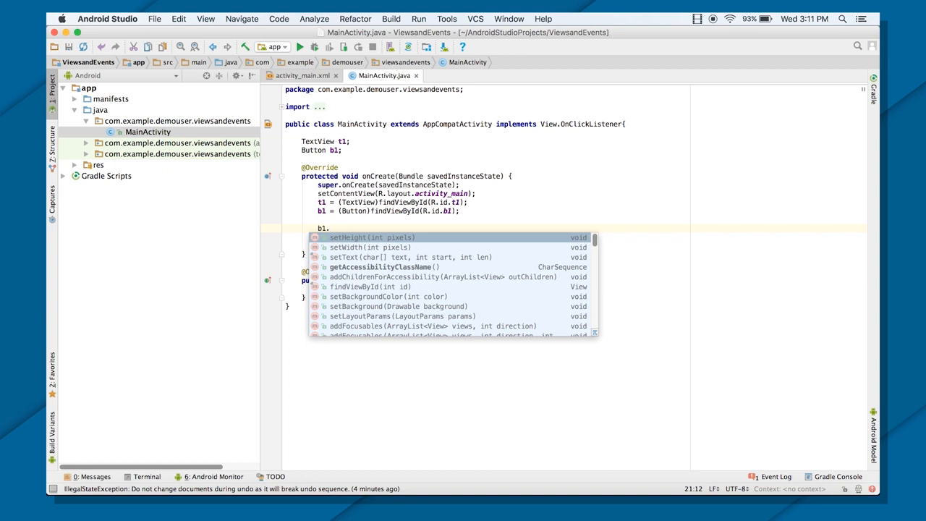
{"action": "type", "text": "setOnClickListener();"}
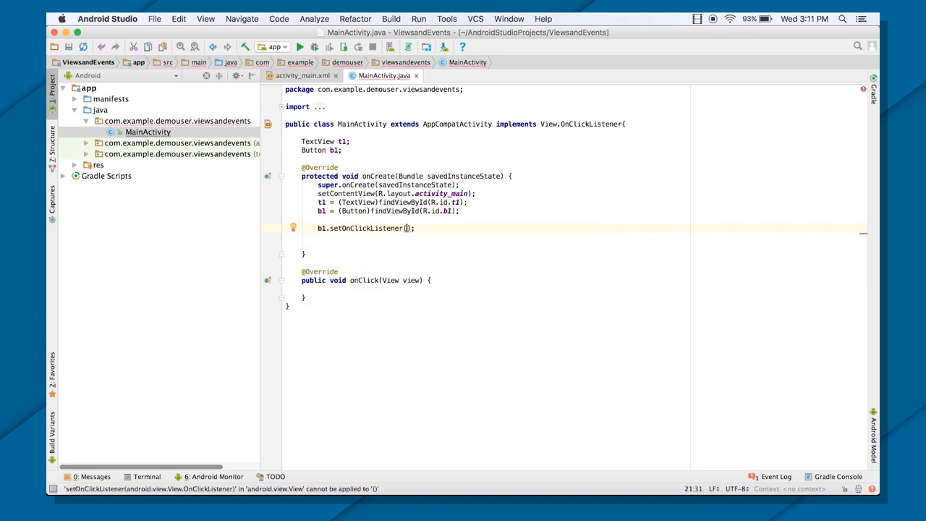
{"action": "type", "text": "this"}
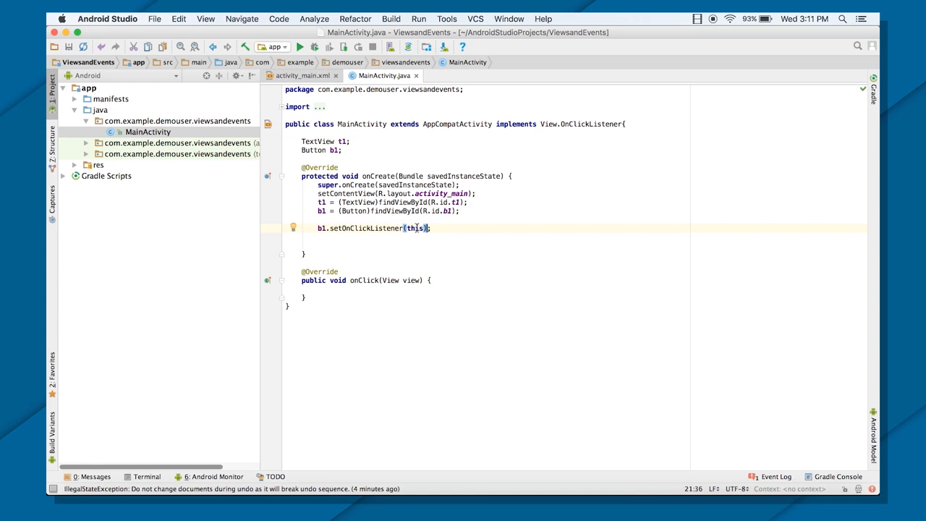
{"action": "mouse_move", "coordinate": [385, 297]}
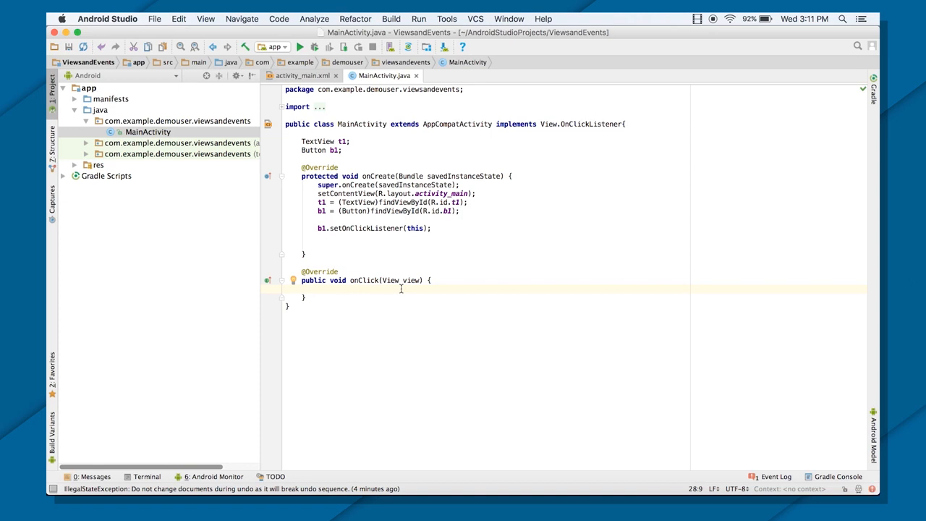
Step: Write t1.setText("You clicked Button 1") inside the onClick method
{"action": "type", "text": "t1"}
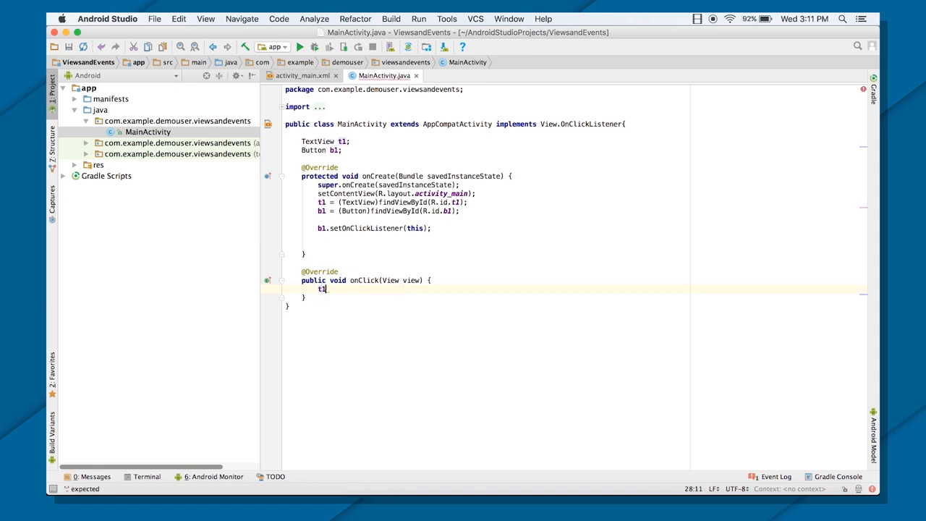
{"action": "type", "text": "."}
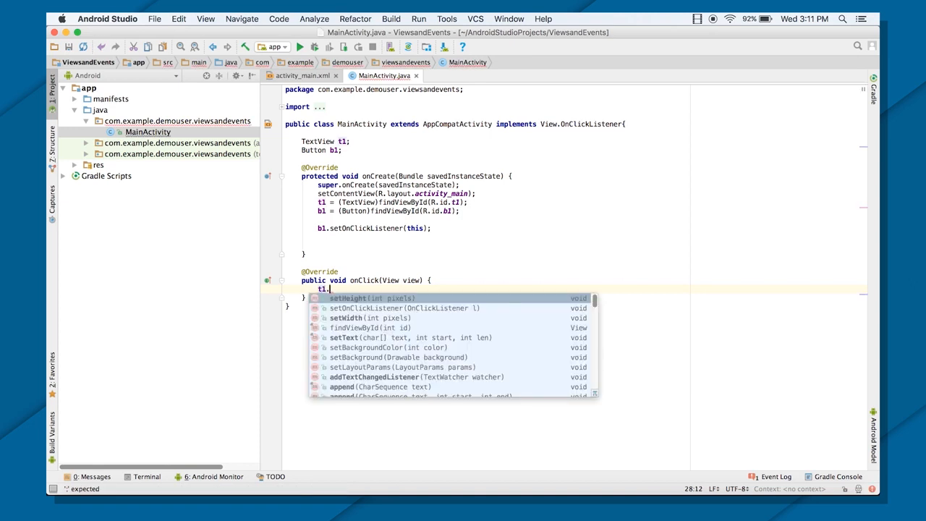
{"action": "type", "text": "setText(\"\");"}
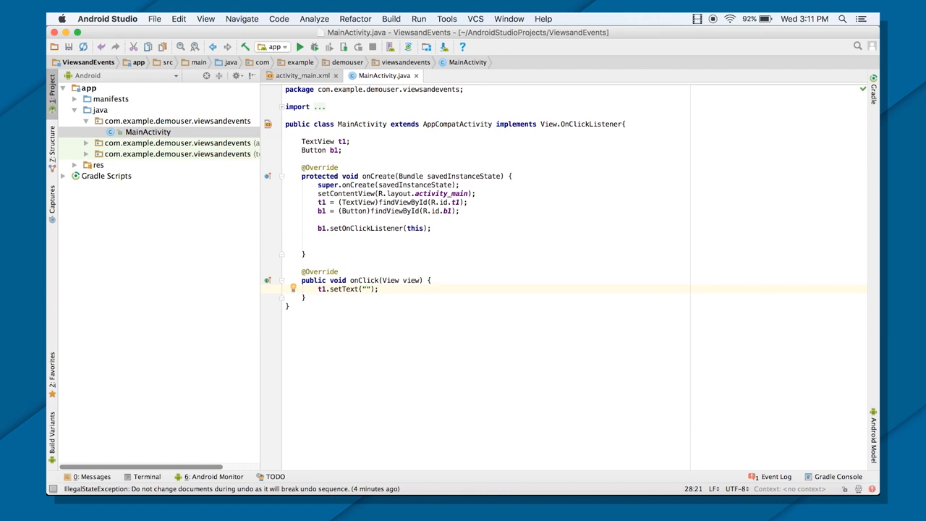
{"action": "type", "text": "You cli"}
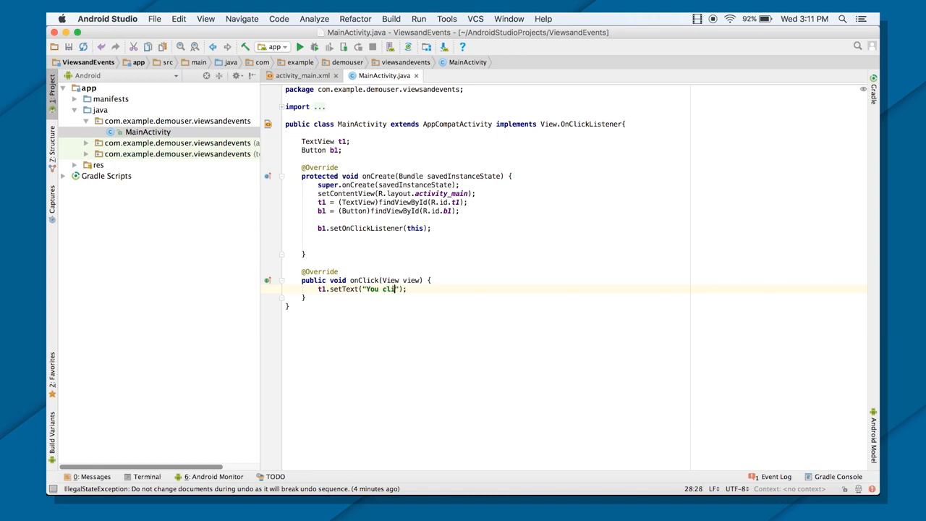
{"action": "type", "text": "cked"}
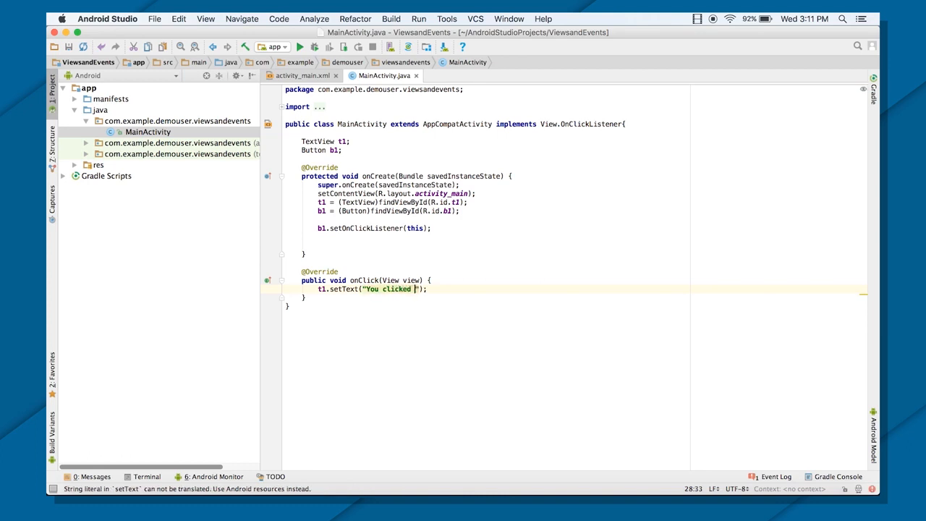
{"action": "type", "text": "Button"}
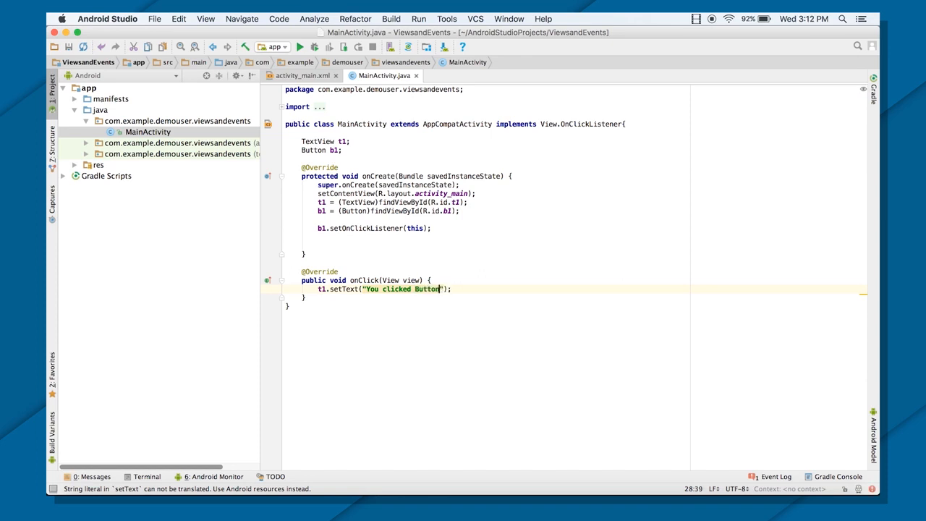
{"action": "type", "text": "1"}
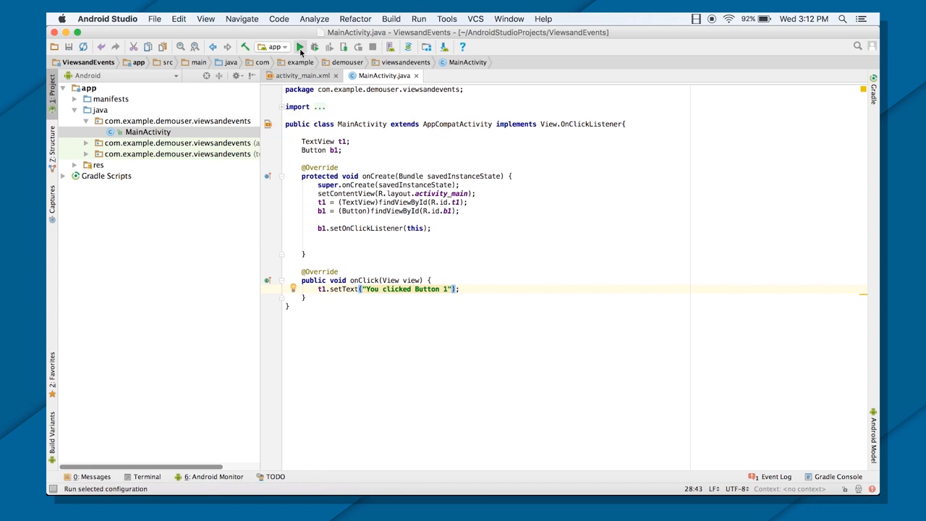
Step: Run the ViewsandEvents app on the Black_Kinght_02 virtual device
{"action": "left_click", "coordinate": [299, 46]}
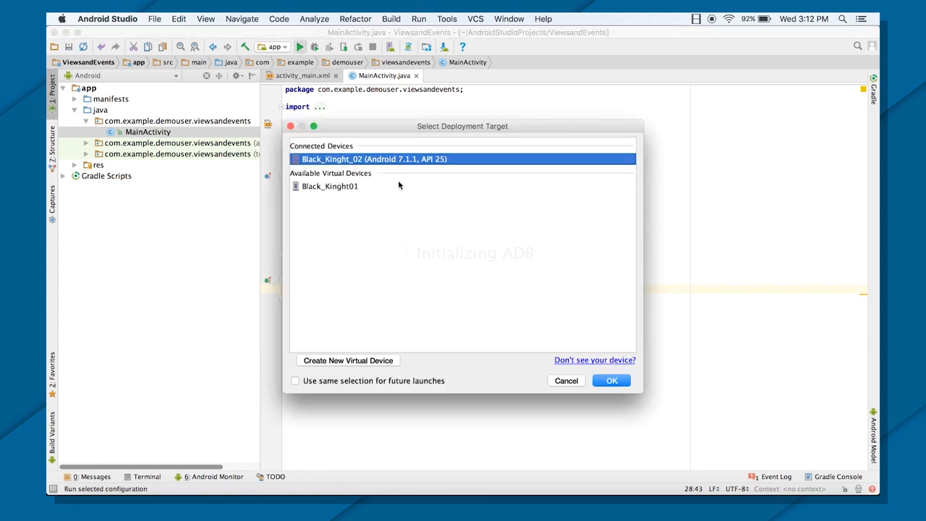
{"action": "left_click", "coordinate": [612, 380]}
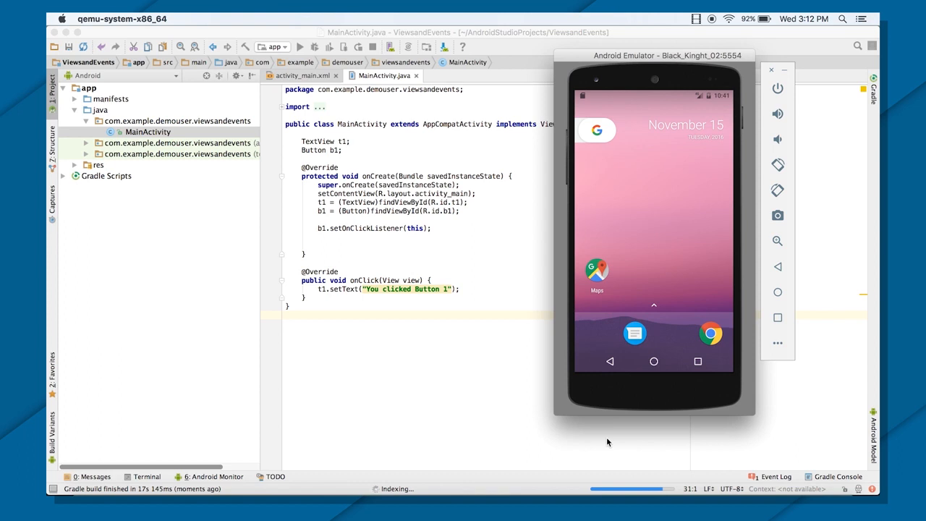
Step: Tap CHANGE 1 in the running app so the text reads 'You clicked Button 1'
{"action": "left_click", "coordinate": [299, 47]}
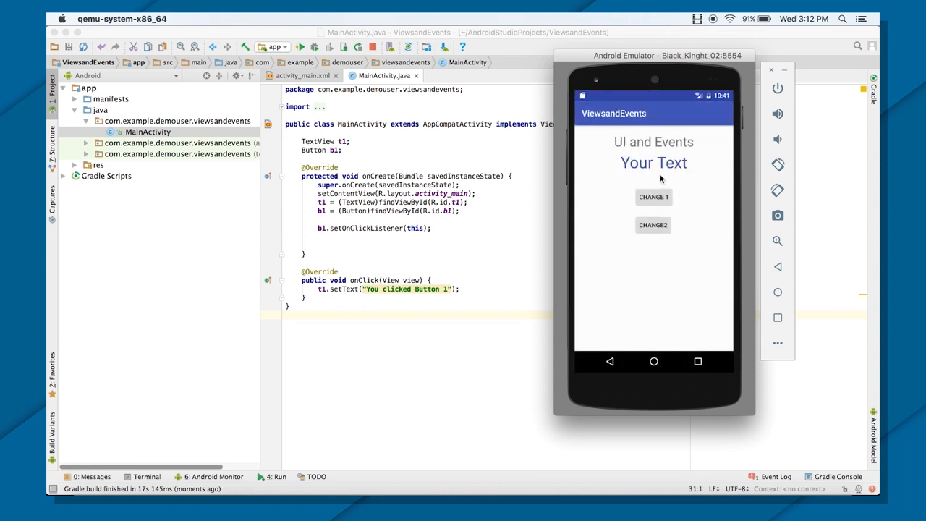
{"action": "left_click", "coordinate": [653, 225]}
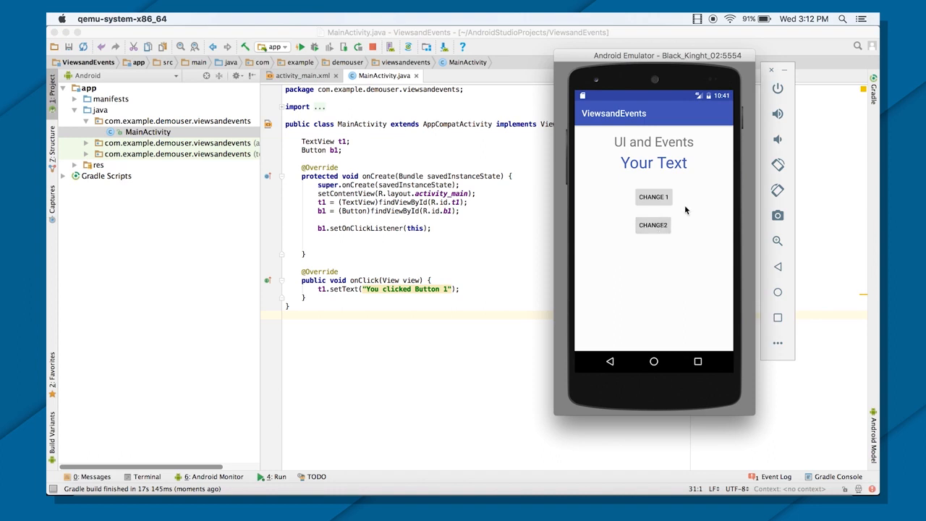
{"action": "mouse_move", "coordinate": [680, 208]}
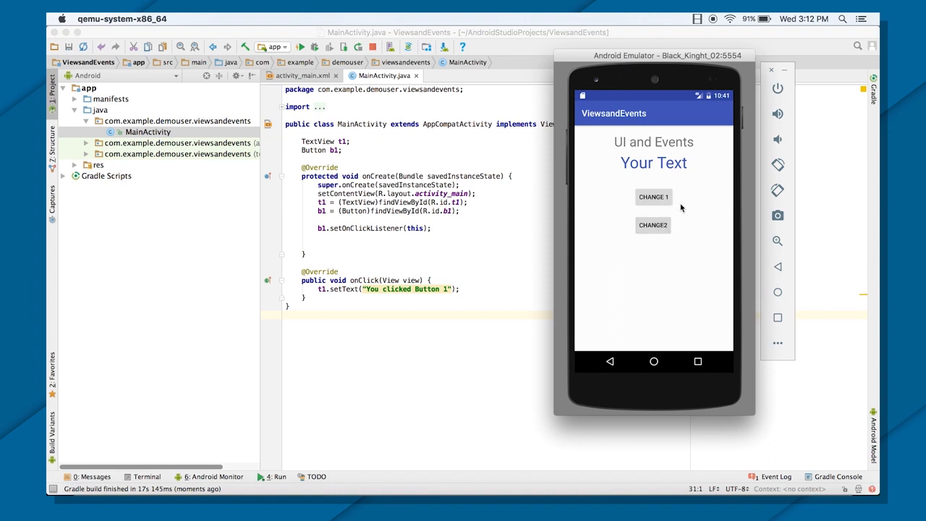
{"action": "mouse_move", "coordinate": [669, 205]}
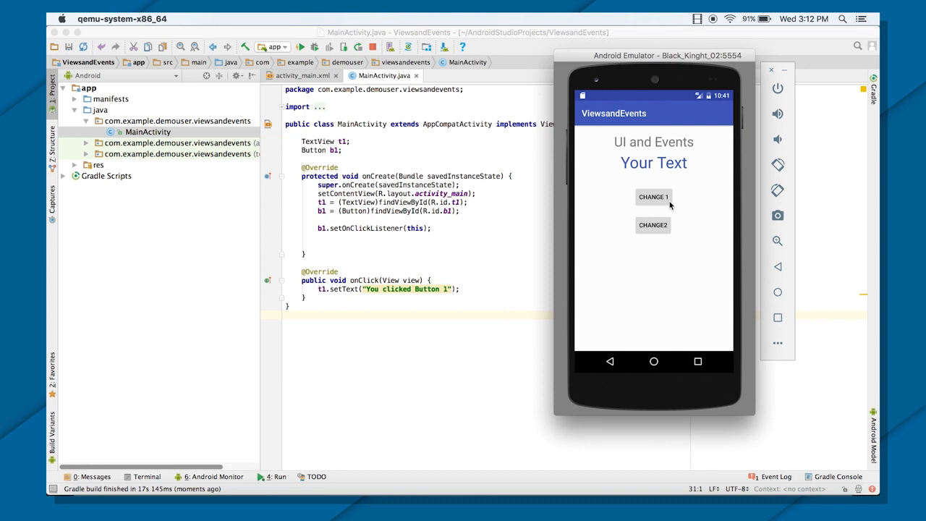
{"action": "left_click", "coordinate": [654, 197]}
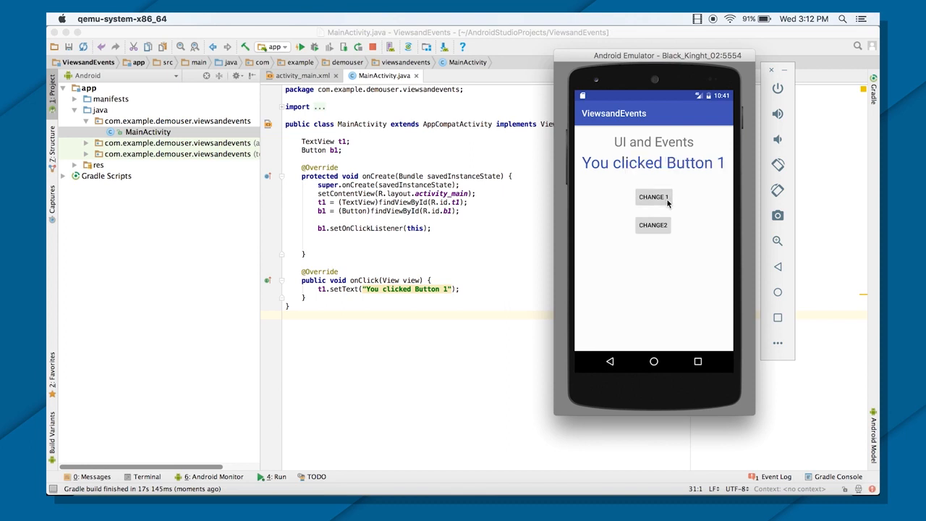
{"action": "mouse_move", "coordinate": [668, 219]}
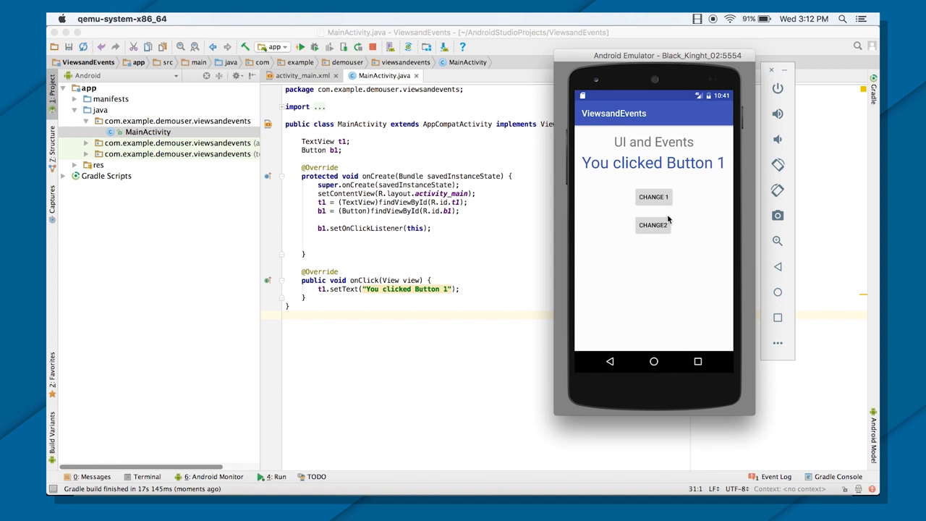
{"action": "mouse_move", "coordinate": [472, 221]}
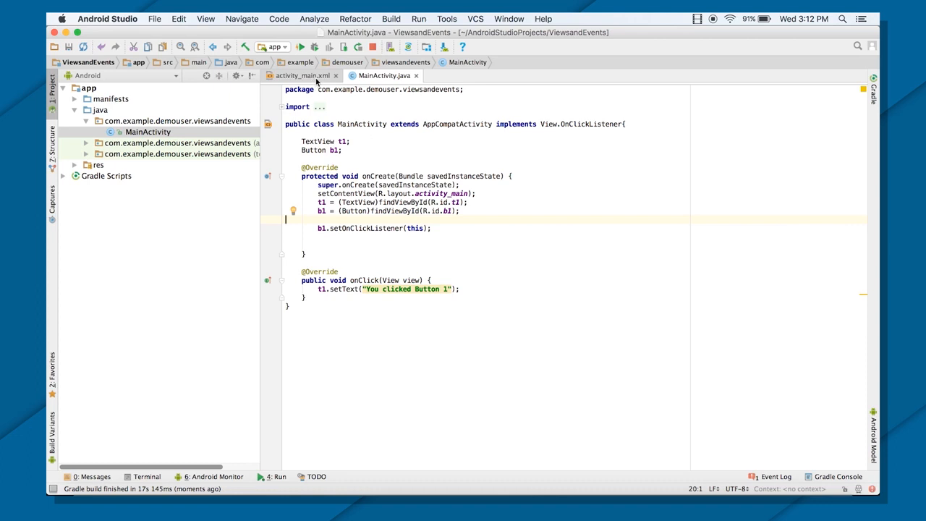
Step: Open activity_main.xml and select Your Text, Change 1 and Change2 to inspect their properties
{"action": "left_click", "coordinate": [297, 76]}
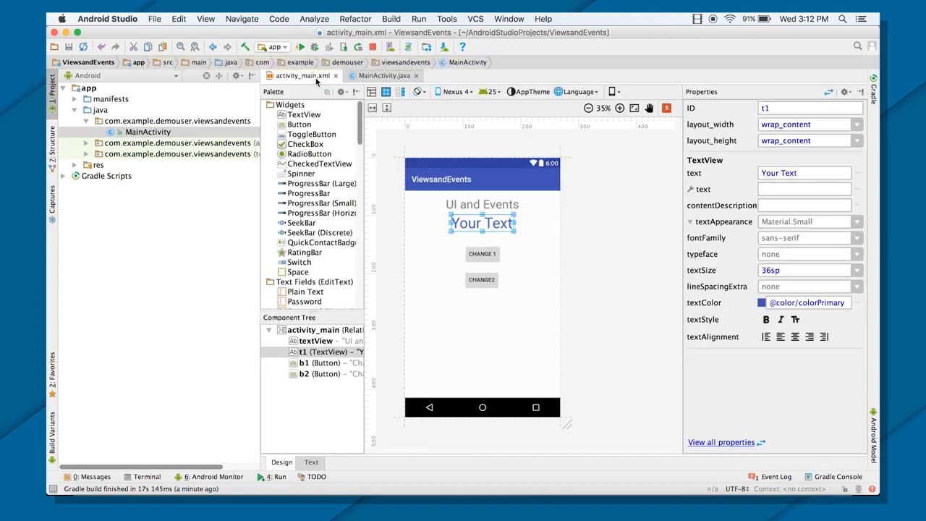
{"action": "left_click", "coordinate": [482, 254]}
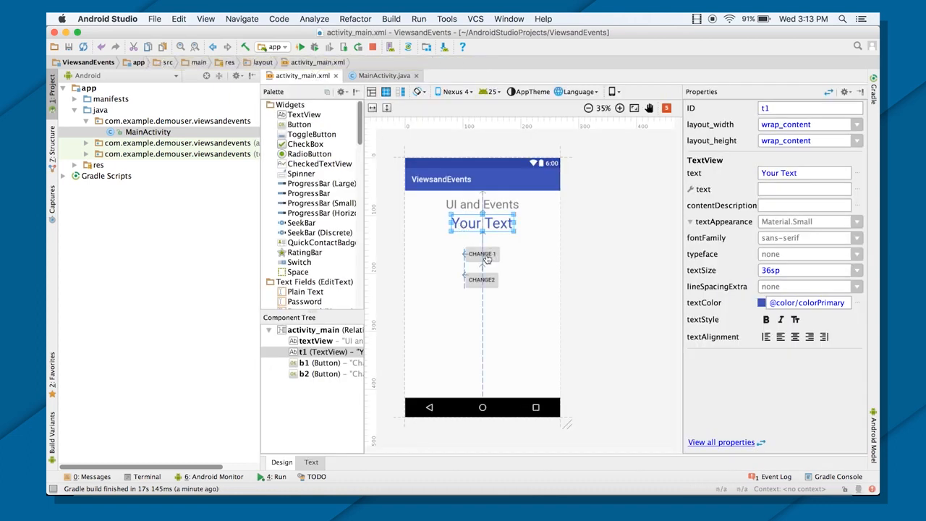
{"action": "left_click", "coordinate": [481, 254]}
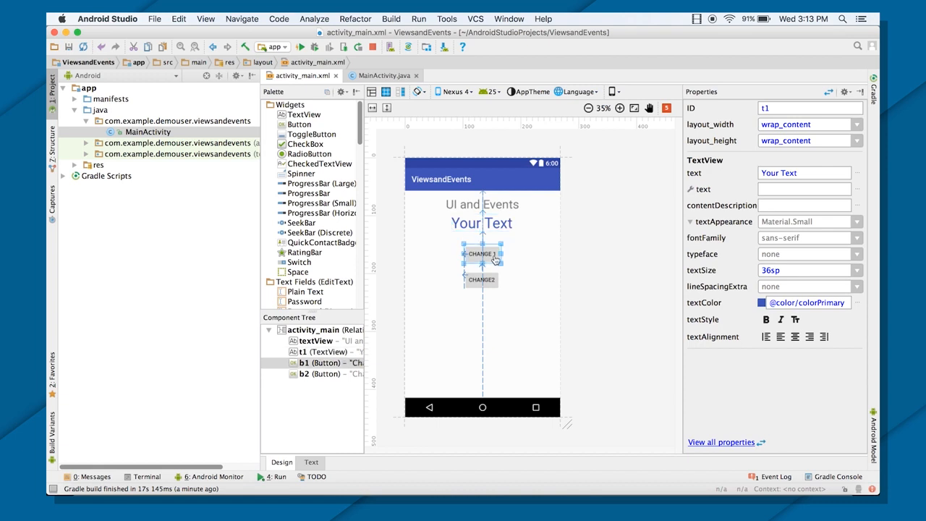
{"action": "left_click", "coordinate": [482, 279]}
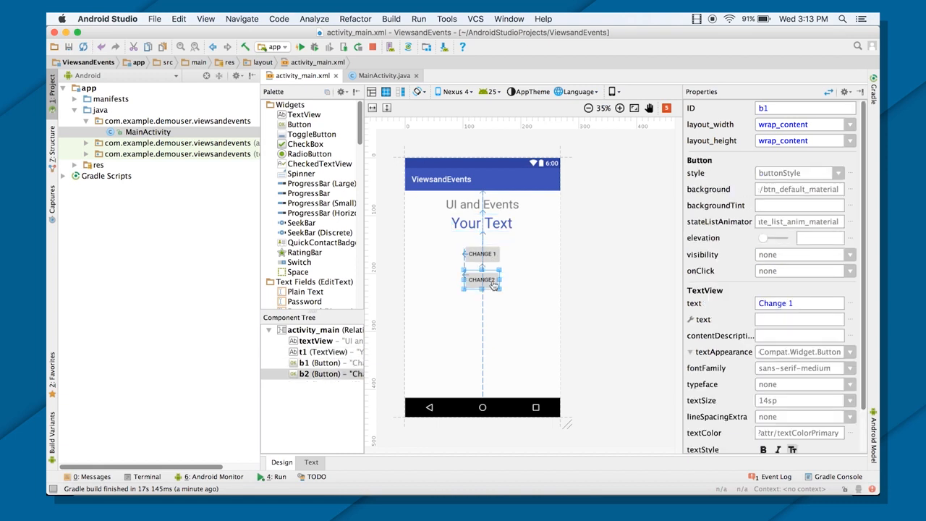
{"action": "left_click", "coordinate": [481, 280]}
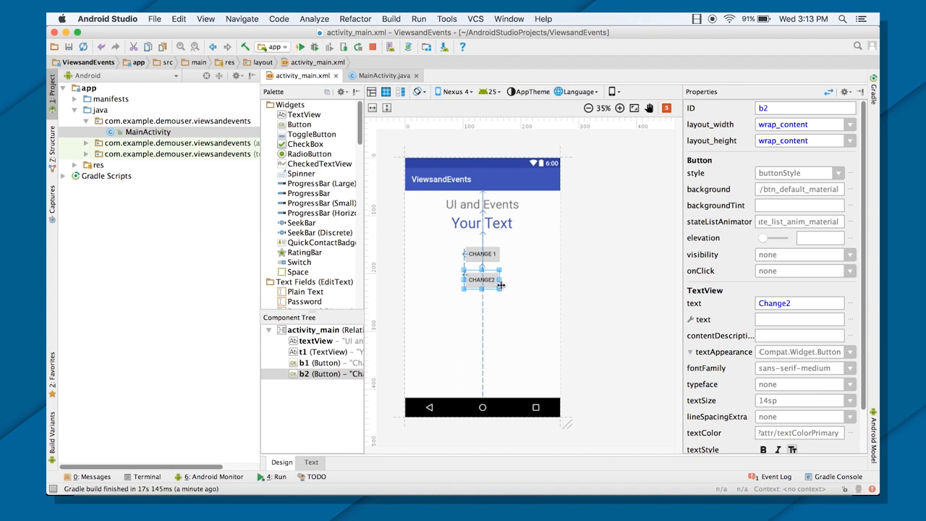
{"action": "mouse_move", "coordinate": [493, 282]}
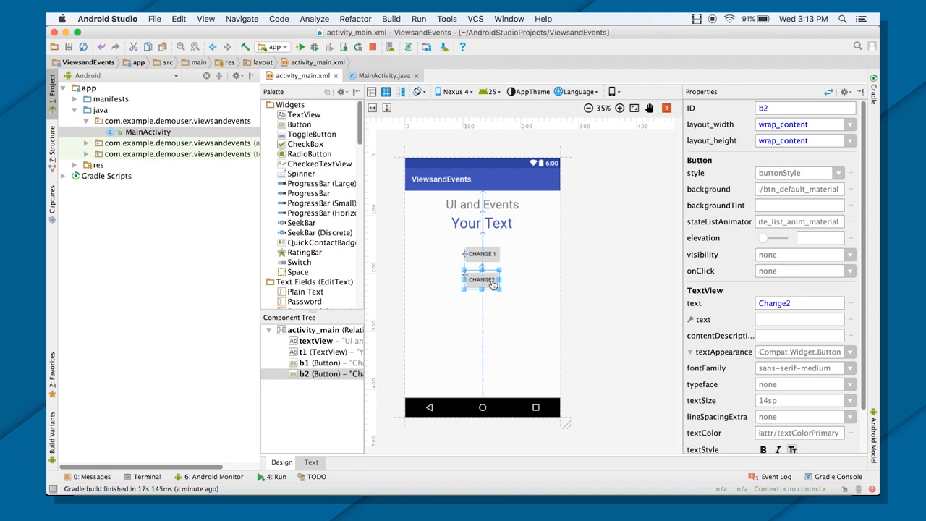
Step: Switch between the layout's Text and Design views, ending on the XML source
{"action": "left_click", "coordinate": [311, 462]}
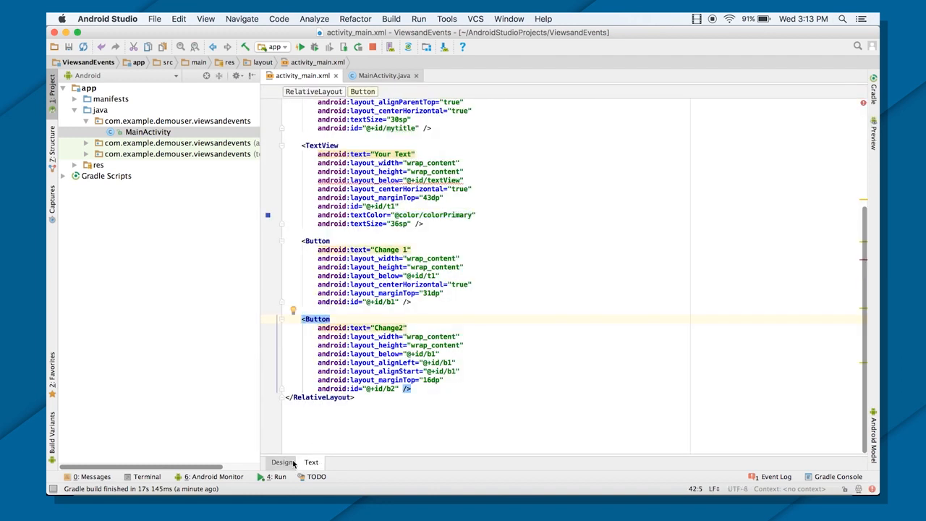
{"action": "left_click", "coordinate": [283, 461]}
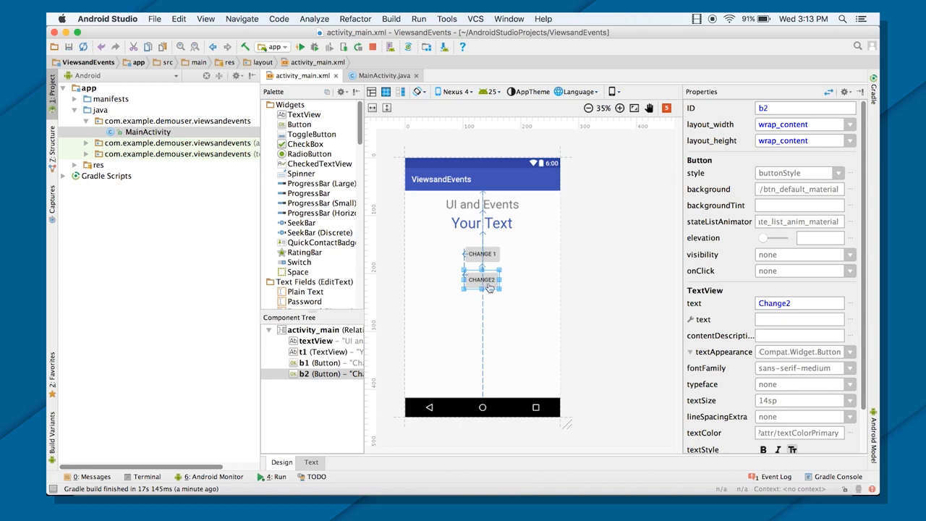
{"action": "left_click", "coordinate": [311, 462]}
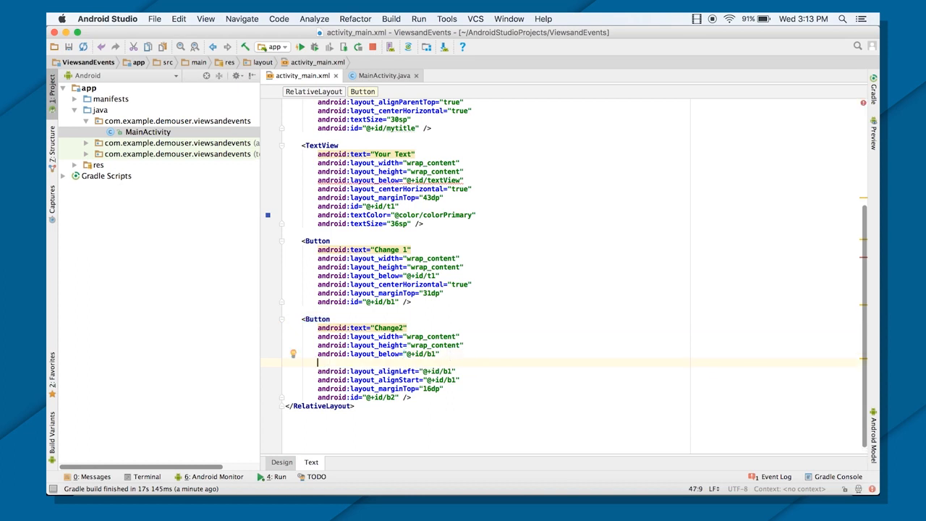
Step: Give the Change2 button android:onClick="doSomething" and return to MainActivity.java
{"action": "type", "text": "onClick=\"doSomething"}
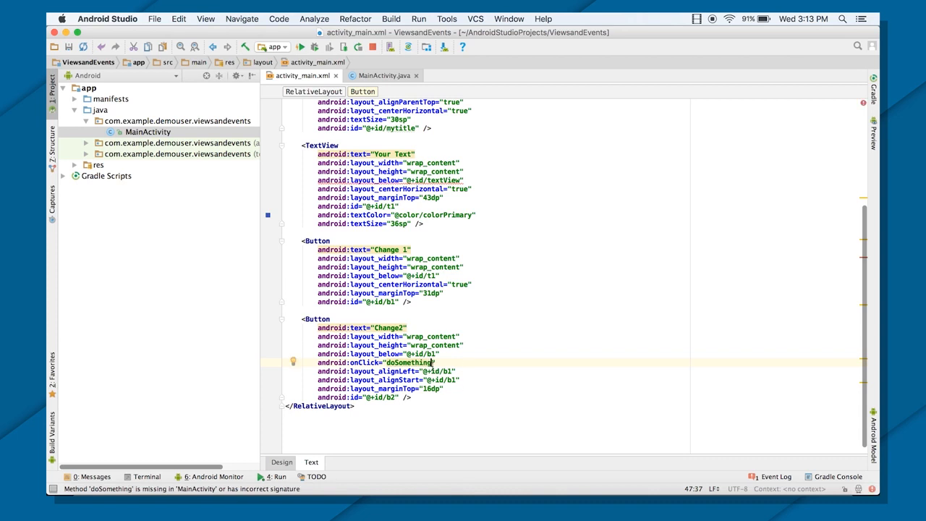
{"action": "double_click", "coordinate": [410, 362]}
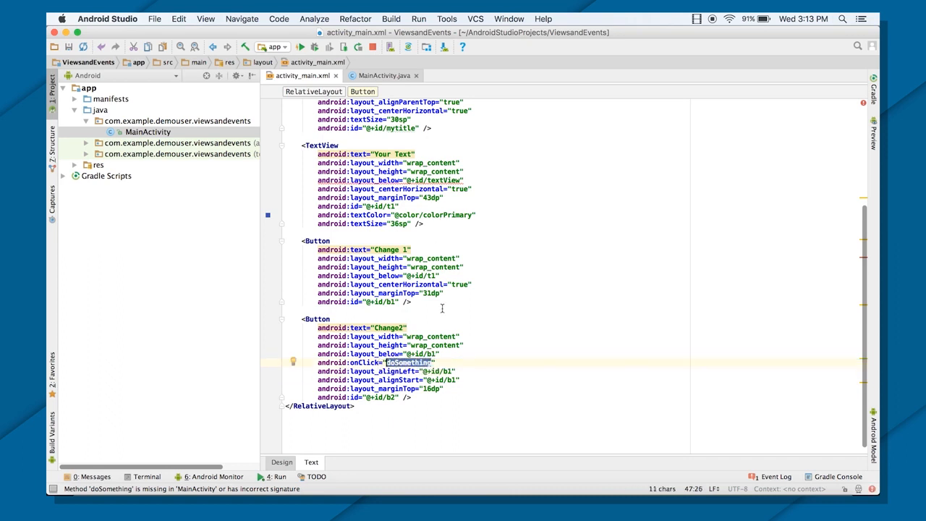
{"action": "left_click", "coordinate": [384, 75]}
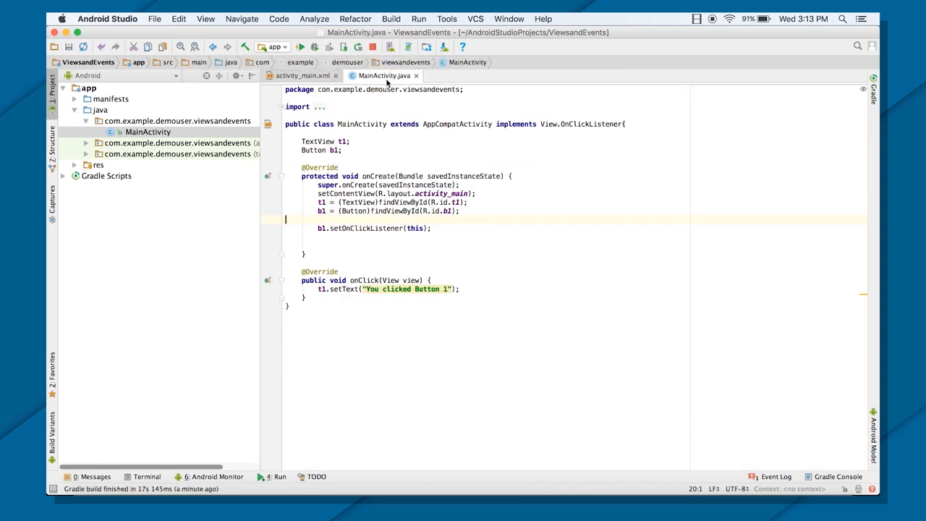
Step: Declare a new public void doSomething(View v) method below onClick
{"action": "left_click", "coordinate": [362, 302]}
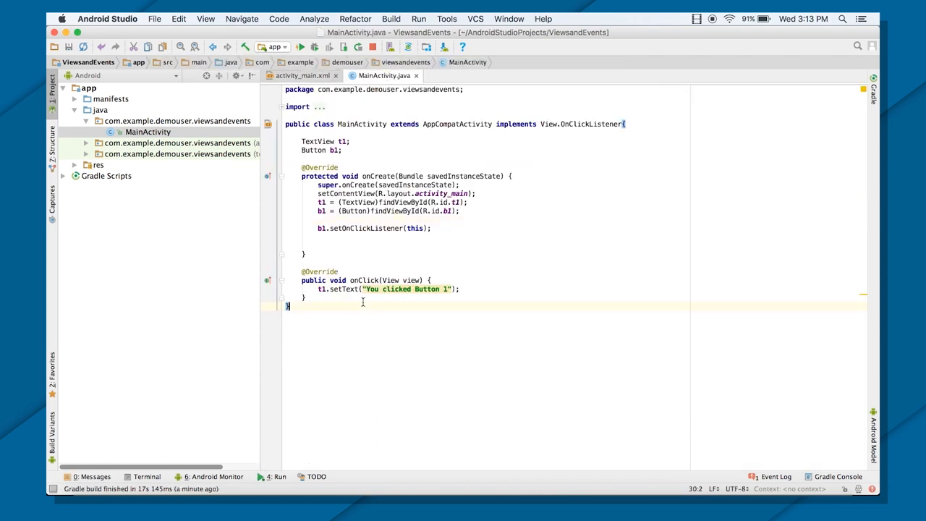
{"action": "key", "text": "return"}
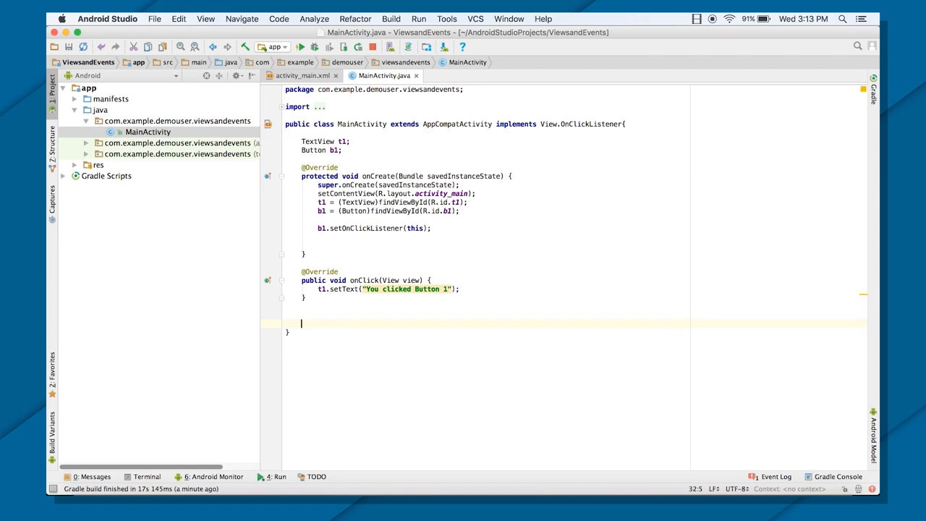
{"action": "type", "text": "p"}
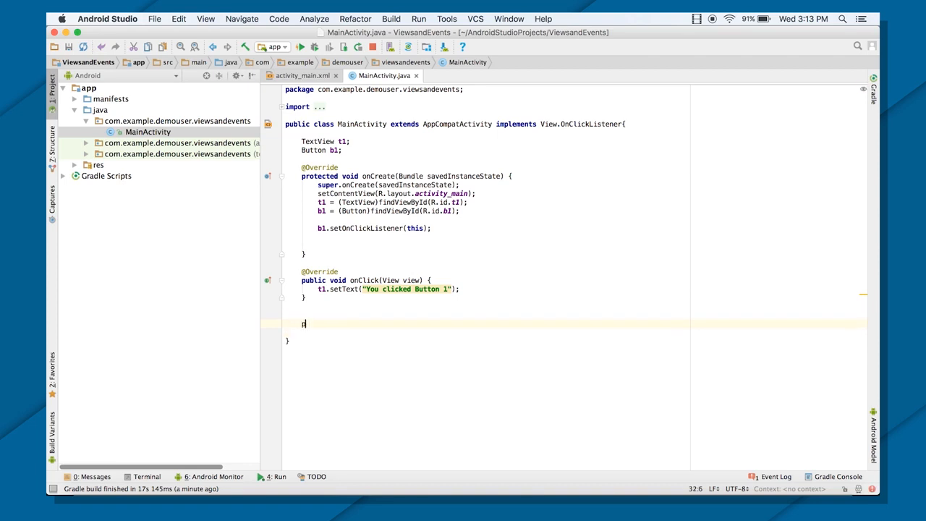
{"action": "type", "text": "public"}
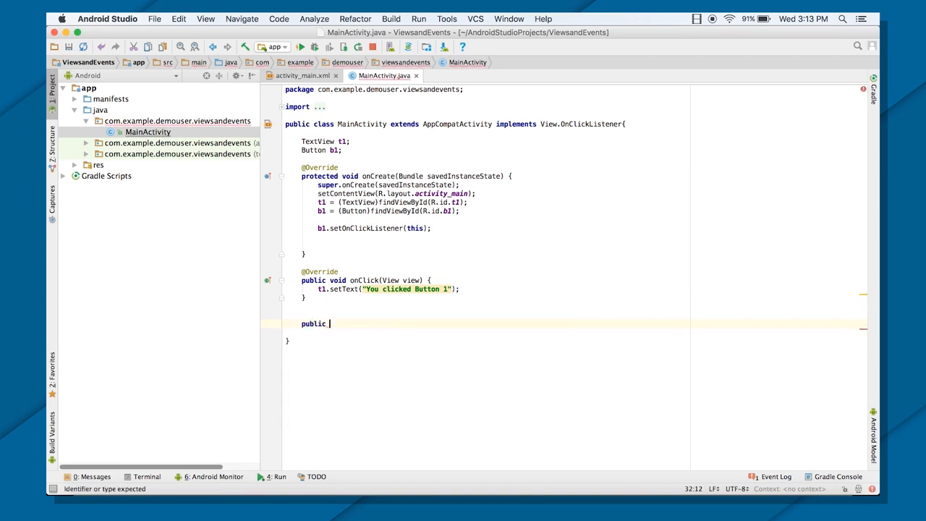
{"action": "type", "text": "void dd"}
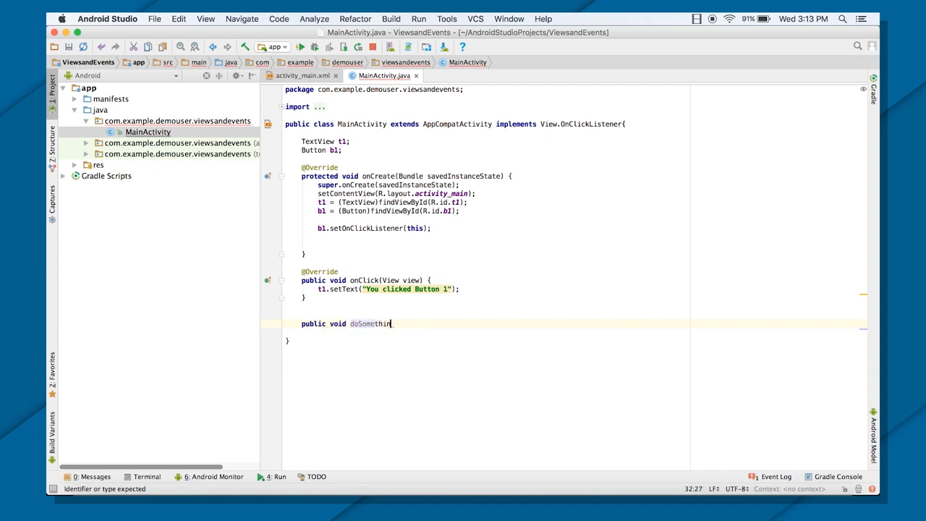
{"action": "type", "text": "g"}
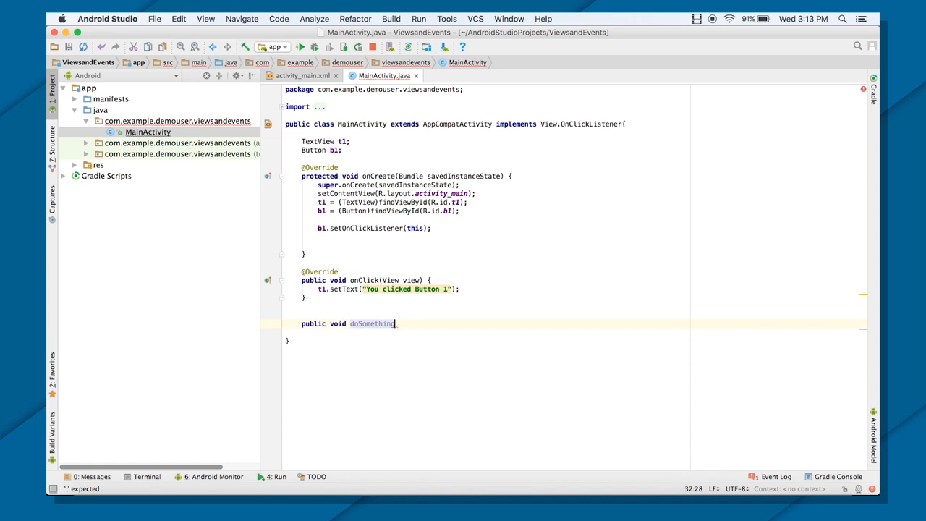
{"action": "type", "text": "(Vi"}
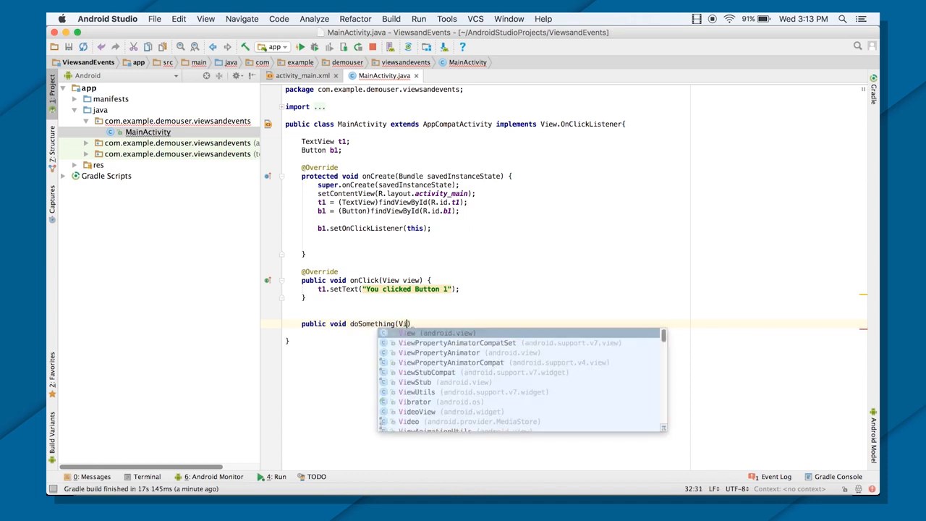
{"action": "type", "text": "iew v)"}
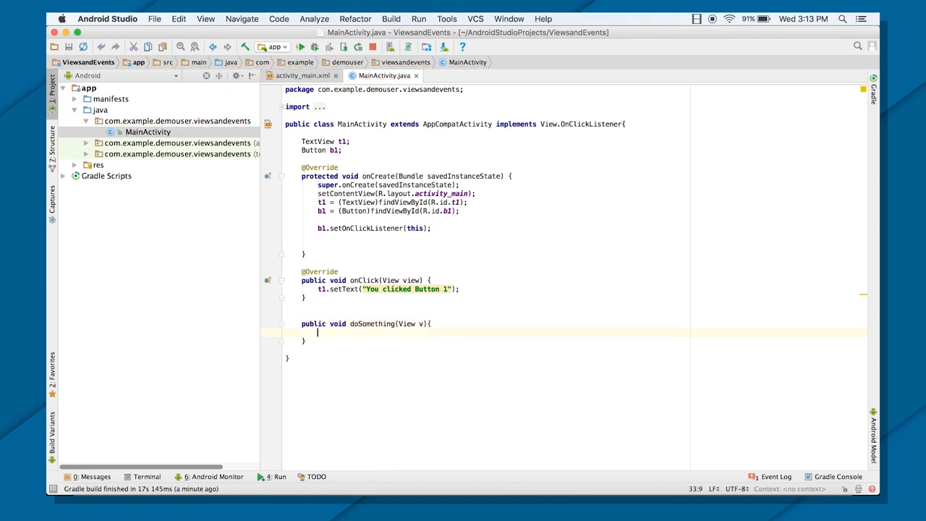
Step: Make doSomething call t1.setText("You clicked button 2")
{"action": "type", "text": "t1"}
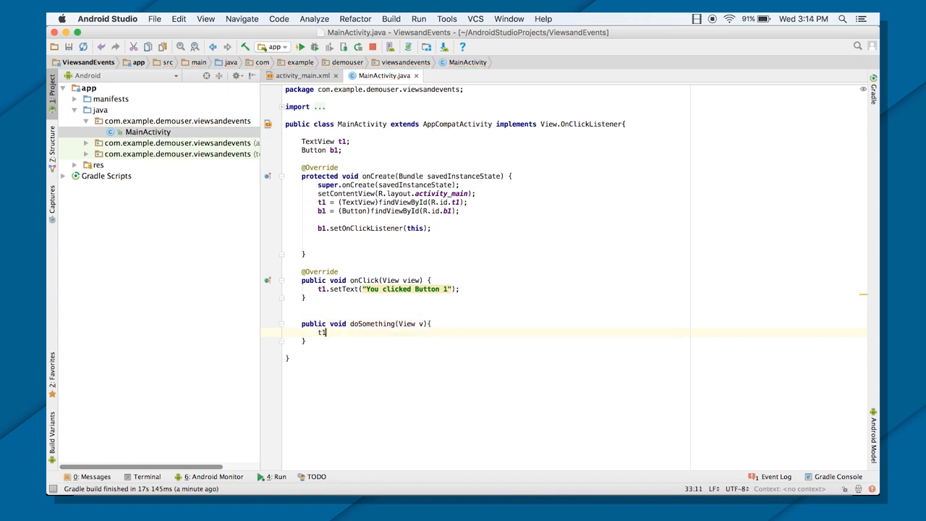
{"action": "type", "text": "s."}
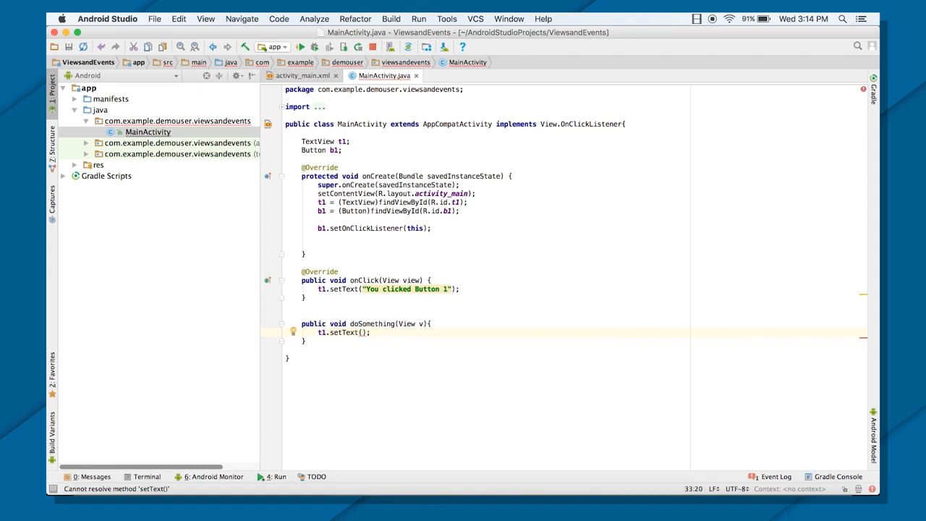
{"action": "type", "text": "You cl\""}
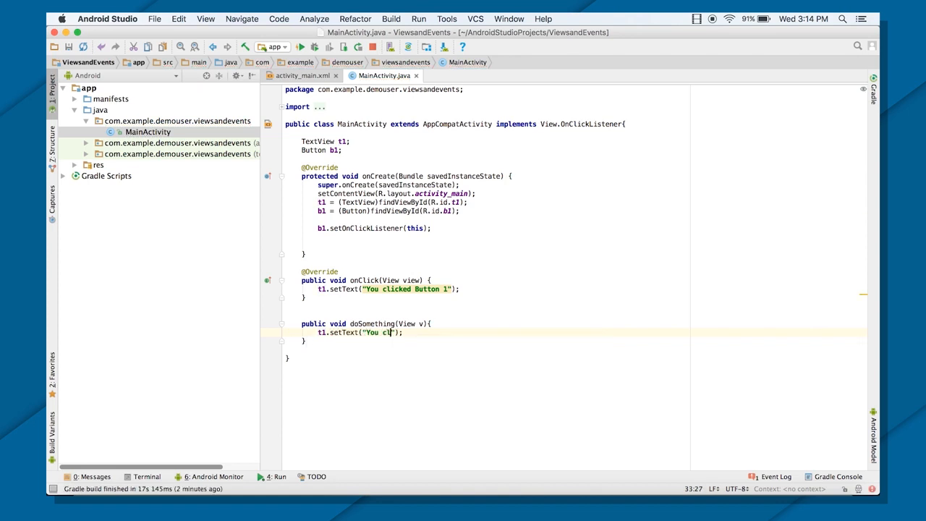
{"action": "type", "text": "icked button 2"}
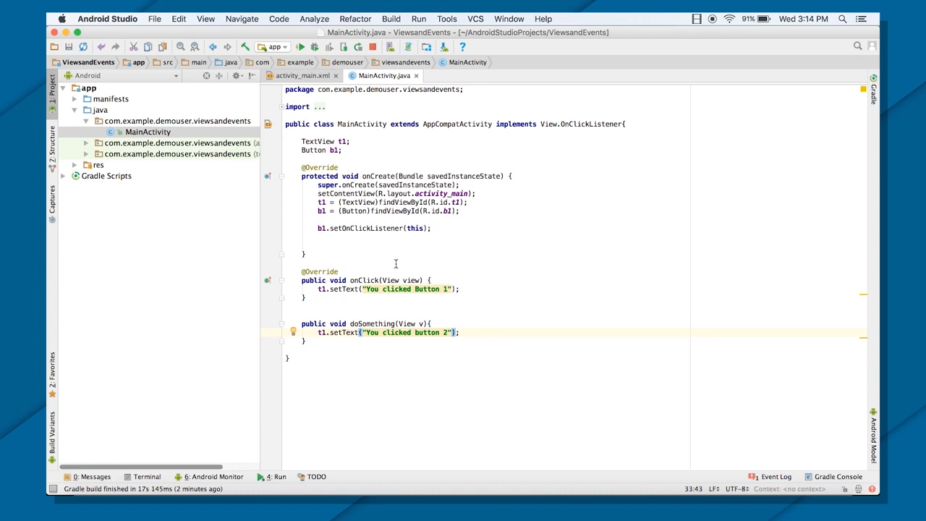
{"action": "mouse_move", "coordinate": [361, 112]}
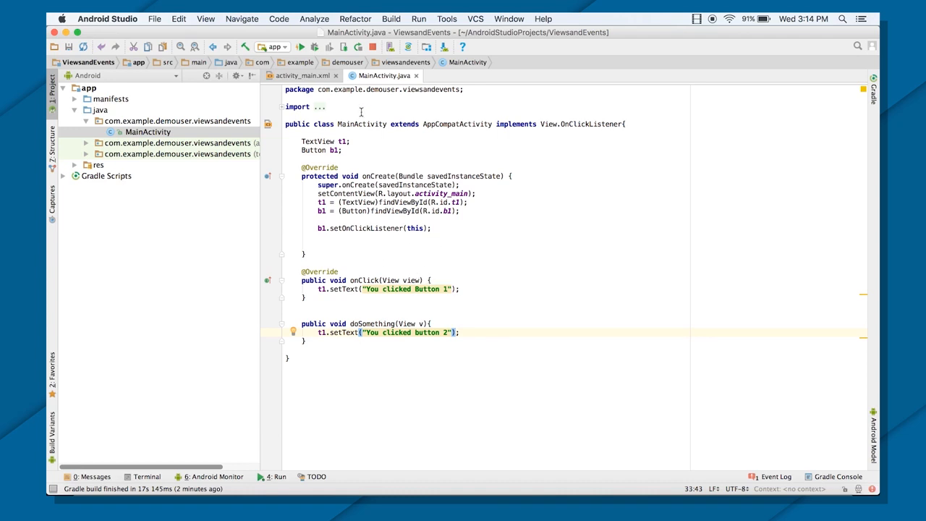
{"action": "left_click", "coordinate": [304, 75]}
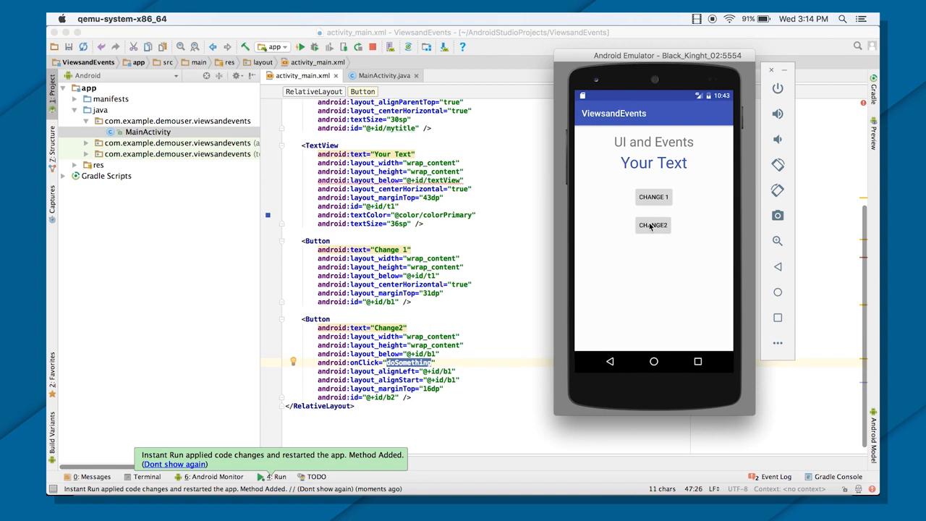
Step: Tap CHANGE2 then CHANGE 1 to see 'You clicked button 2' and 'You clicked Button 1'
{"action": "left_click", "coordinate": [652, 225]}
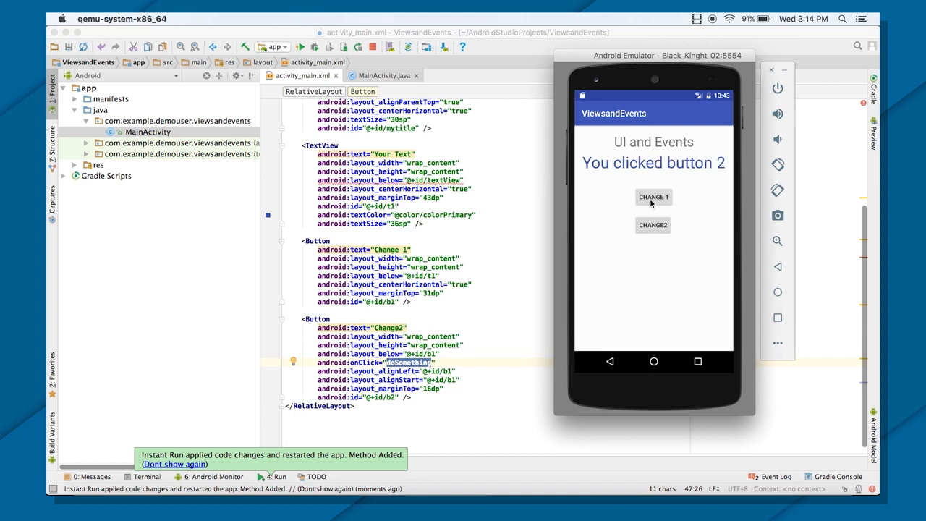
{"action": "left_click", "coordinate": [653, 196]}
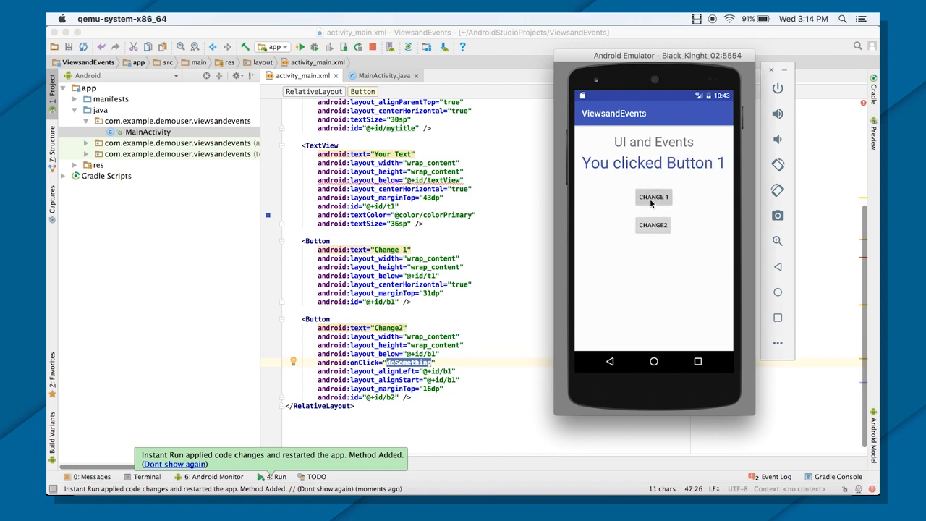